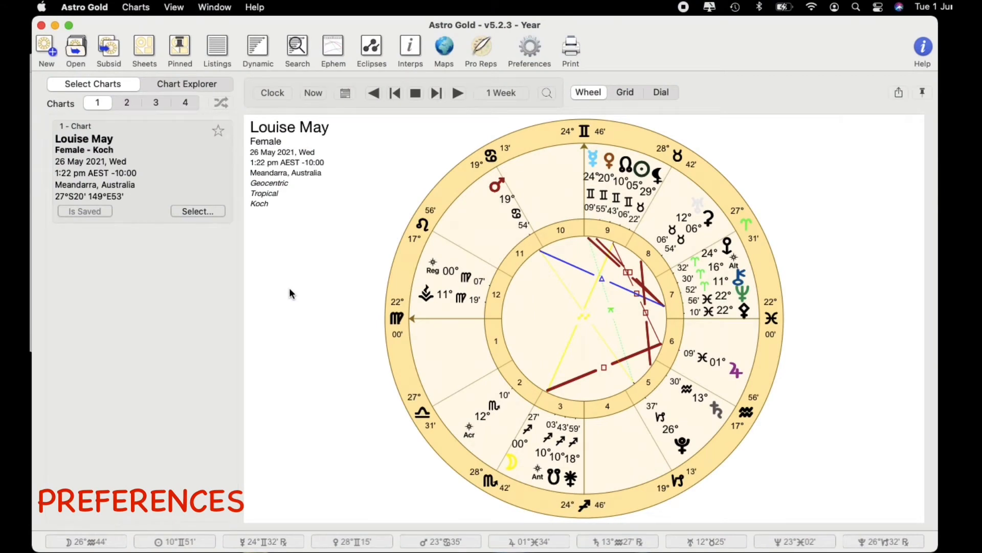
{"action": "mouse_move", "coordinate": [529, 52]}
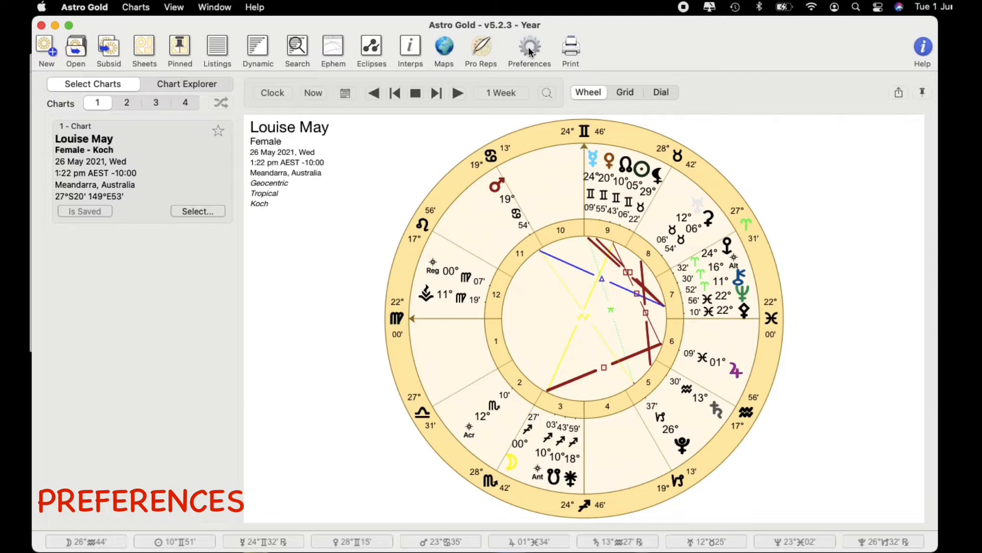
{"action": "mouse_move", "coordinate": [529, 47]}
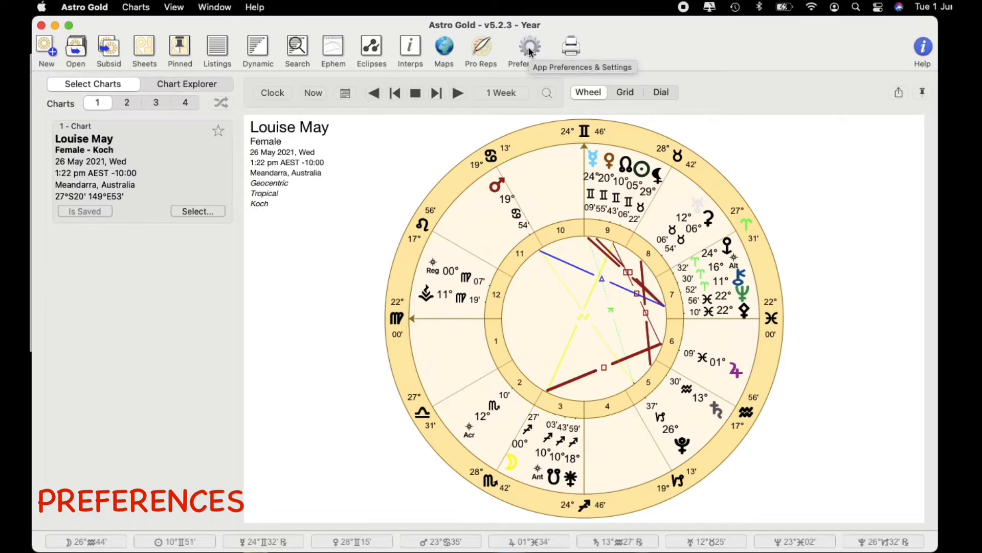
Show the Home location preferences for Melbourne, Australia and bring up the location picker.
{"action": "left_click", "coordinate": [528, 46]}
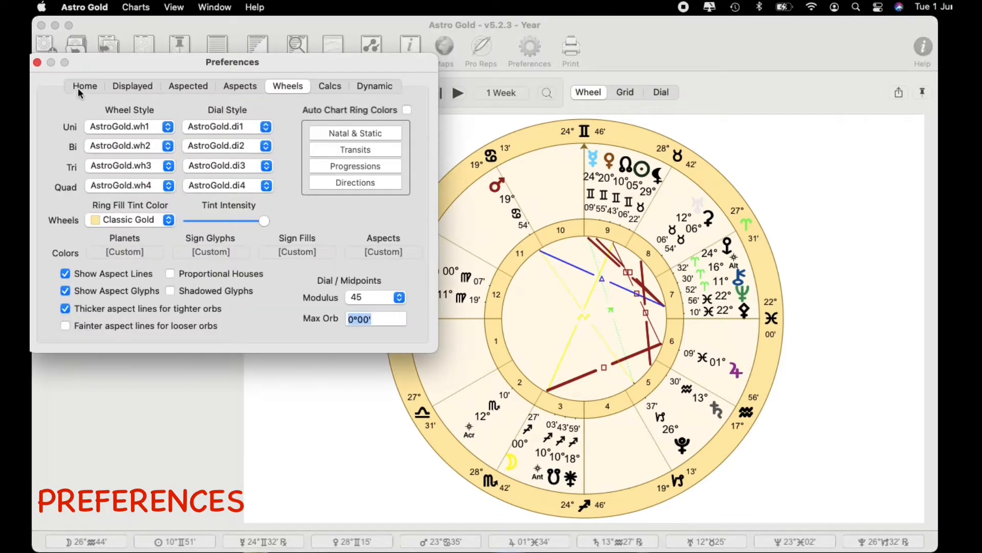
{"action": "left_click", "coordinate": [85, 86]}
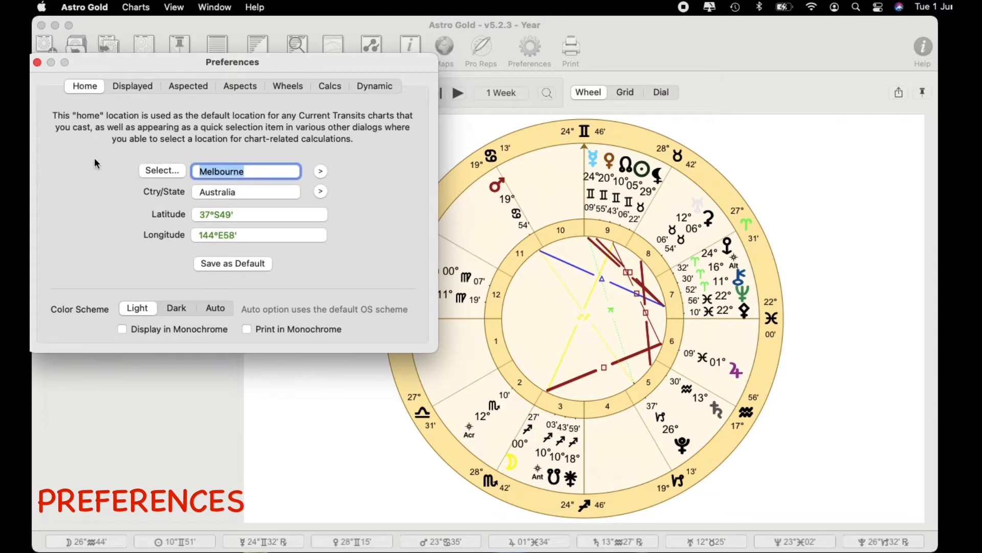
{"action": "mouse_move", "coordinate": [212, 141]}
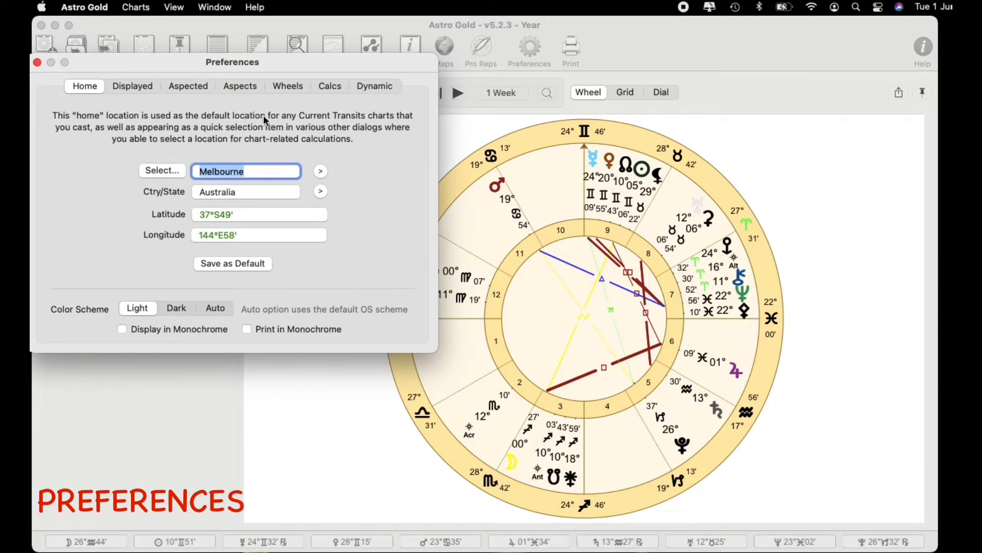
{"action": "mouse_move", "coordinate": [351, 122]}
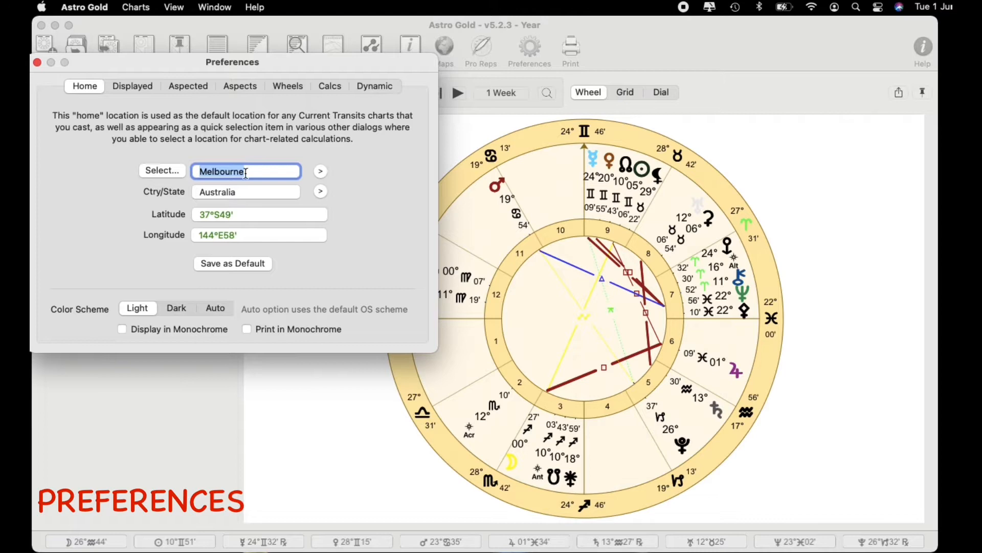
{"action": "mouse_move", "coordinate": [245, 201]}
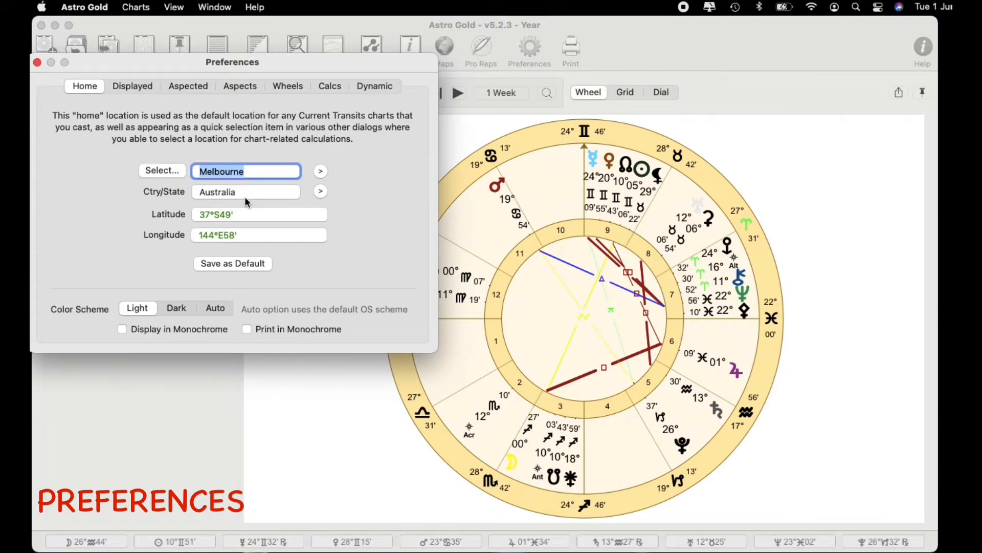
{"action": "mouse_move", "coordinate": [166, 175]}
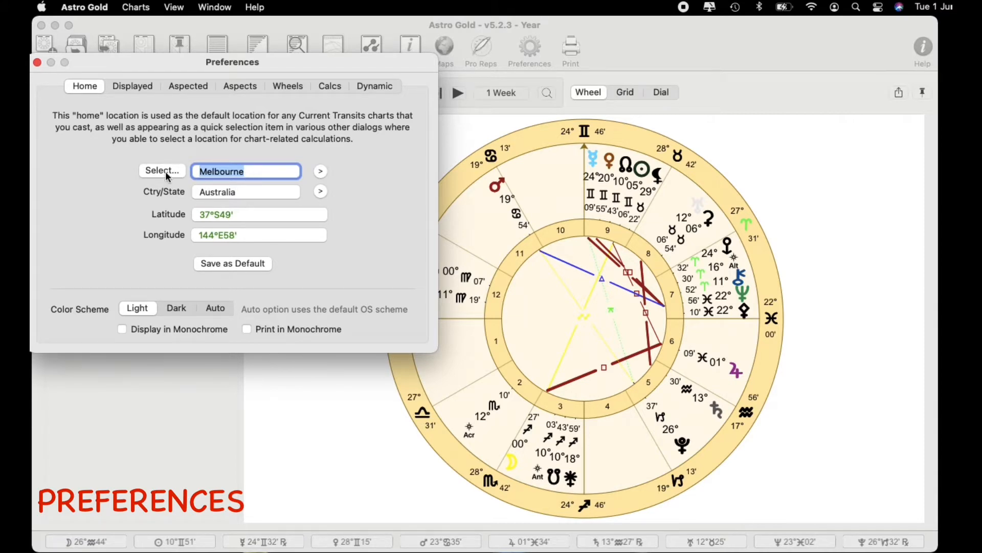
{"action": "left_click", "coordinate": [162, 171]}
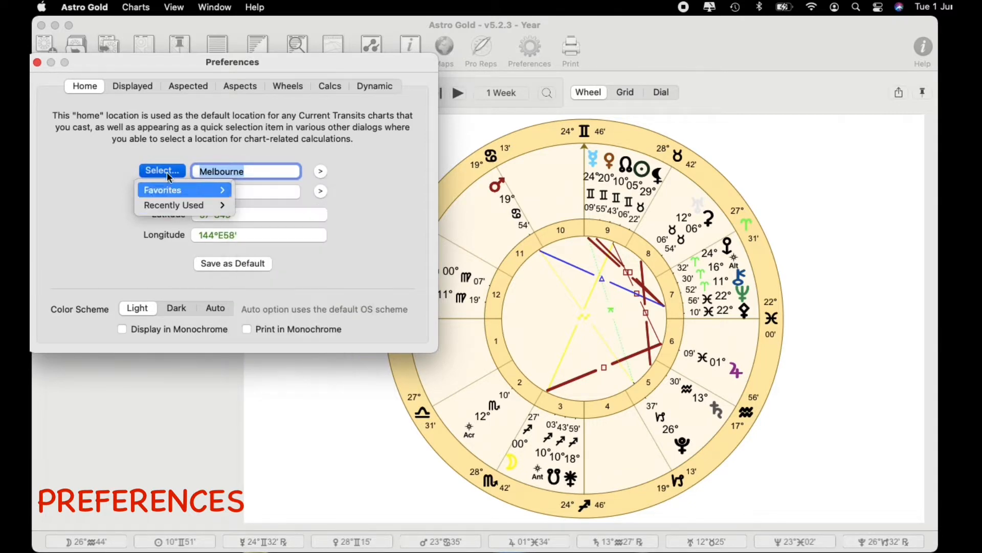
{"action": "mouse_move", "coordinate": [320, 177]}
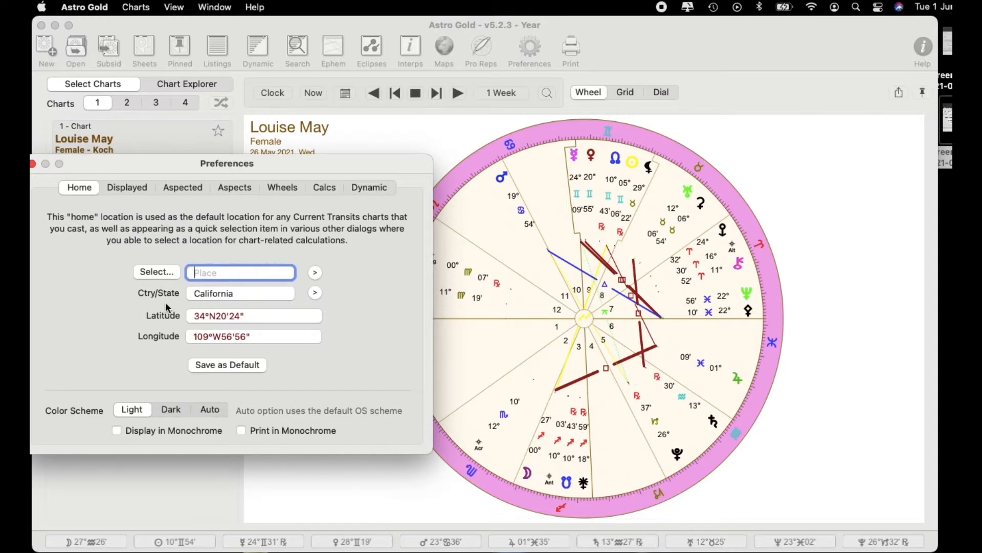
{"action": "mouse_move", "coordinate": [225, 304]}
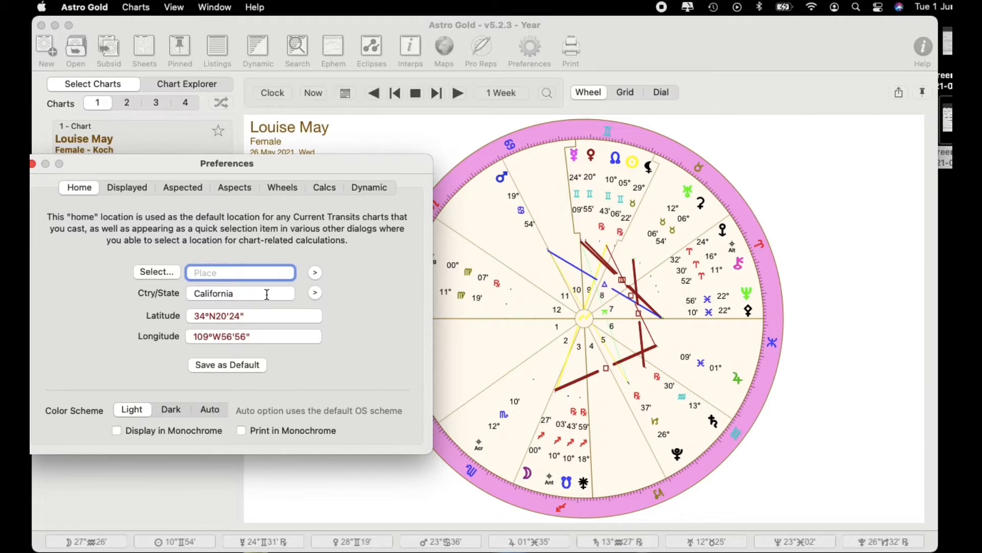
{"action": "mouse_move", "coordinate": [317, 289]}
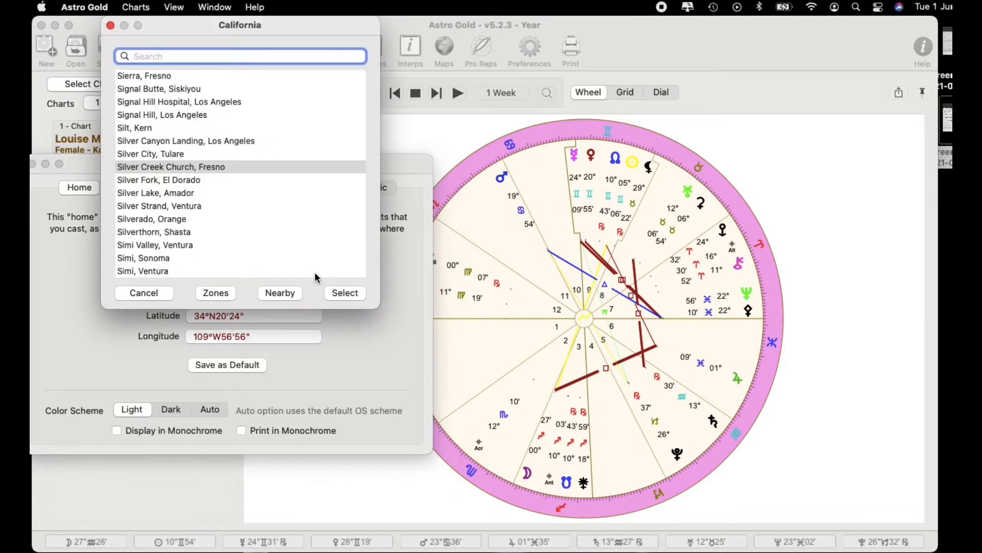
{"action": "mouse_move", "coordinate": [213, 130]}
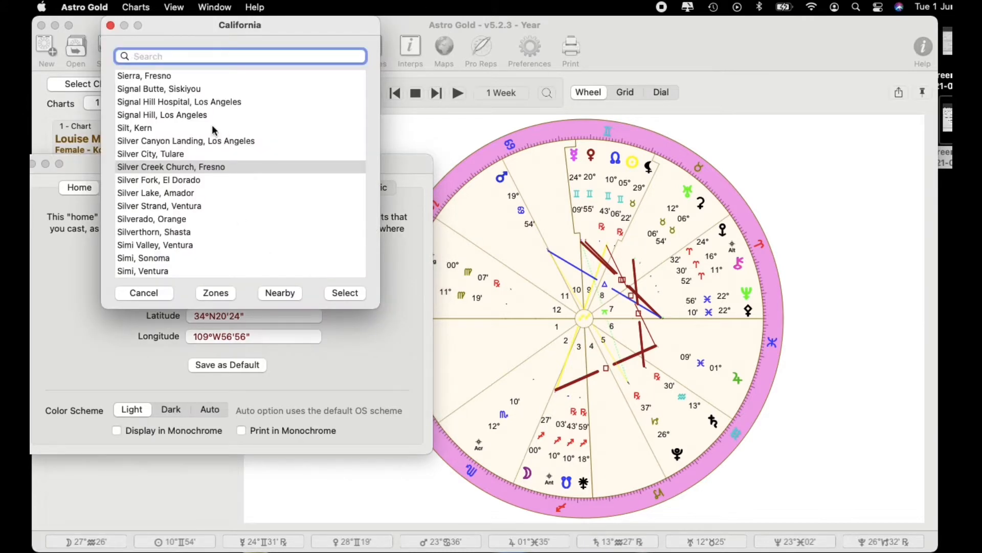
Select Smartville, Yuba from the California places list as the home location.
{"action": "scroll", "scroll_direction": "down", "scroll_amount": 3}
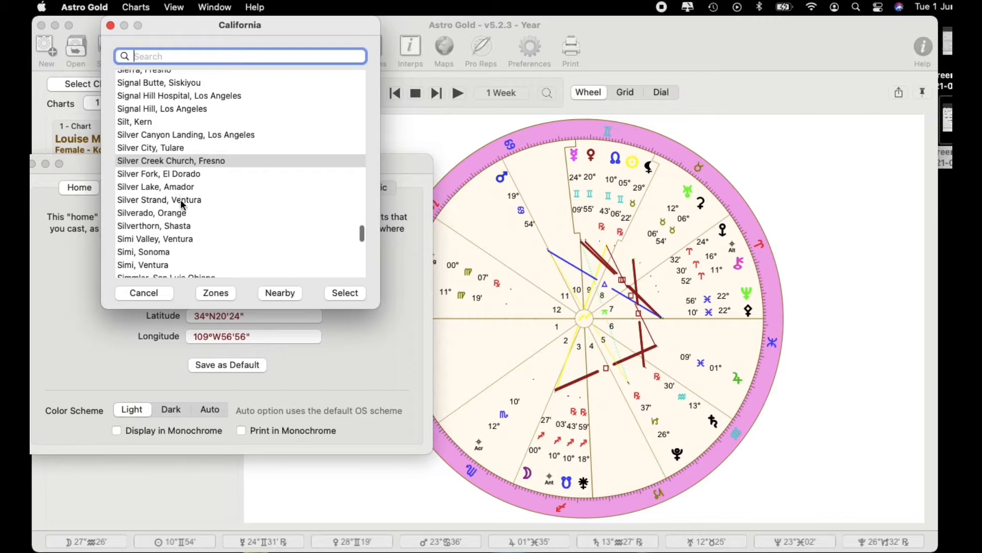
{"action": "scroll", "scroll_direction": "up", "scroll_amount": 3}
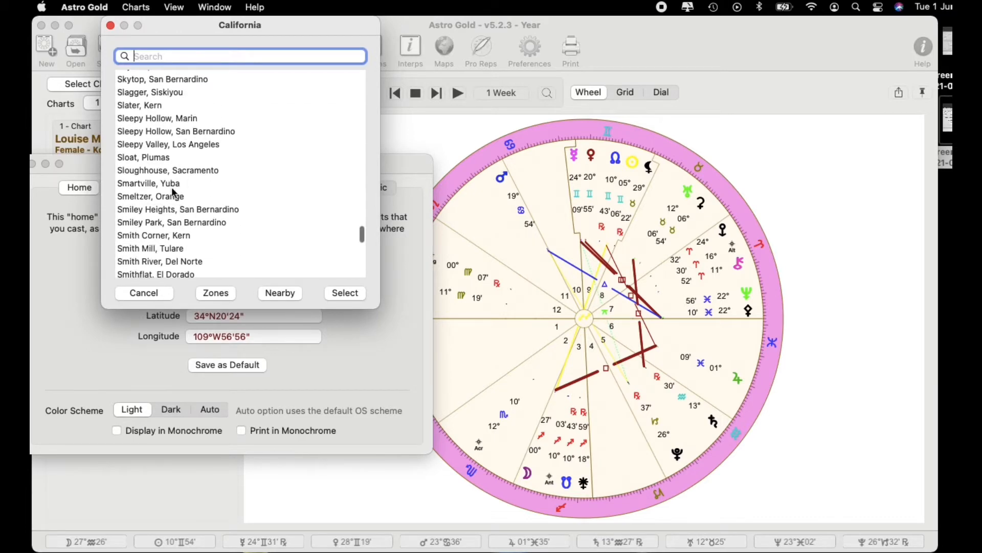
{"action": "left_click", "coordinate": [149, 183]}
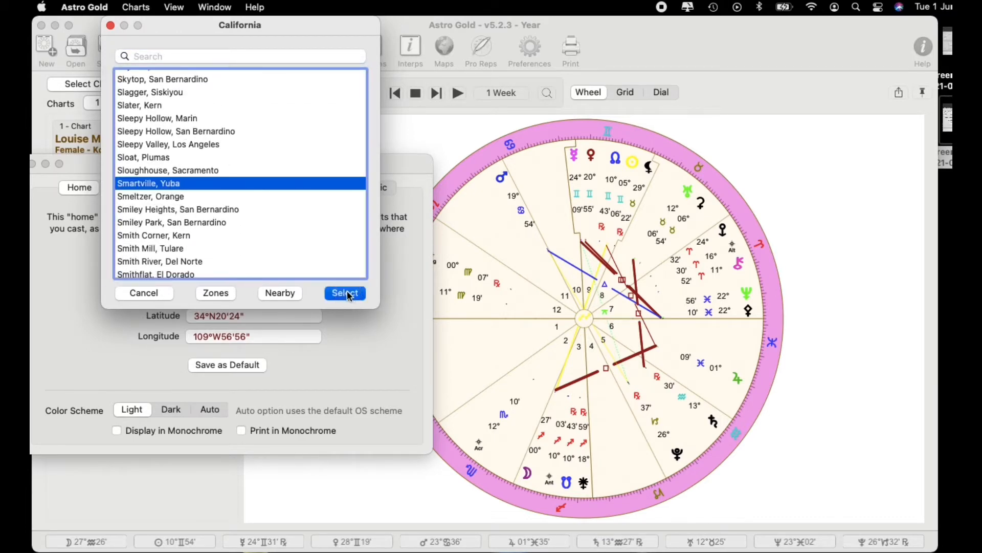
{"action": "left_click", "coordinate": [345, 293]}
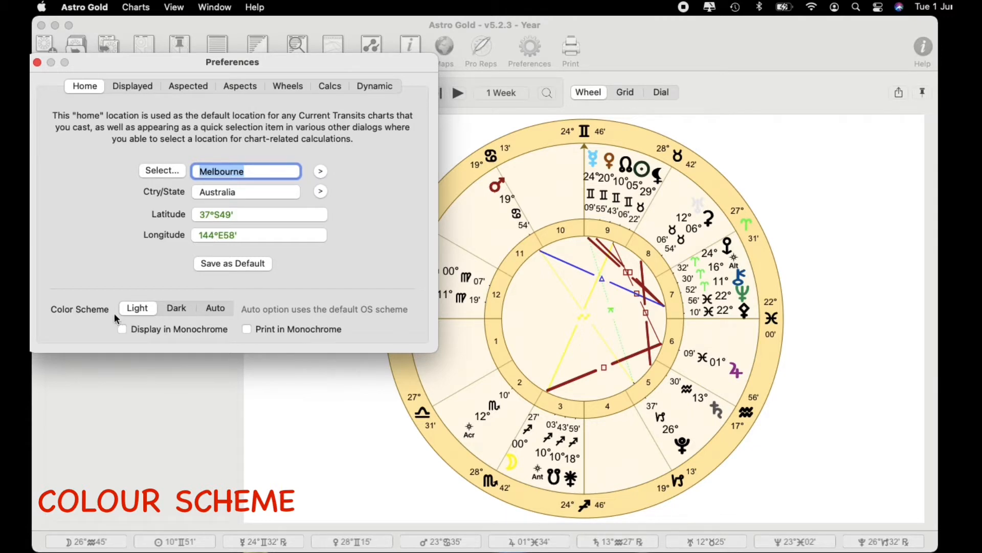
{"action": "mouse_move", "coordinate": [317, 224]}
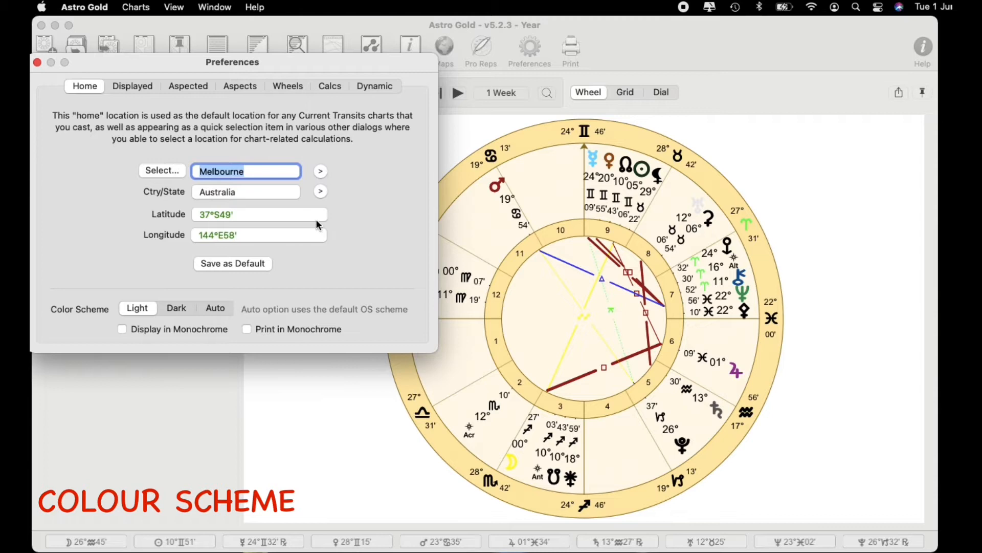
{"action": "mouse_move", "coordinate": [746, 313]}
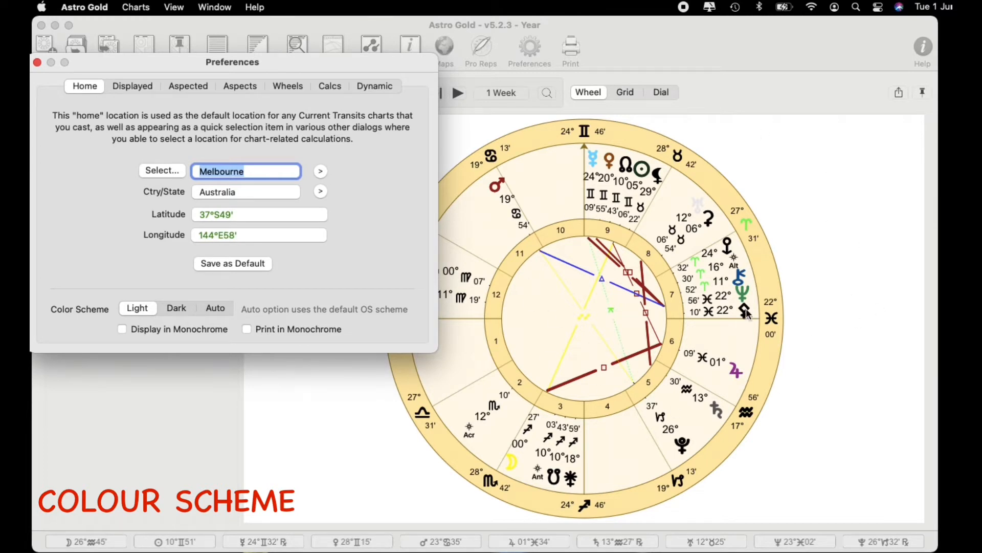
{"action": "mouse_move", "coordinate": [183, 312]}
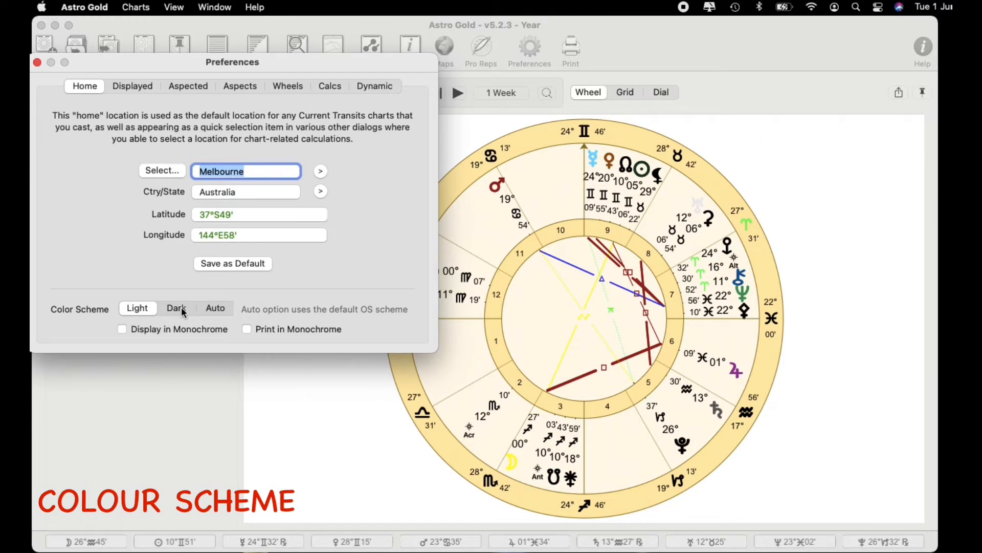
Try Dark then Auto colour scheme, and enable Display and Print in Monochrome.
{"action": "left_click", "coordinate": [177, 308]}
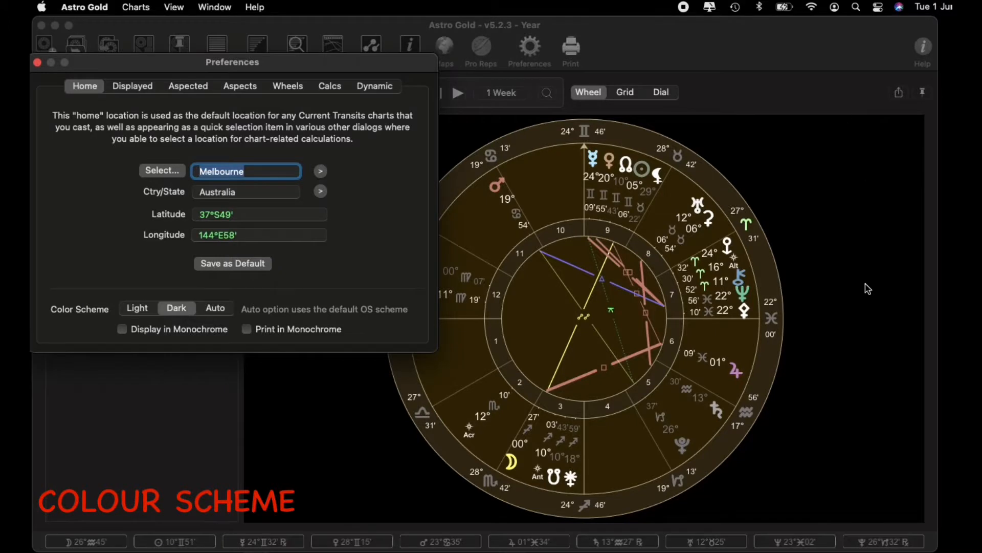
{"action": "mouse_move", "coordinate": [848, 336]}
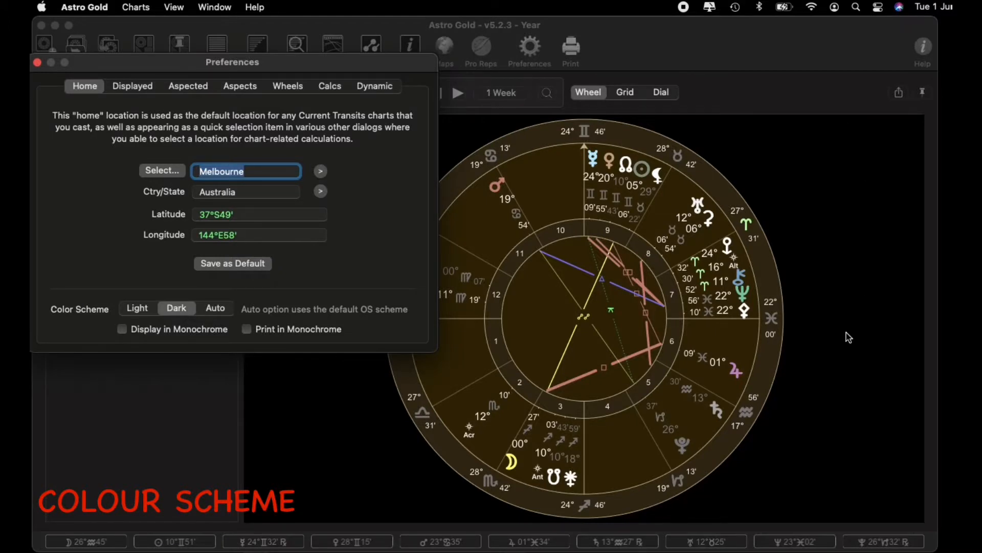
{"action": "mouse_move", "coordinate": [216, 314]}
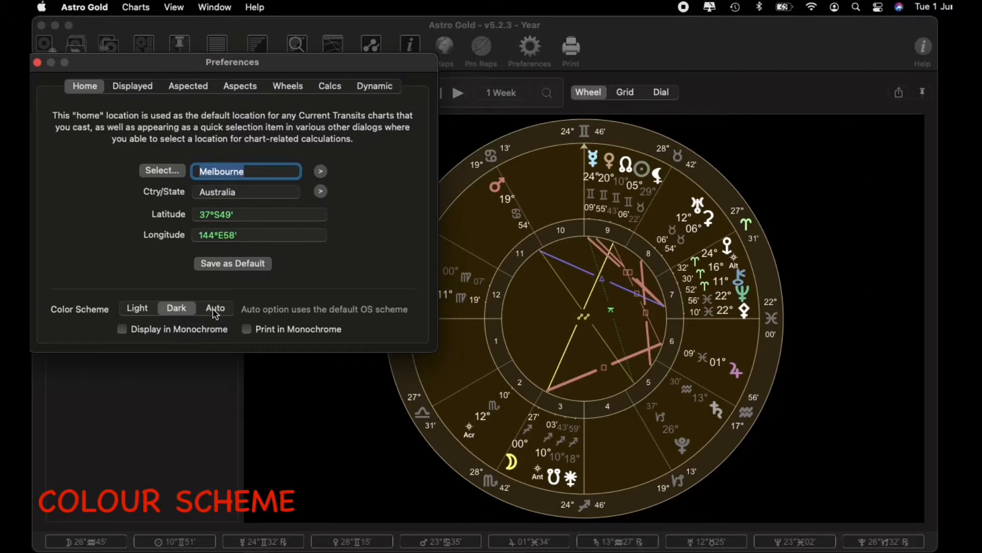
{"action": "left_click", "coordinate": [215, 308]}
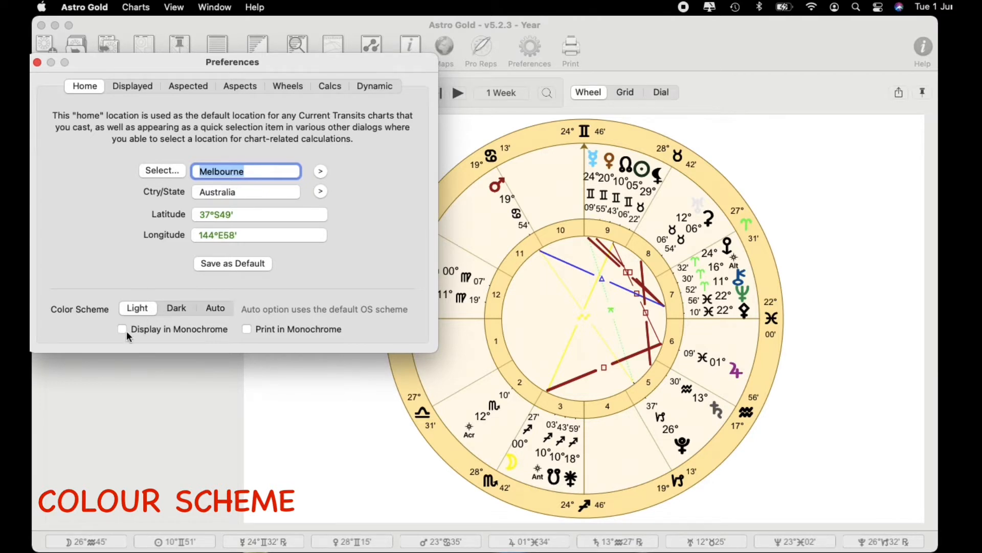
{"action": "left_click", "coordinate": [122, 328]}
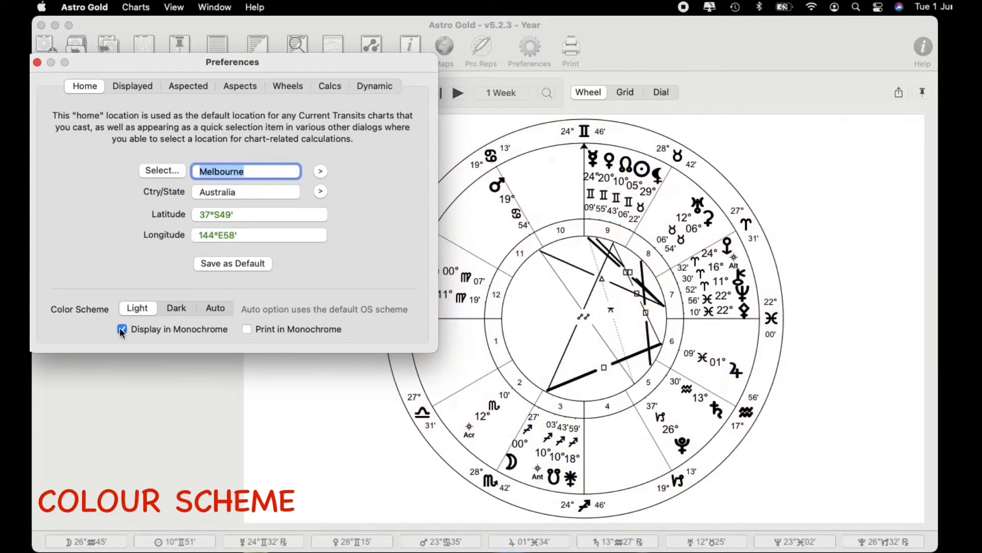
{"action": "left_click", "coordinate": [122, 328]}
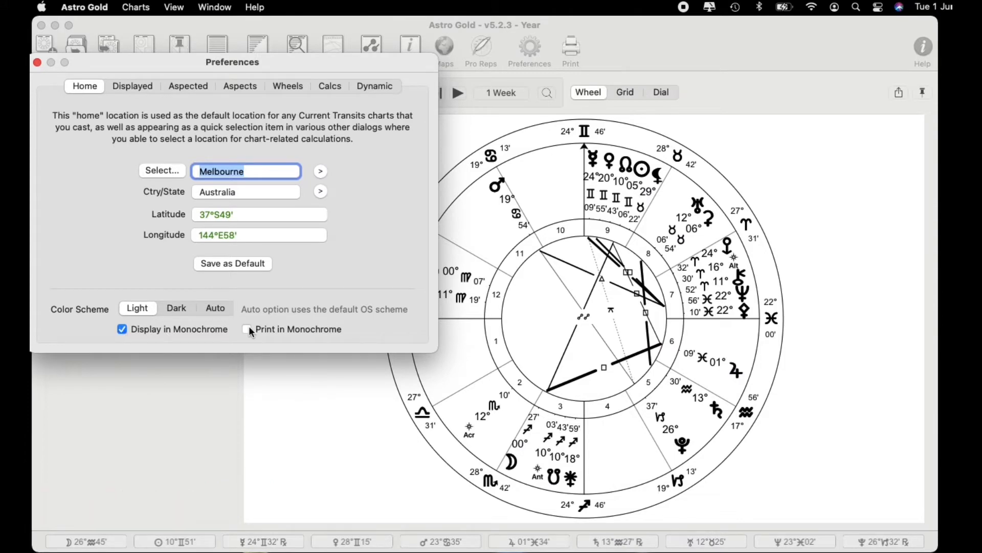
{"action": "left_click", "coordinate": [122, 328]}
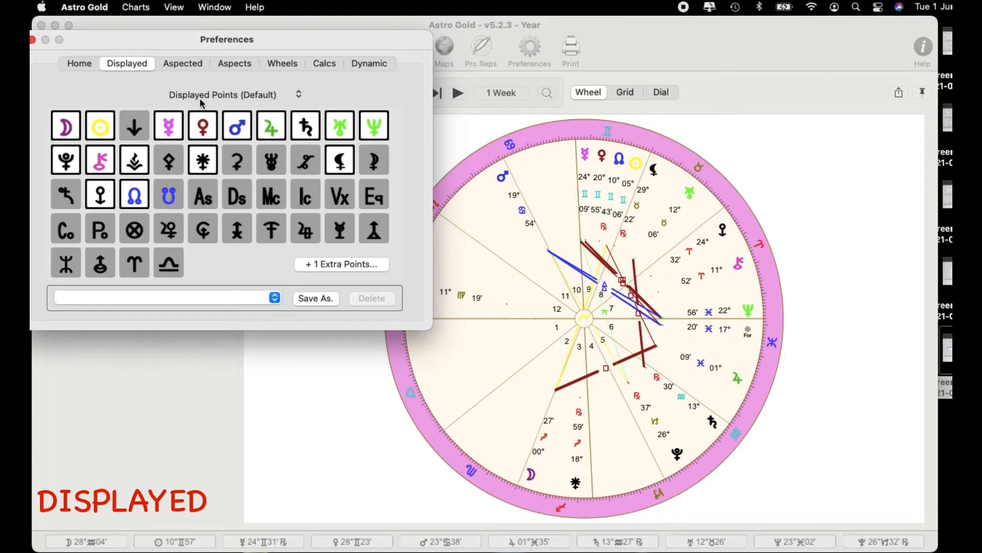
{"action": "mouse_move", "coordinate": [236, 104]}
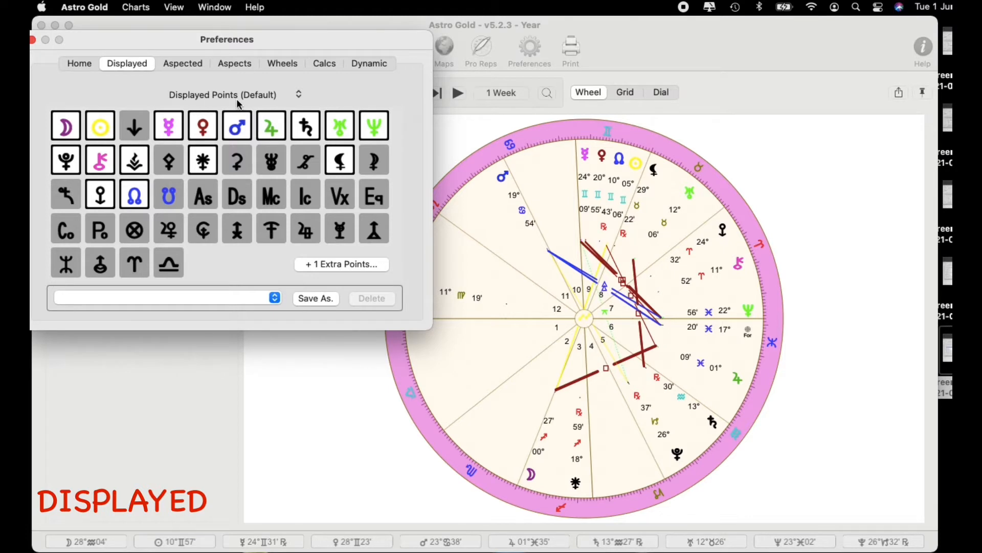
{"action": "mouse_move", "coordinate": [272, 103]}
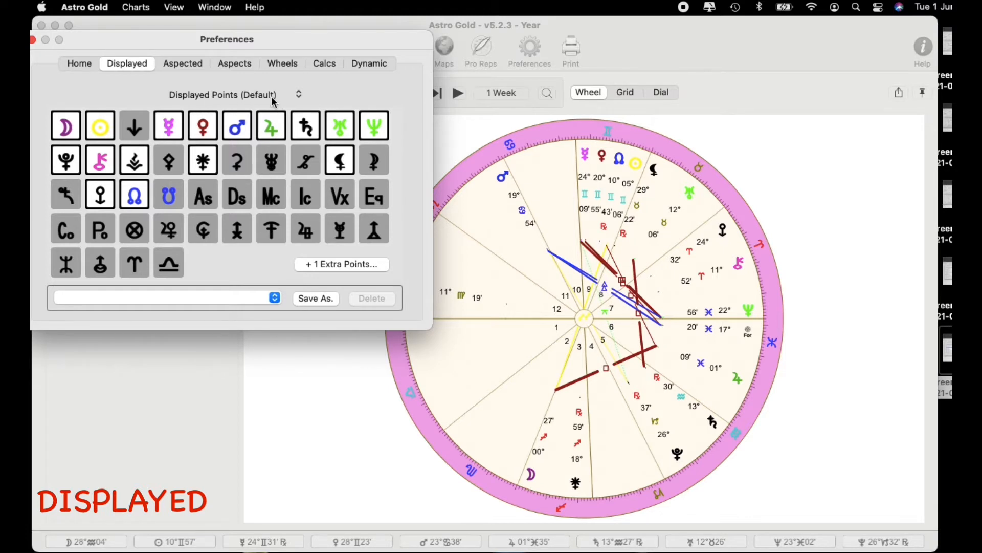
{"action": "left_click", "coordinate": [297, 94]}
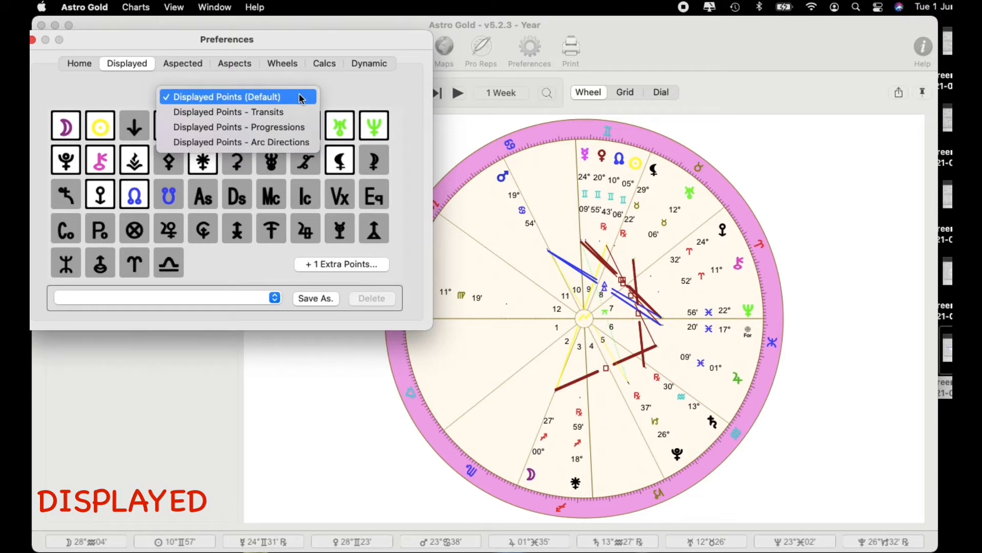
{"action": "mouse_move", "coordinate": [240, 141]}
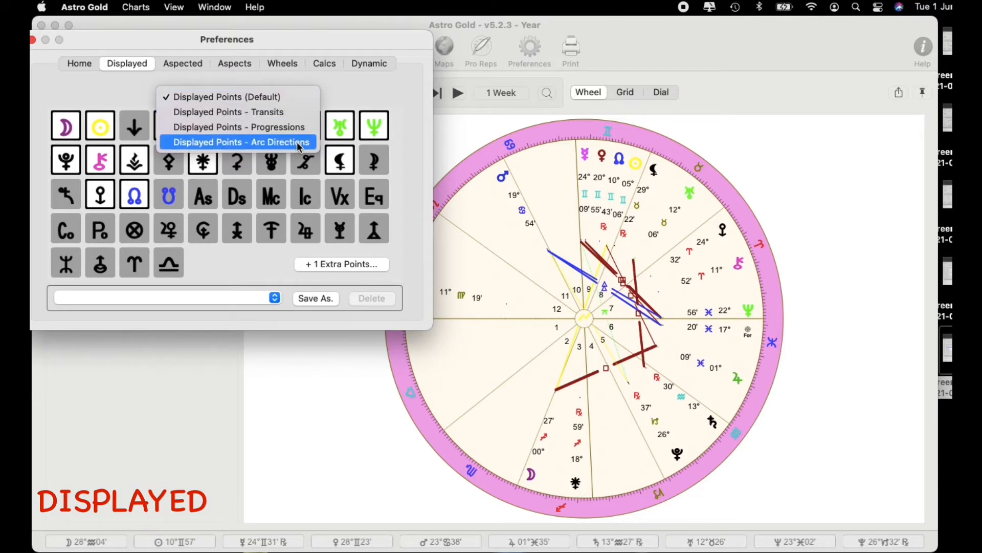
{"action": "left_click", "coordinate": [223, 94]}
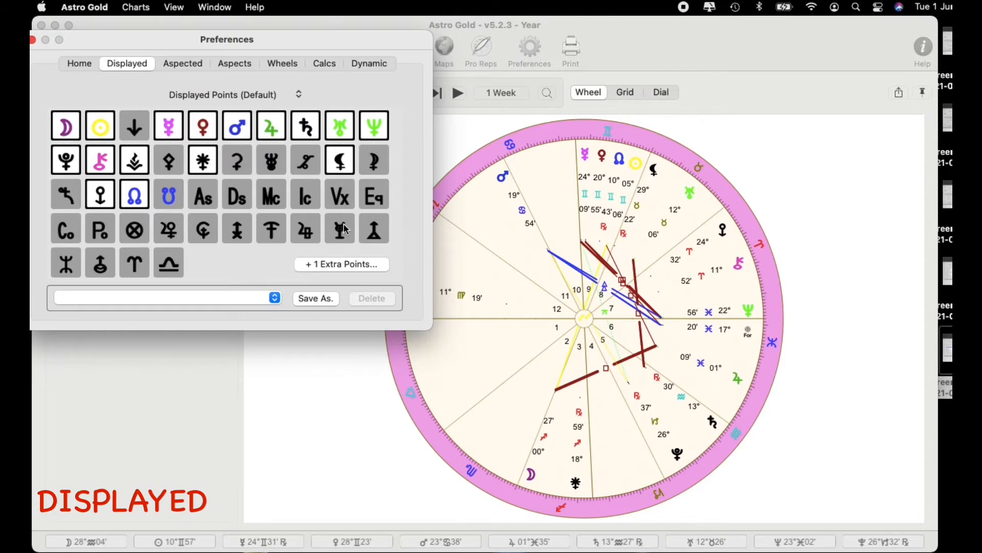
{"action": "left_click", "coordinate": [236, 160]}
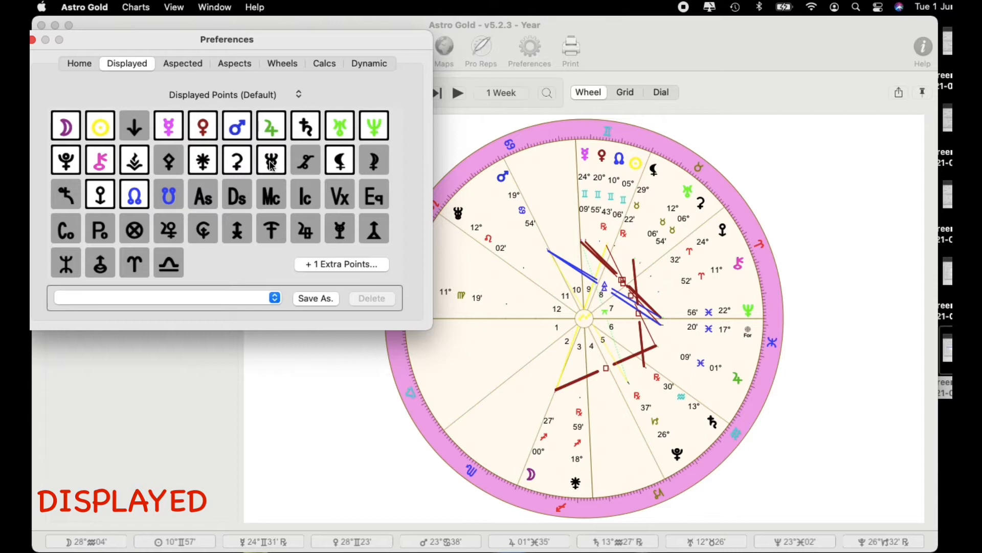
{"action": "left_click", "coordinate": [270, 159]}
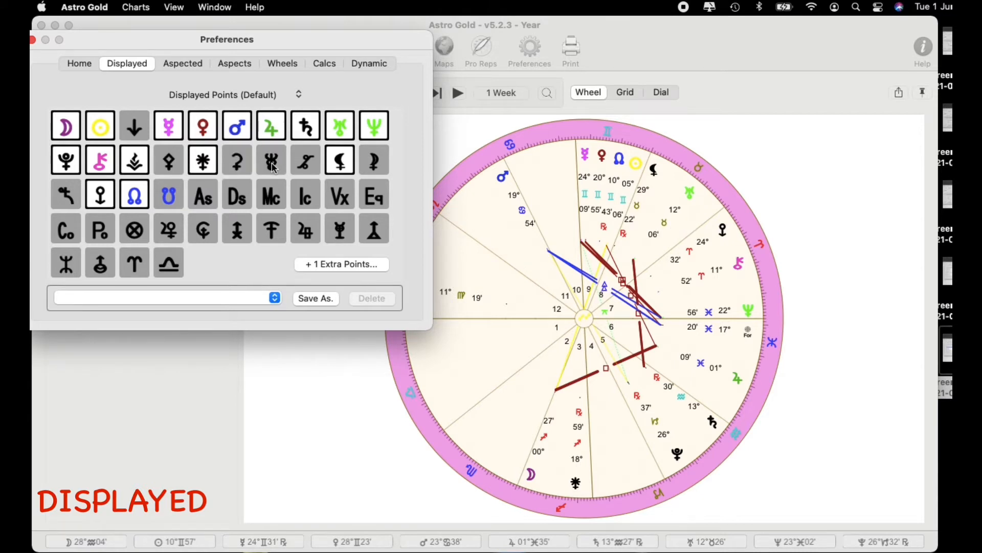
{"action": "left_click", "coordinate": [270, 196]}
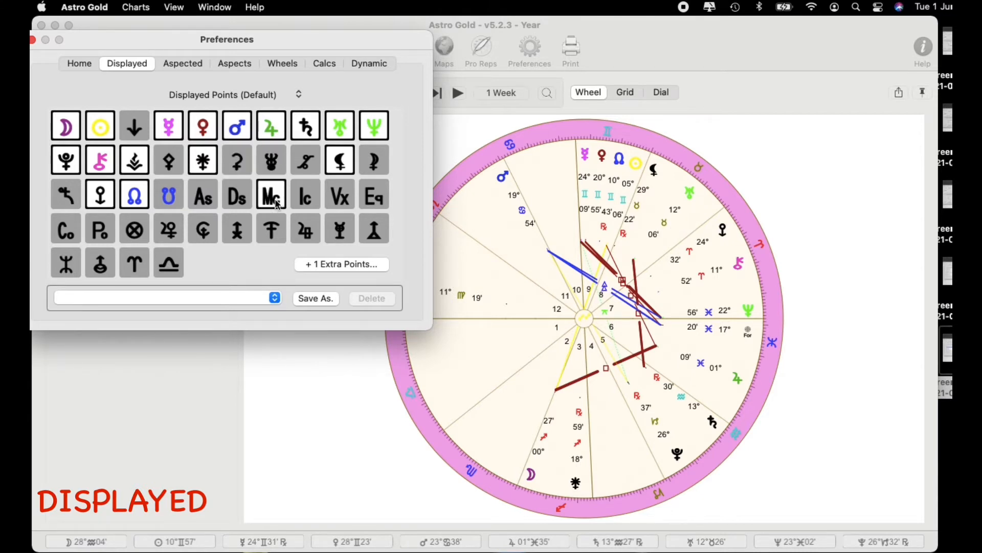
{"action": "left_click", "coordinate": [270, 228]}
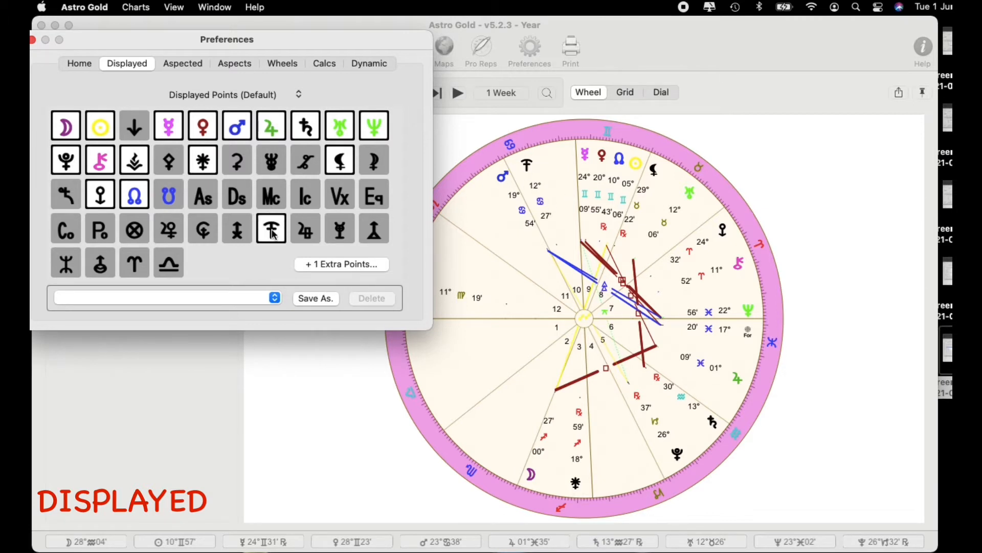
{"action": "left_click", "coordinate": [270, 228]}
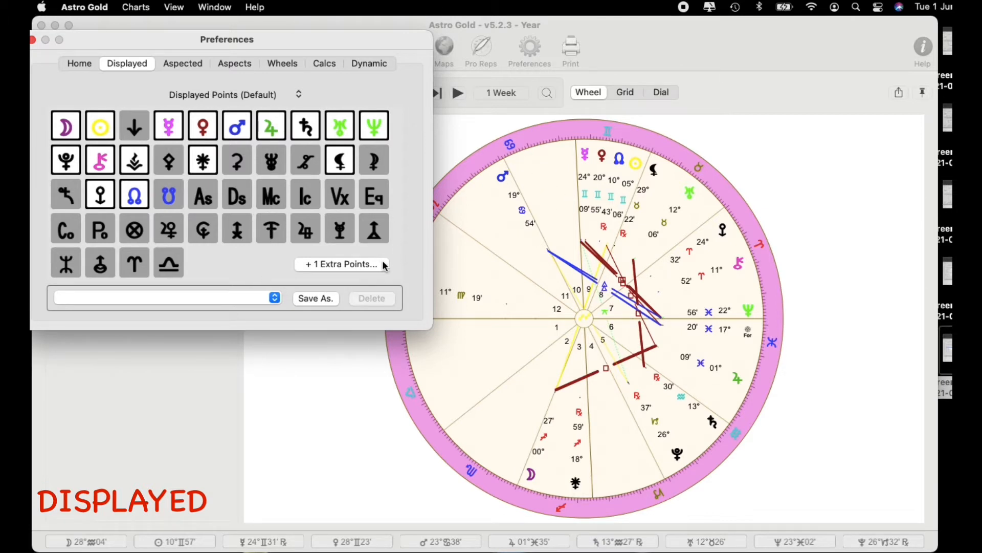
Add Part of Friends from the Lots/Parts category to the extra chart points beside Part of Fortune.
{"action": "left_click", "coordinate": [340, 264]}
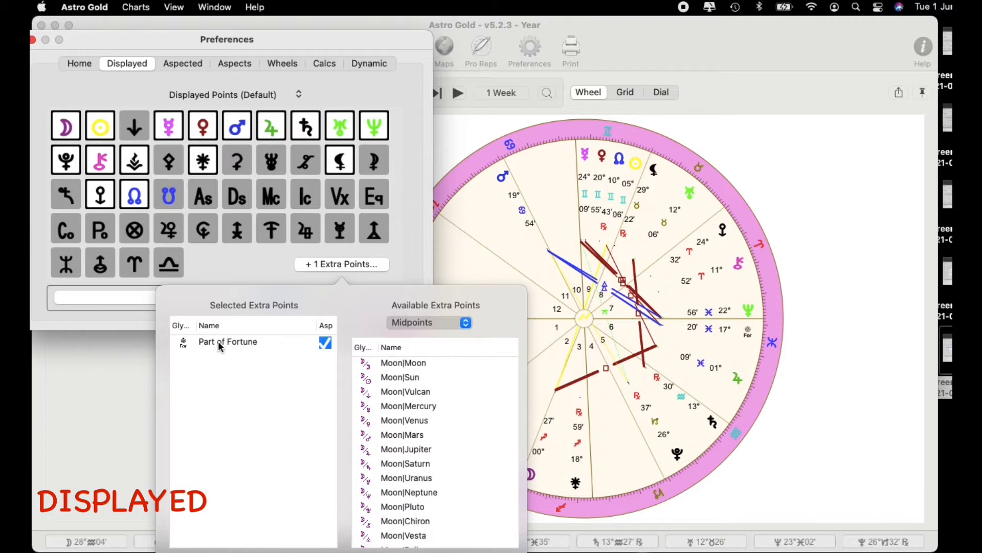
{"action": "left_click", "coordinate": [429, 323]}
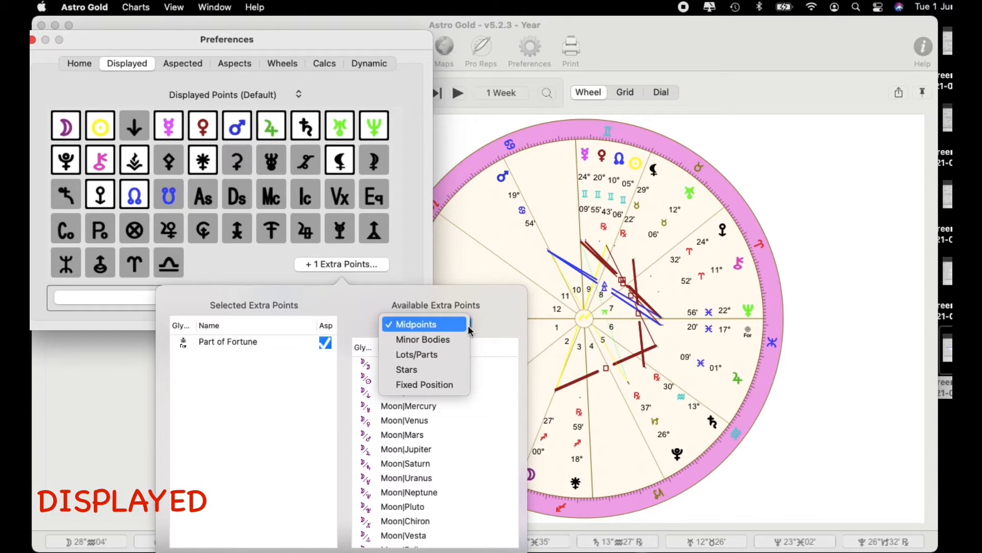
{"action": "mouse_move", "coordinate": [243, 49]}
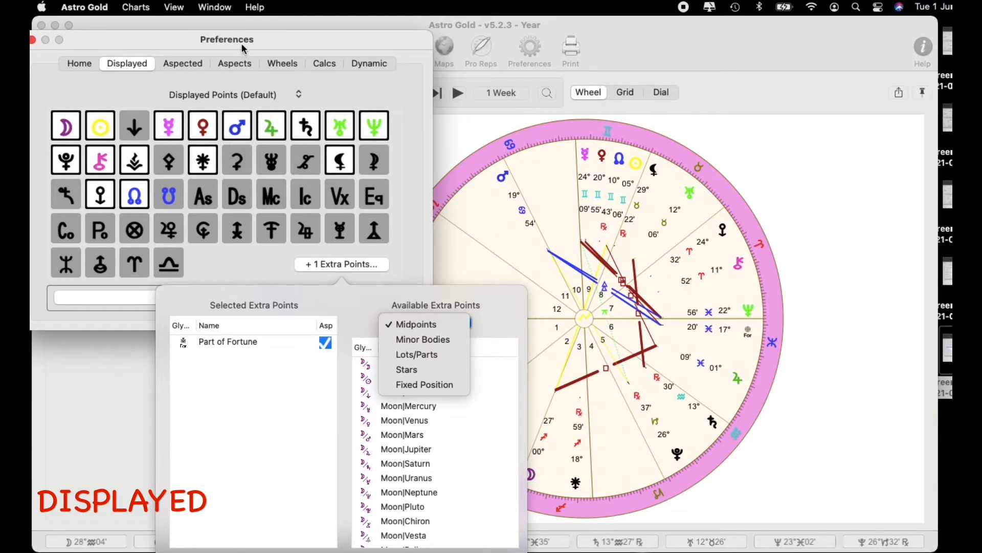
{"action": "mouse_move", "coordinate": [148, 68]}
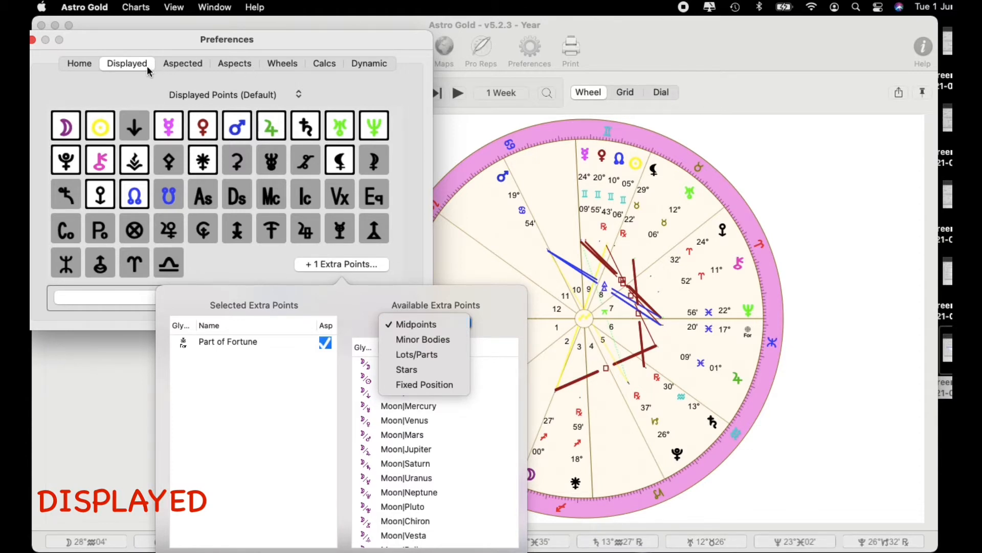
{"action": "mouse_move", "coordinate": [349, 275]}
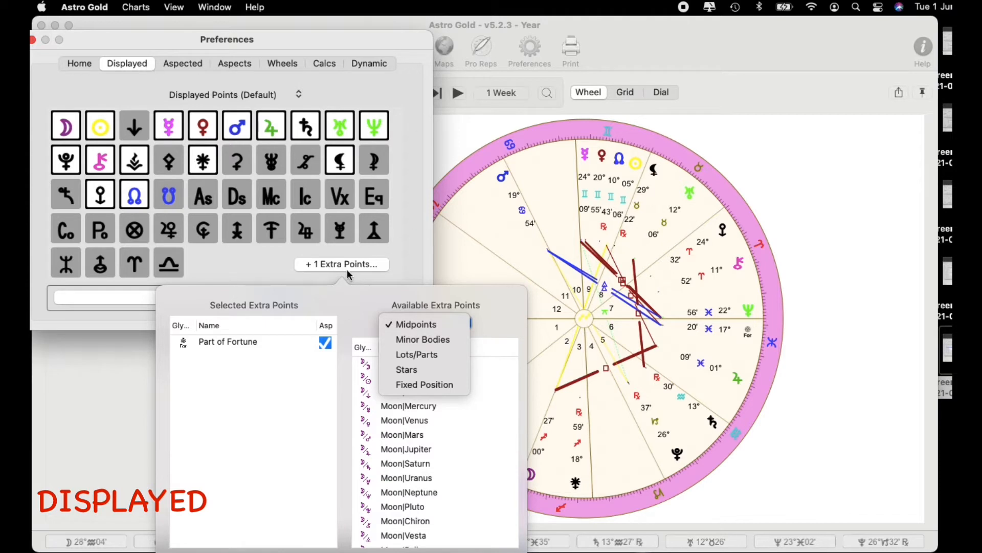
{"action": "left_click", "coordinate": [417, 354]}
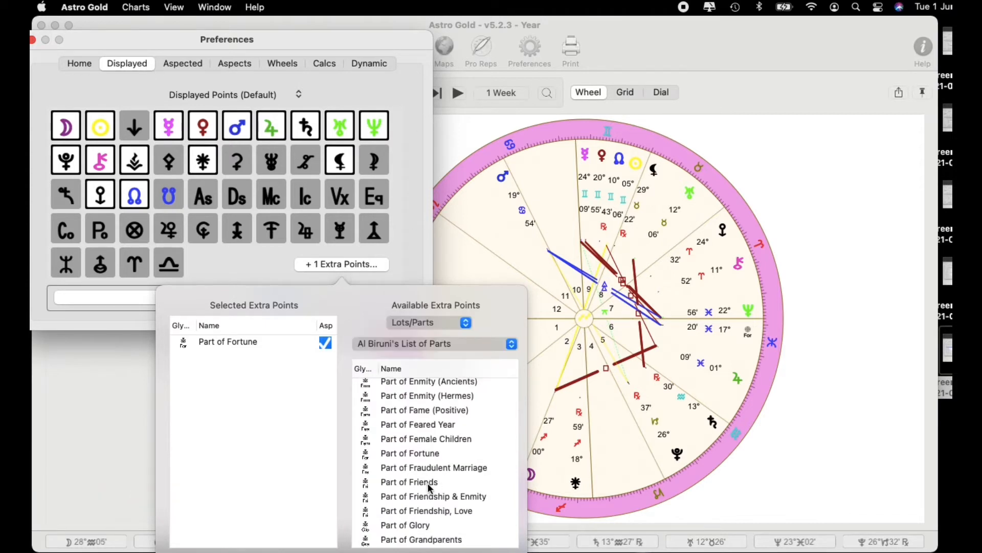
{"action": "left_click", "coordinate": [409, 482]}
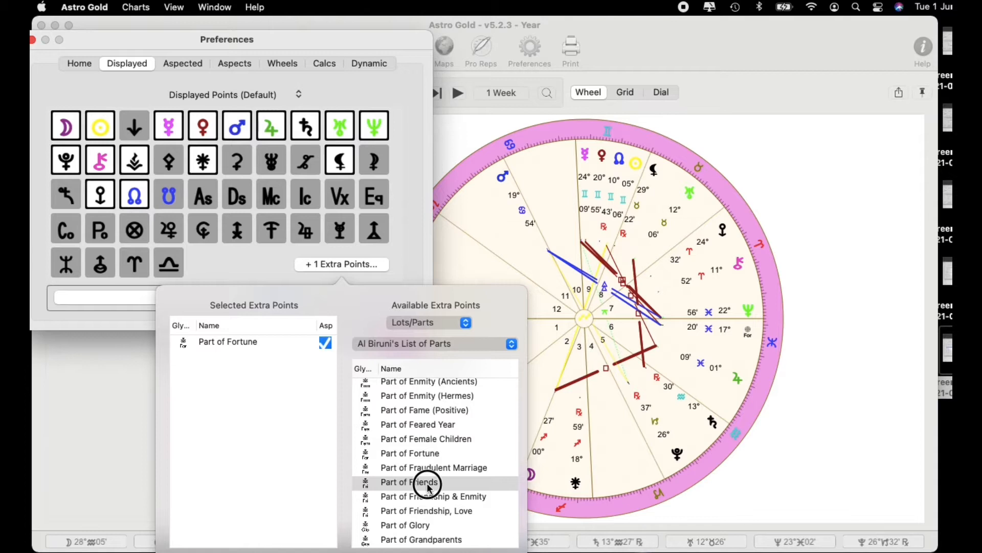
{"action": "double_click", "coordinate": [409, 482]}
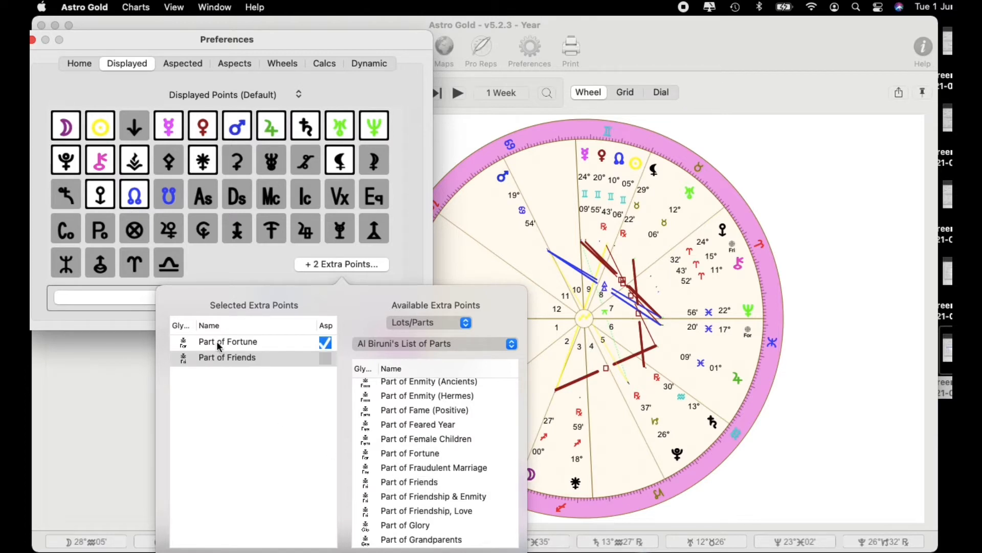
Include Part of Friends in aspect calculations and dismiss the extra points chooser.
{"action": "left_click", "coordinate": [325, 357]}
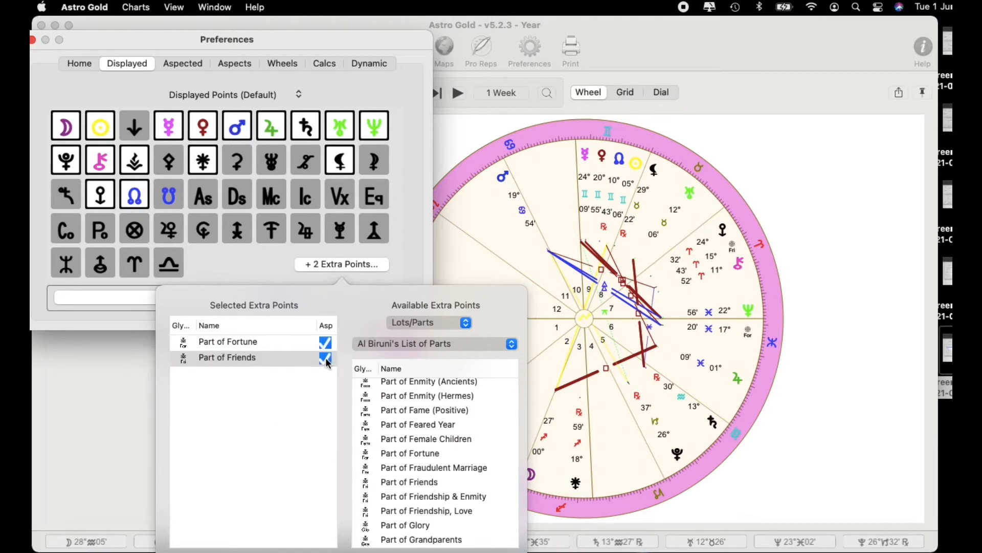
{"action": "left_click", "coordinate": [326, 357]}
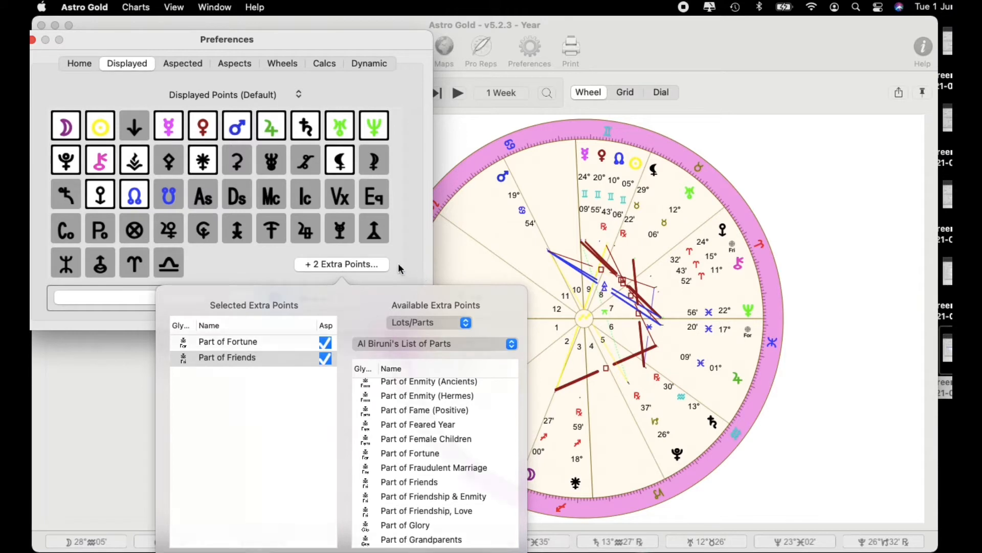
{"action": "left_click", "coordinate": [342, 264]}
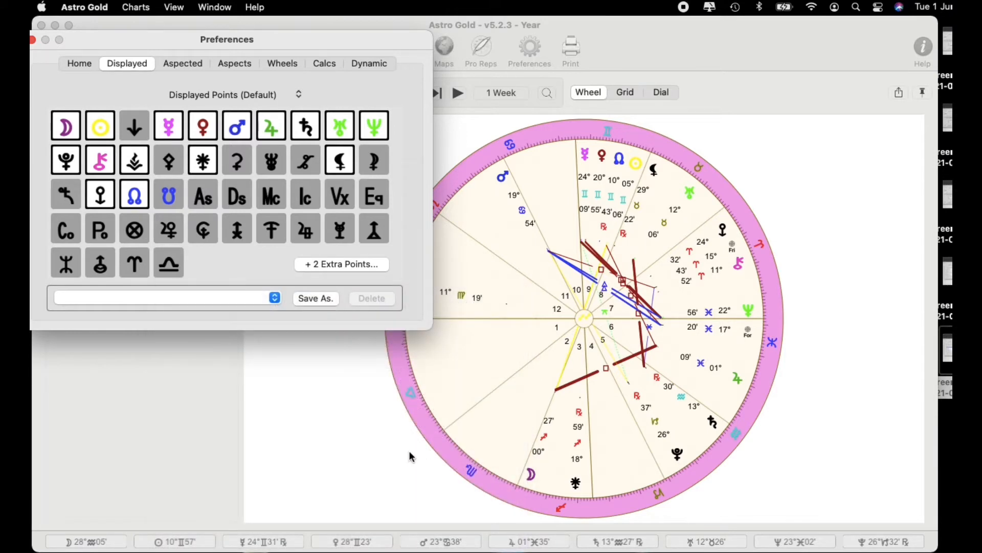
{"action": "mouse_move", "coordinate": [782, 230]}
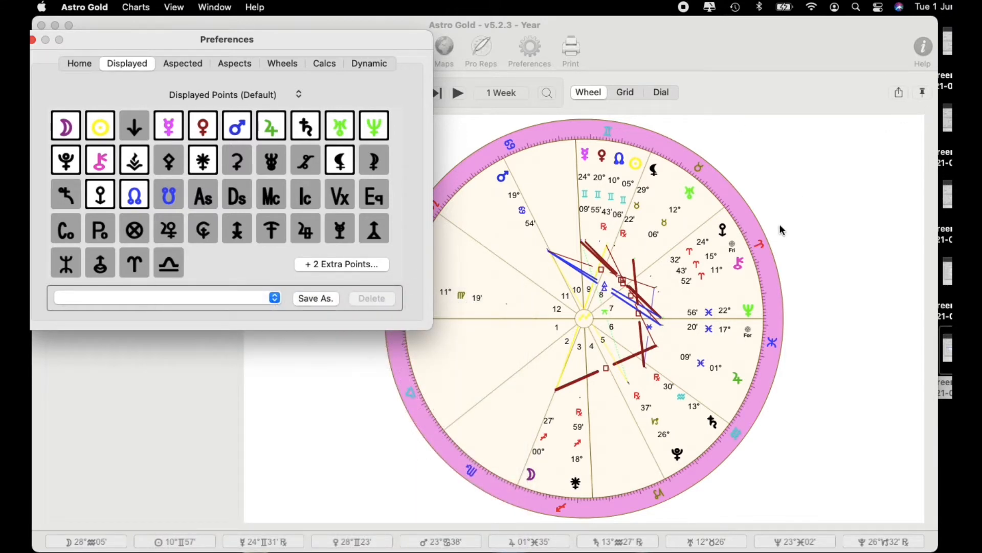
{"action": "mouse_move", "coordinate": [746, 342]}
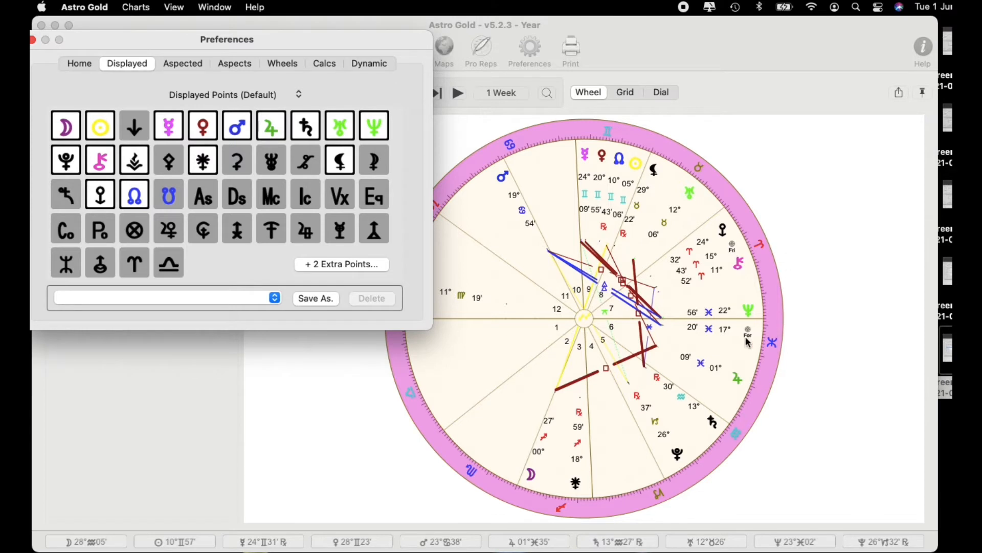
{"action": "mouse_move", "coordinate": [313, 385]}
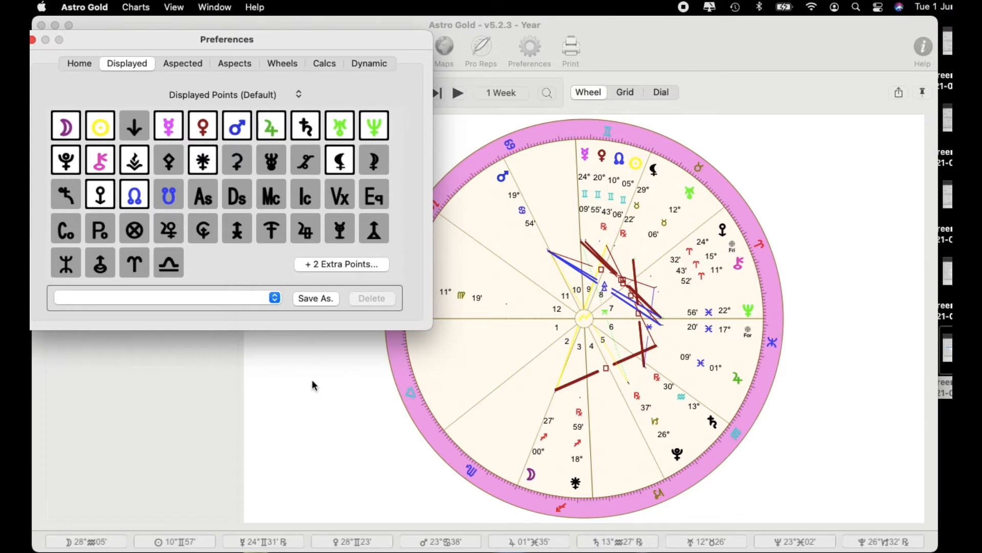
Save the point set as '2 extra points Part of fortune and part of friends'.
{"action": "left_click", "coordinate": [315, 298]}
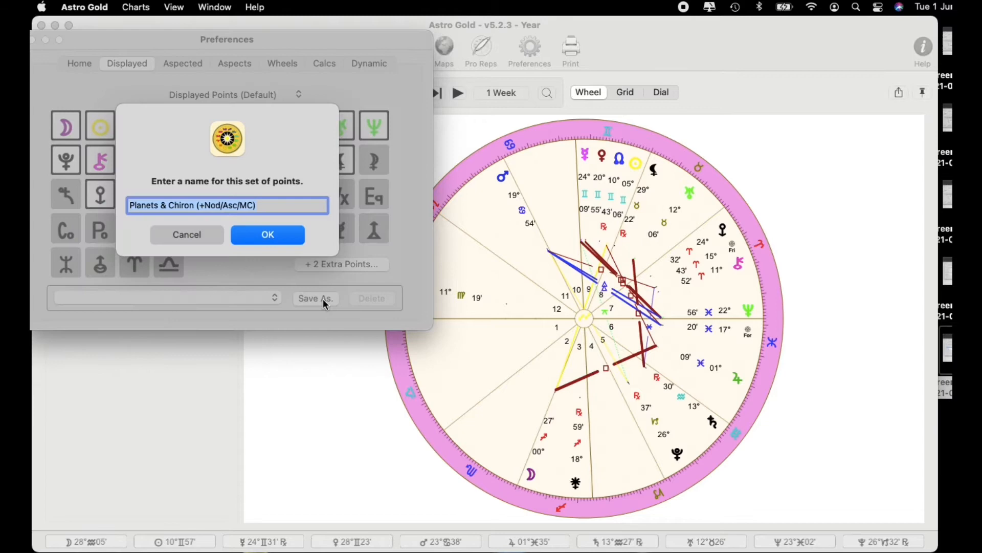
{"action": "type", "text": "2 extra points Part of fortune and part of friends"}
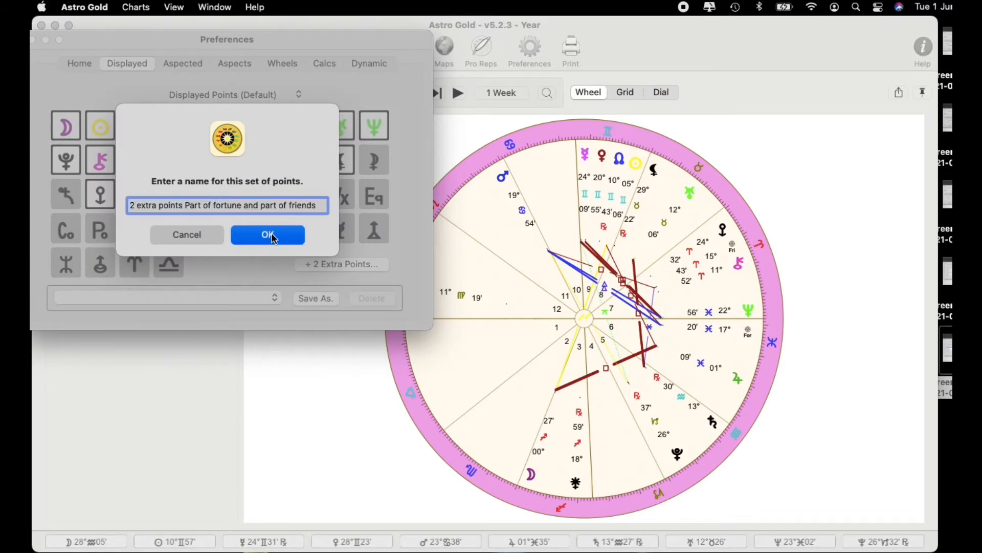
{"action": "left_click", "coordinate": [267, 234]}
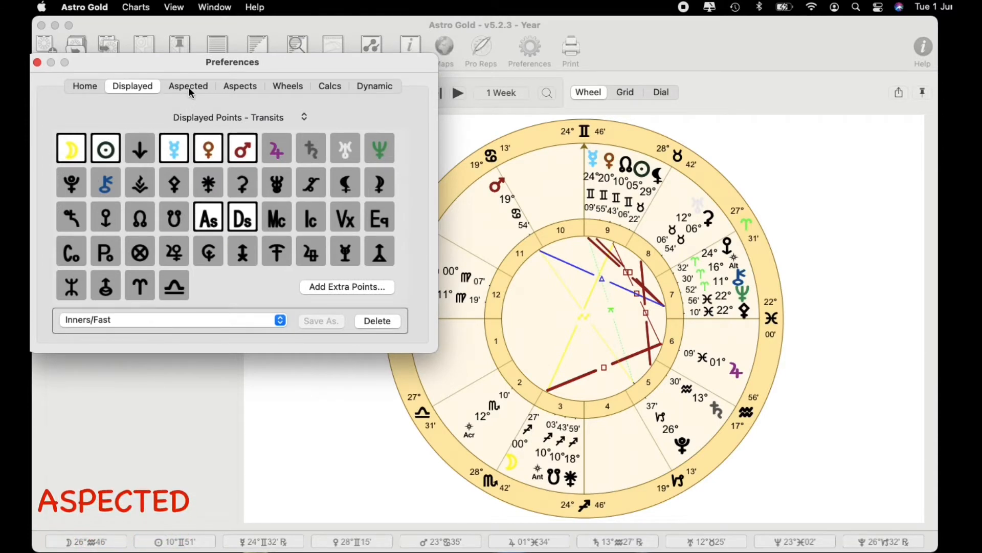
Show the Aspected points settings and choose the _sextile saved point set.
{"action": "left_click", "coordinate": [188, 86]}
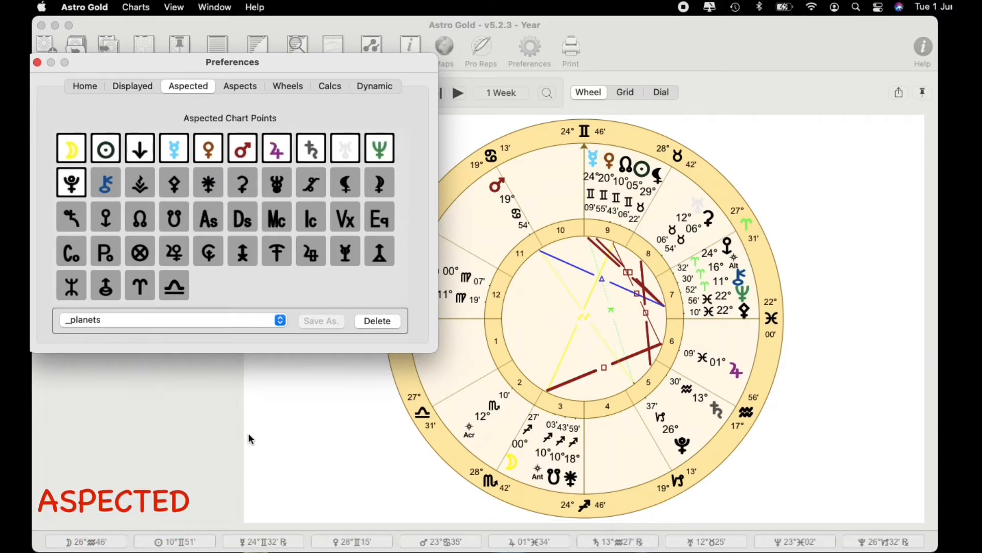
{"action": "left_click", "coordinate": [71, 147]}
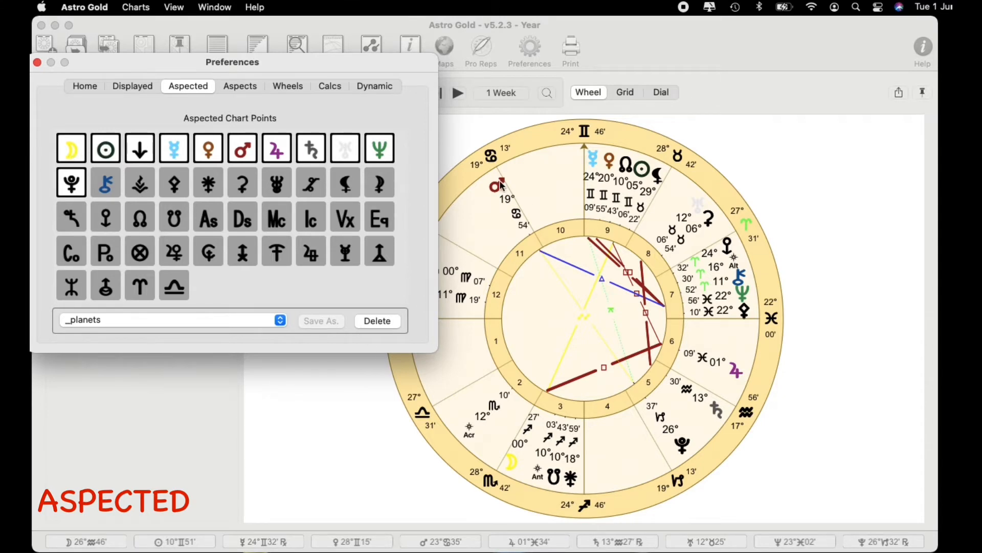
{"action": "mouse_move", "coordinate": [610, 375]}
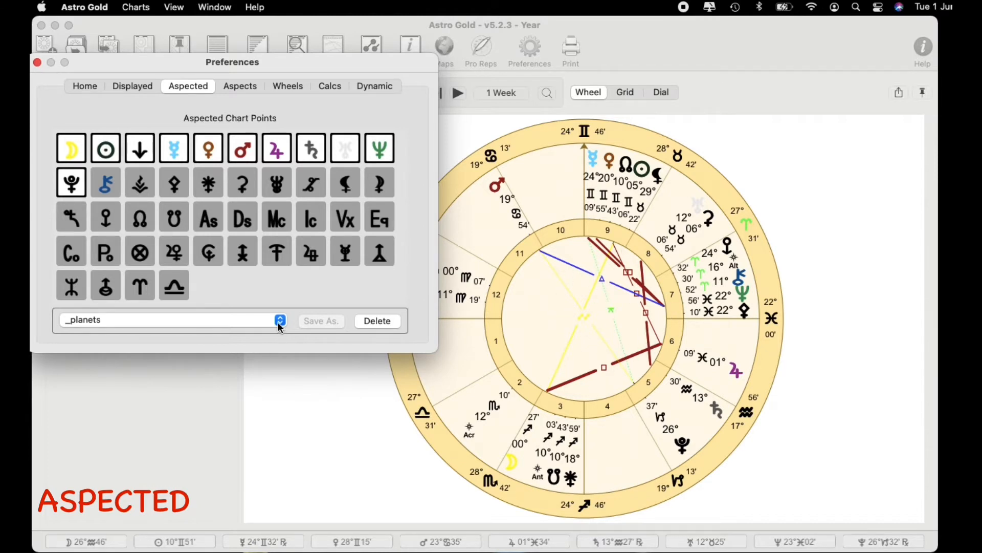
{"action": "left_click", "coordinate": [279, 320]}
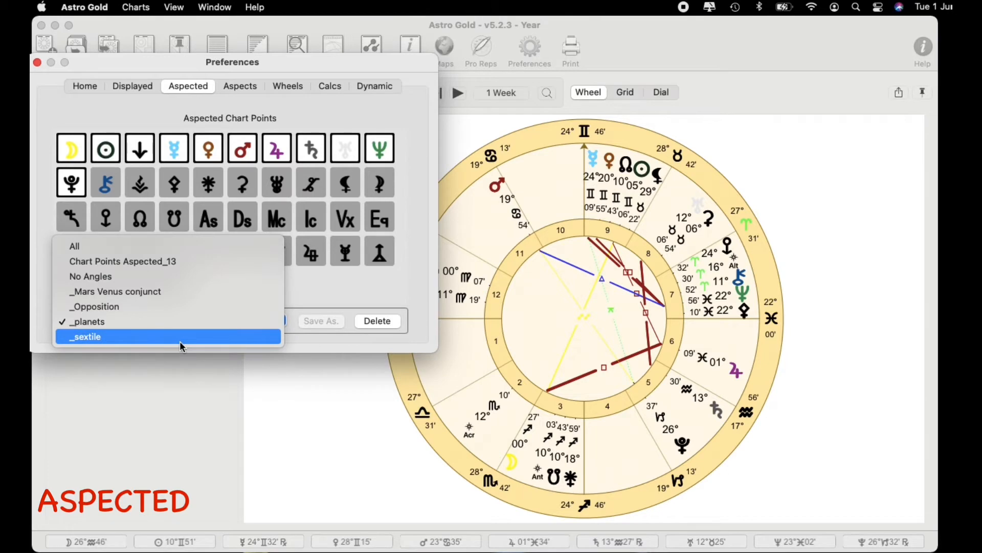
{"action": "mouse_move", "coordinate": [166, 337]}
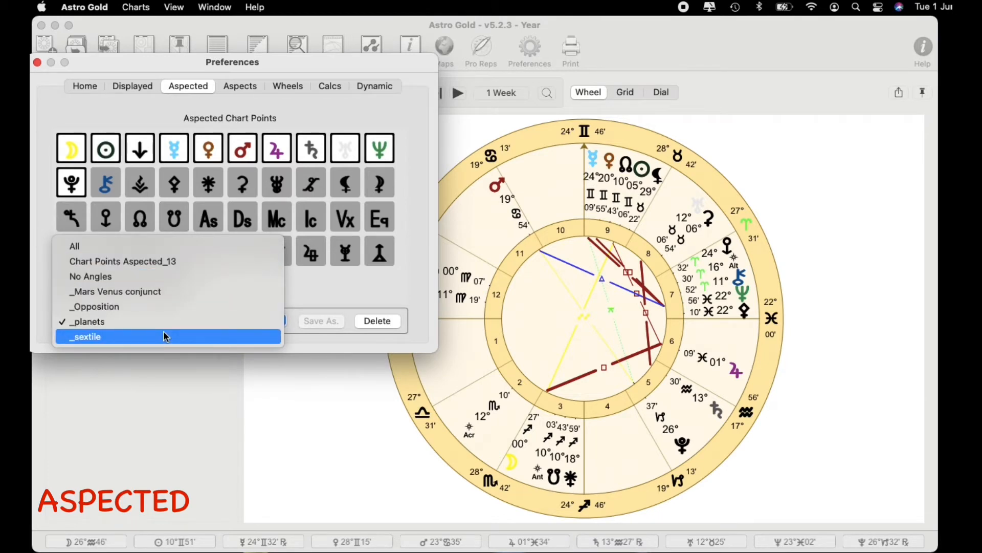
{"action": "left_click", "coordinate": [88, 321]}
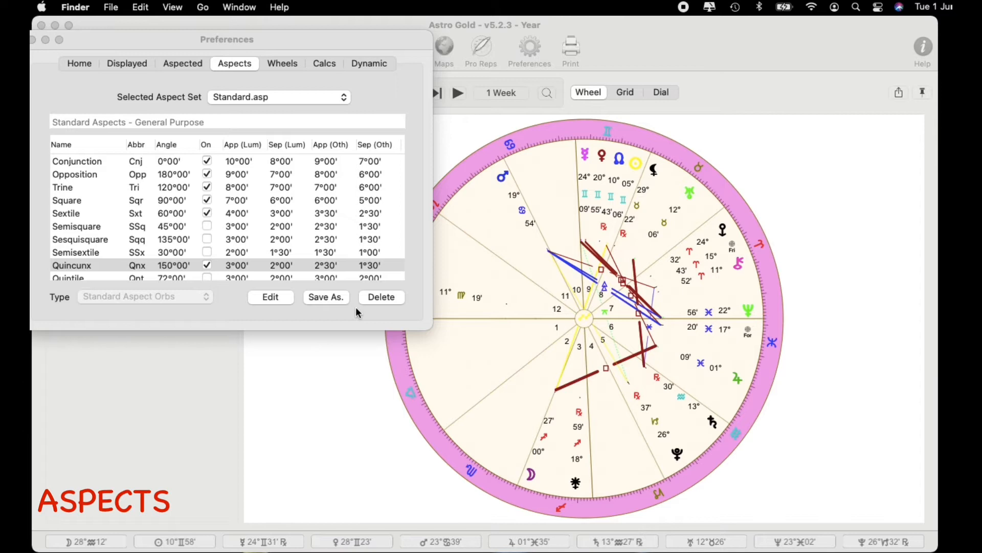
{"action": "mouse_move", "coordinate": [208, 174]}
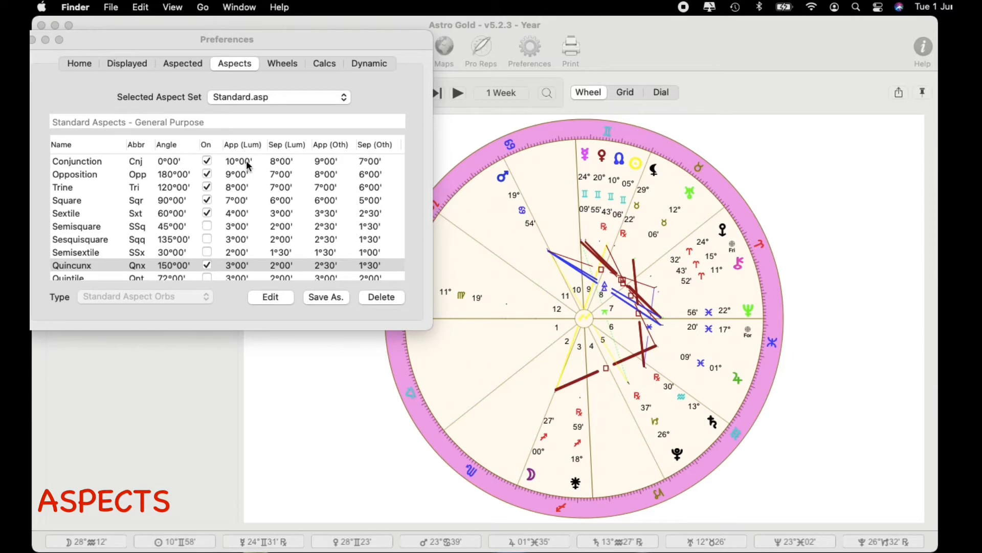
{"action": "mouse_move", "coordinate": [245, 163]}
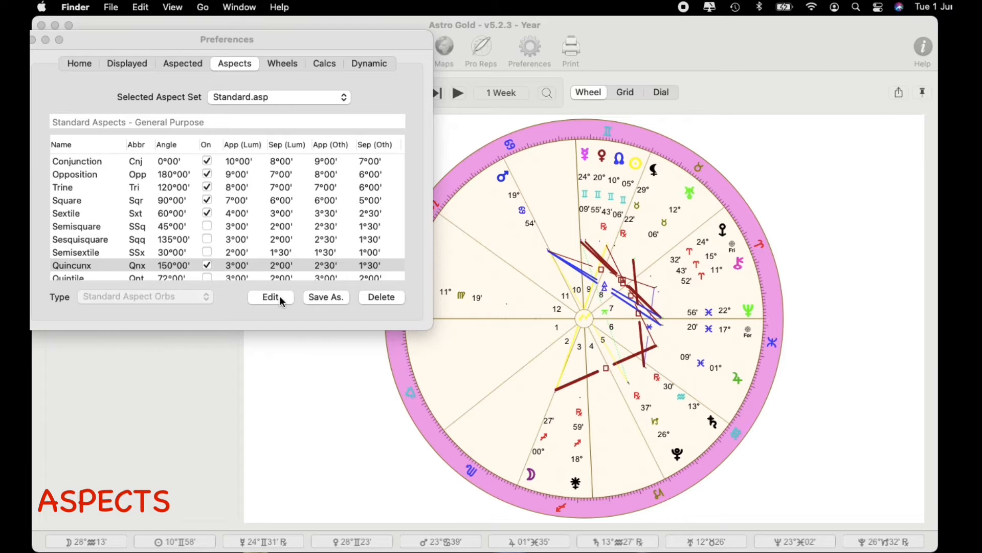
{"action": "mouse_move", "coordinate": [336, 302]}
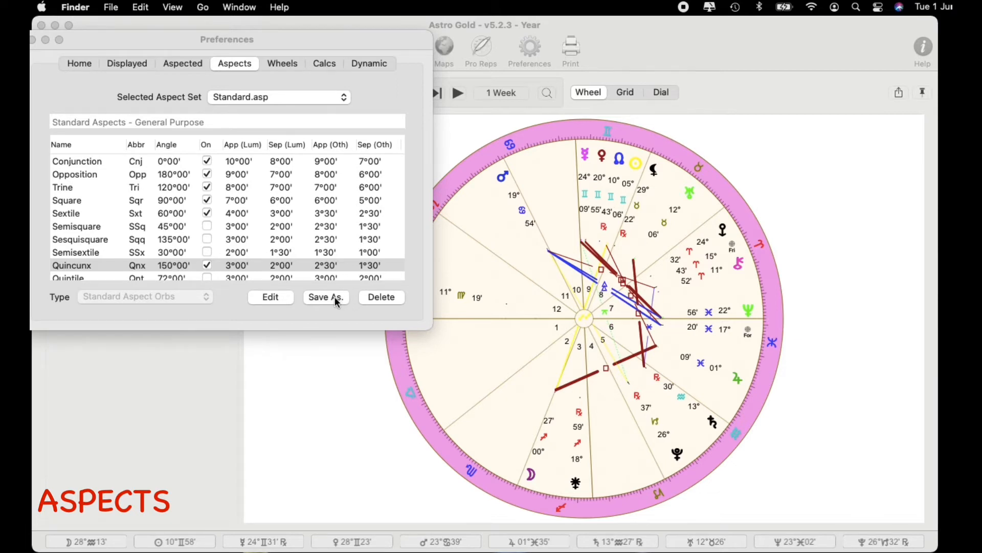
{"action": "mouse_move", "coordinate": [374, 298]}
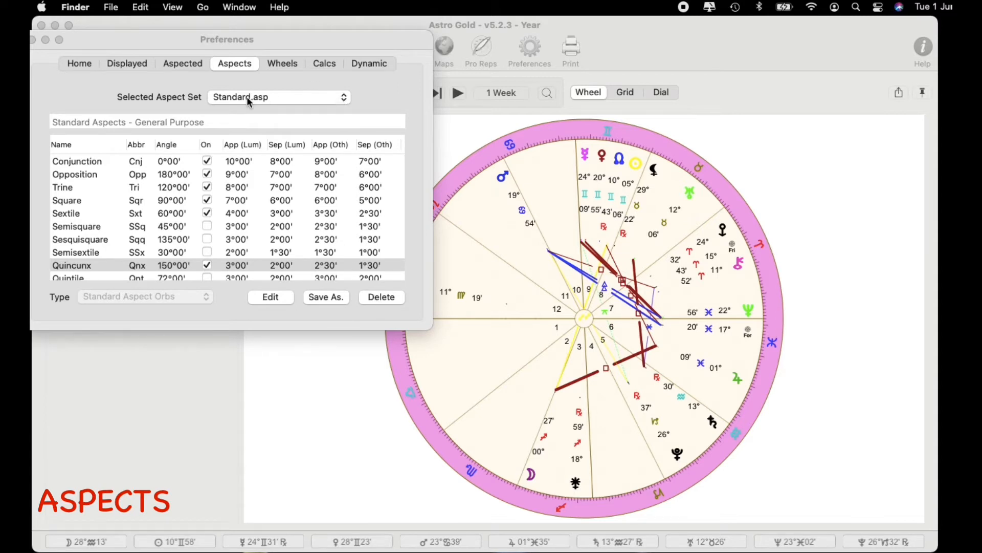
{"action": "mouse_move", "coordinate": [308, 105]}
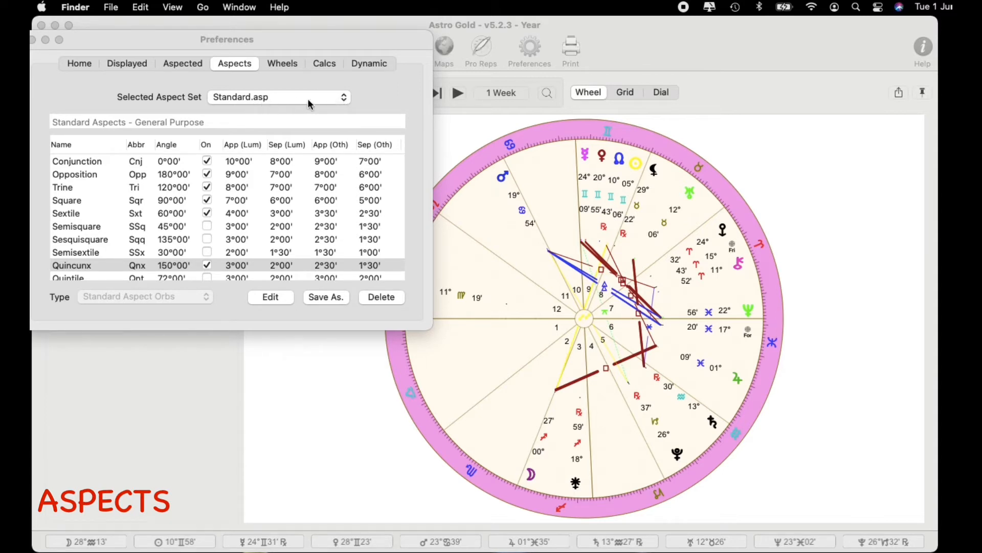
Bring up the list of available aspect sets such as Synwide, Eclipses and Synastry.
{"action": "left_click", "coordinate": [278, 96]}
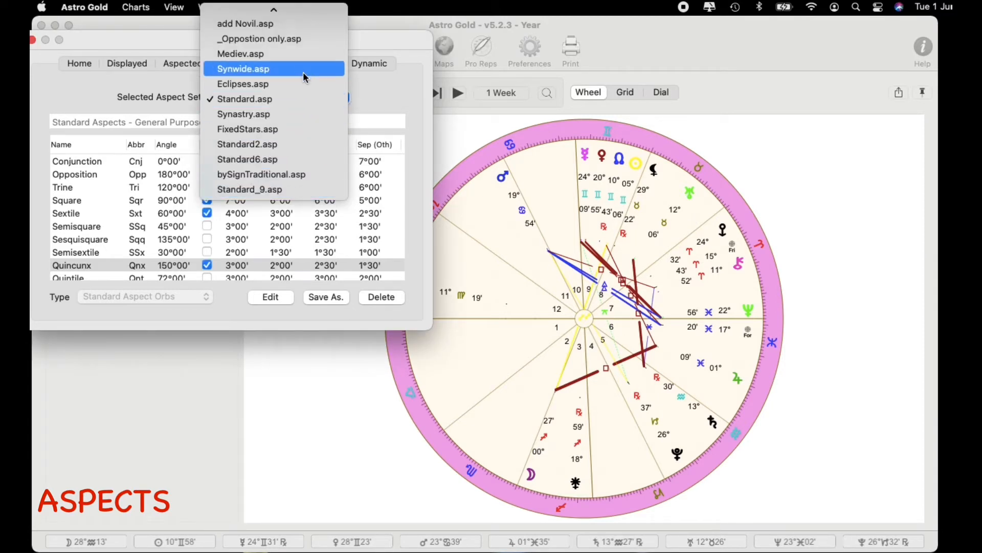
{"action": "mouse_move", "coordinate": [377, 97]}
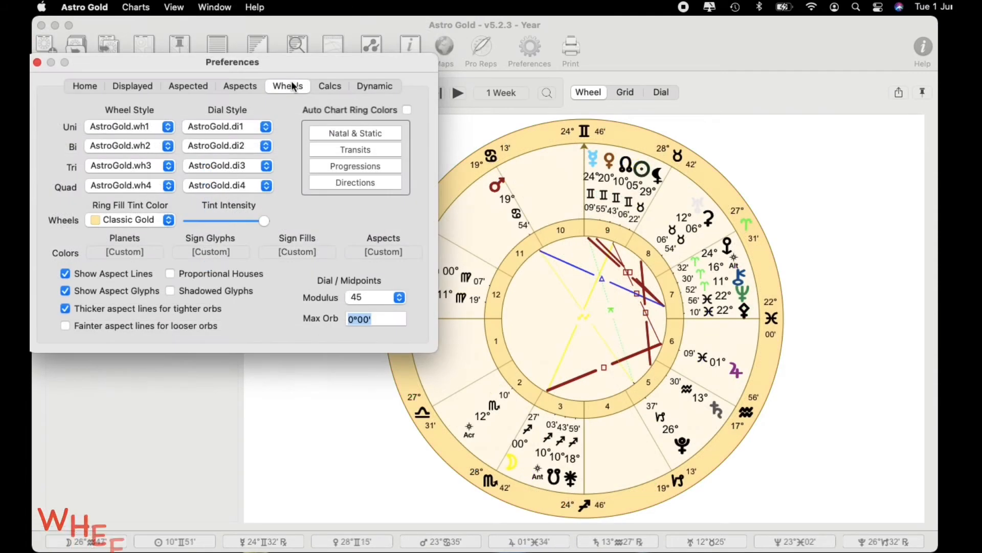
{"action": "mouse_move", "coordinate": [262, 368]}
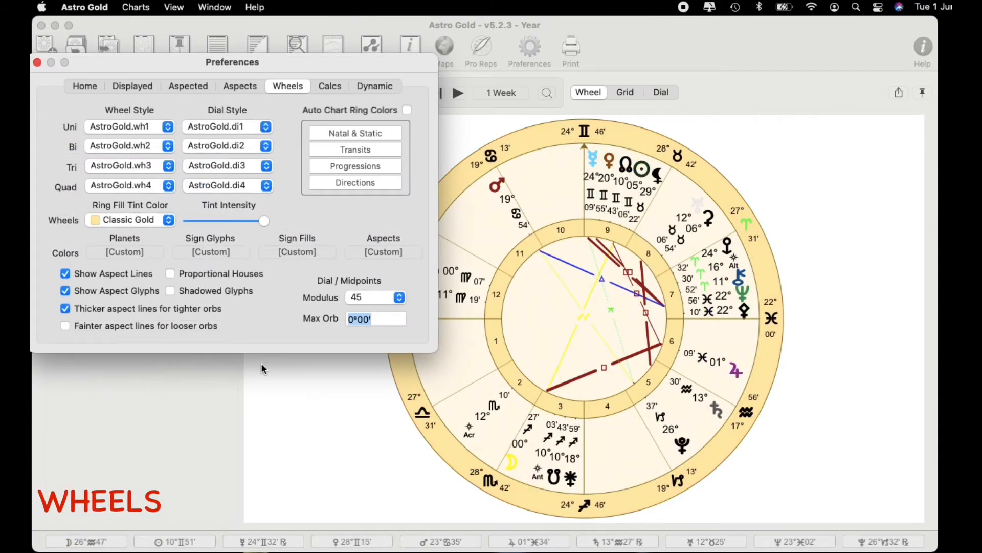
{"action": "mouse_move", "coordinate": [170, 67]}
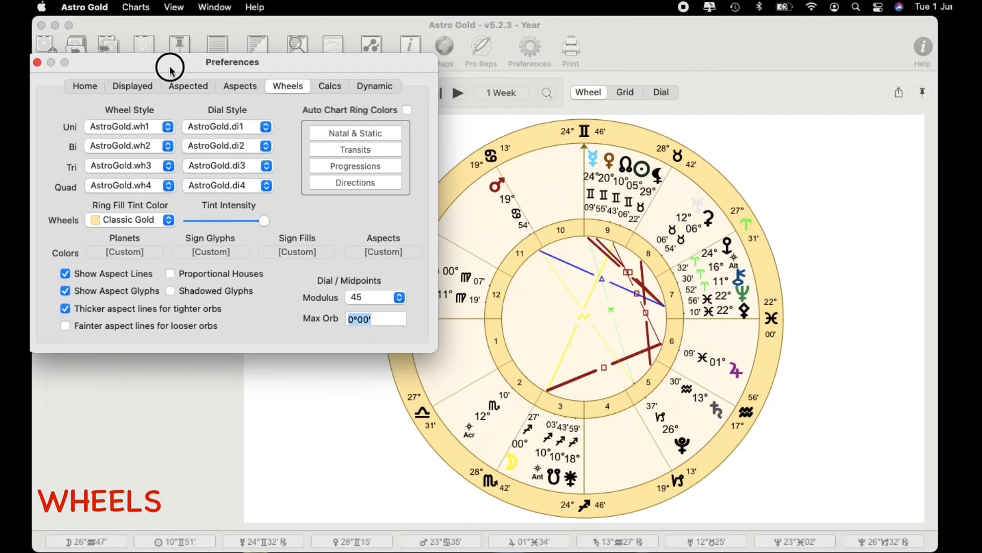
Move the Preferences window lower to uncover the chart details.
{"action": "left_click_drag", "start_coordinate": [232, 61], "coordinate": [227, 30]}
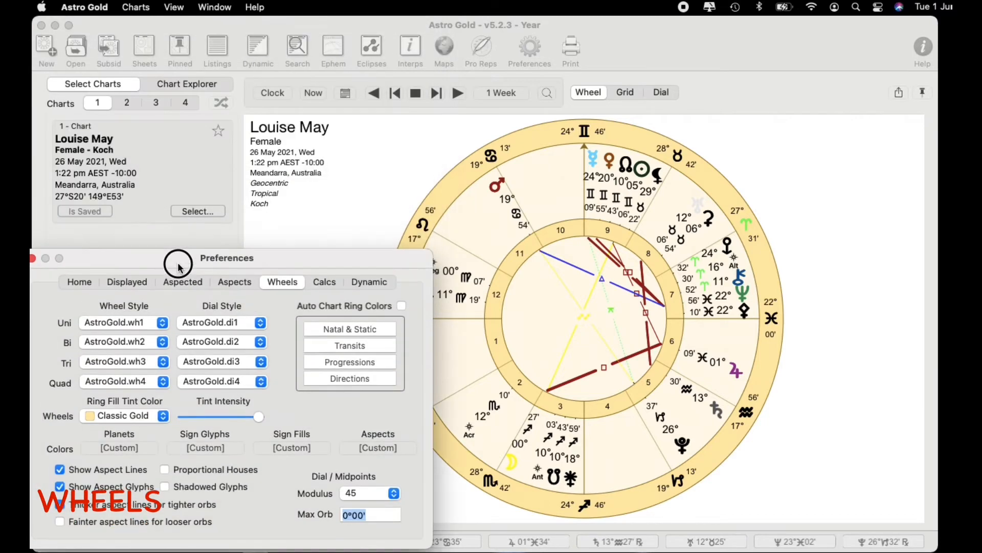
{"action": "mouse_move", "coordinate": [97, 107]}
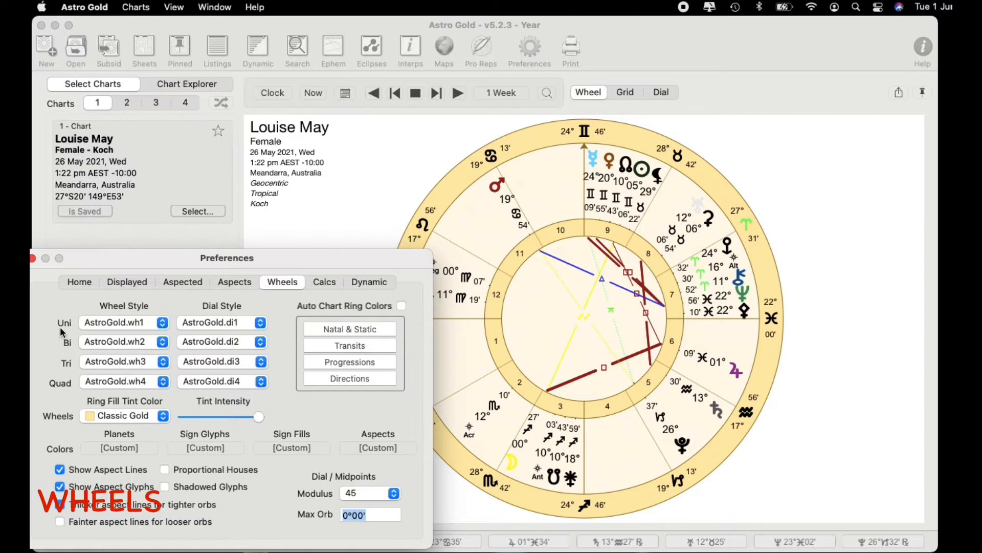
{"action": "mouse_move", "coordinate": [71, 332]}
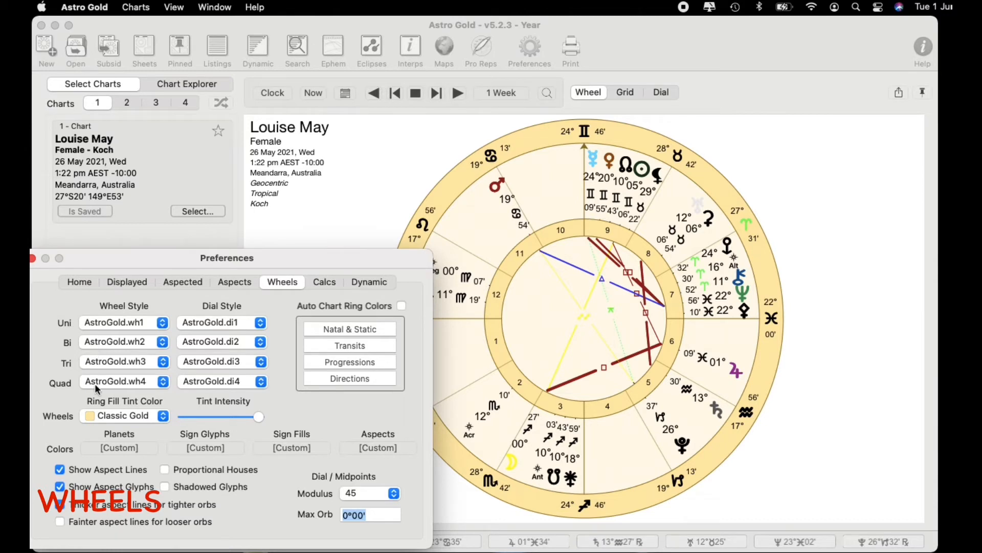
{"action": "mouse_move", "coordinate": [116, 328]}
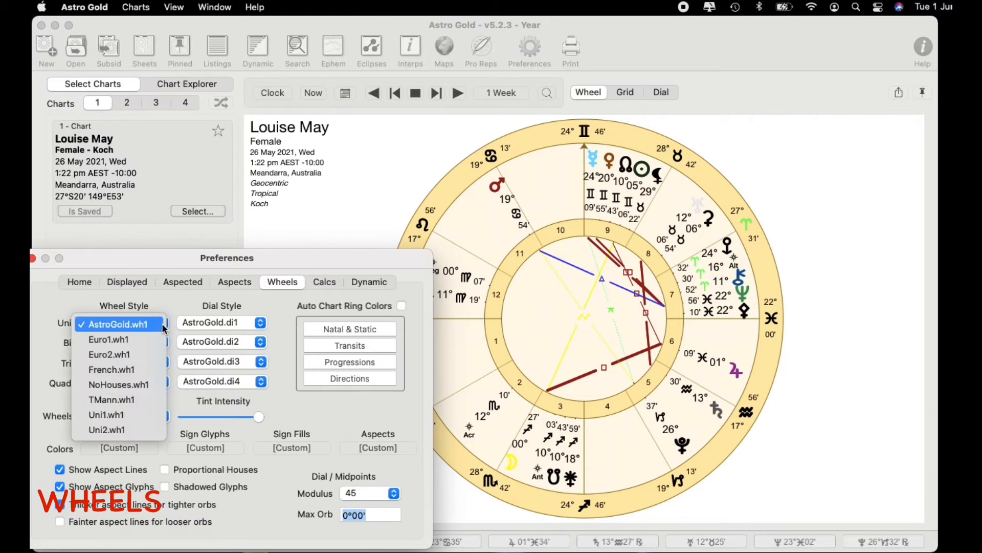
{"action": "mouse_move", "coordinate": [112, 399]}
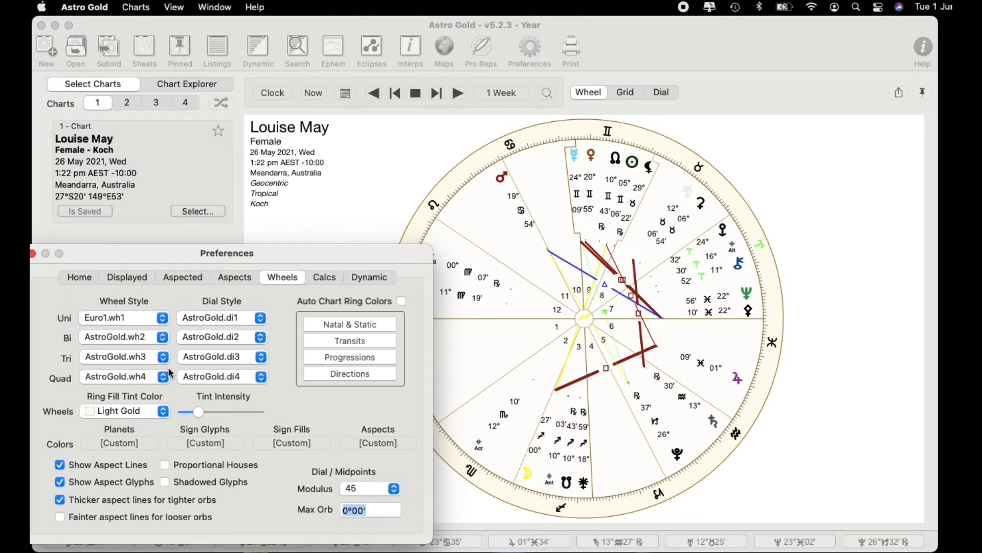
Set the wheel Ring Fill Tint colour to Pink.
{"action": "left_click", "coordinate": [162, 411]}
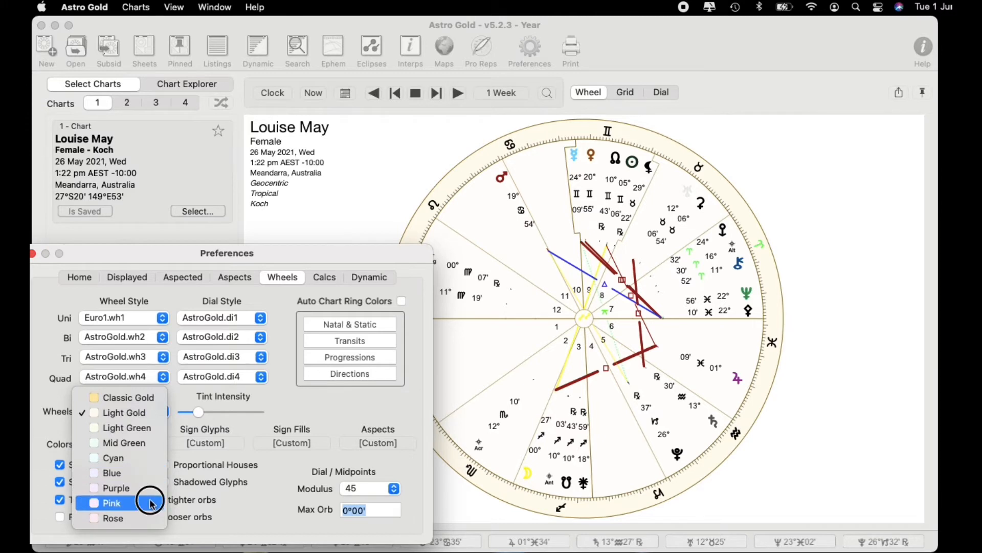
{"action": "left_click", "coordinate": [112, 503]}
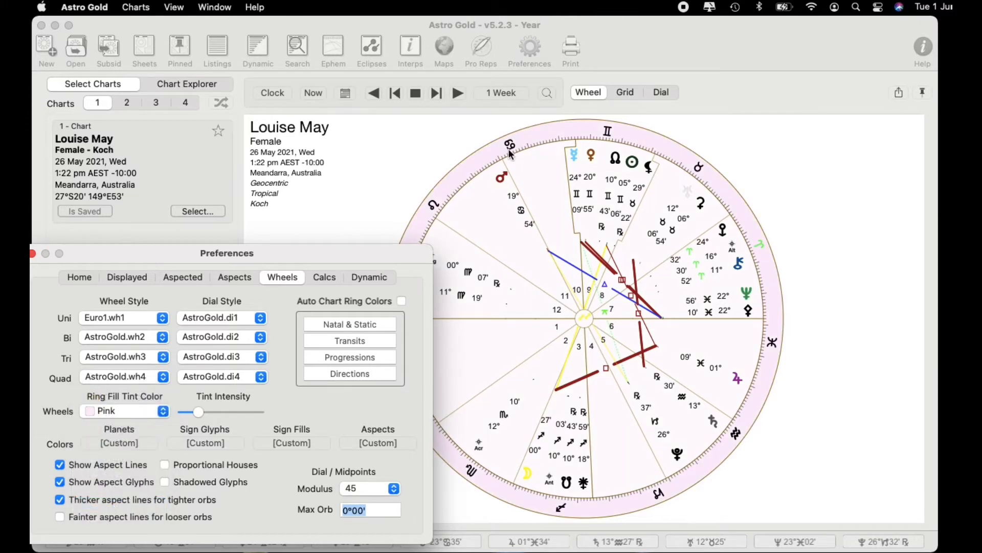
{"action": "mouse_move", "coordinate": [528, 164]}
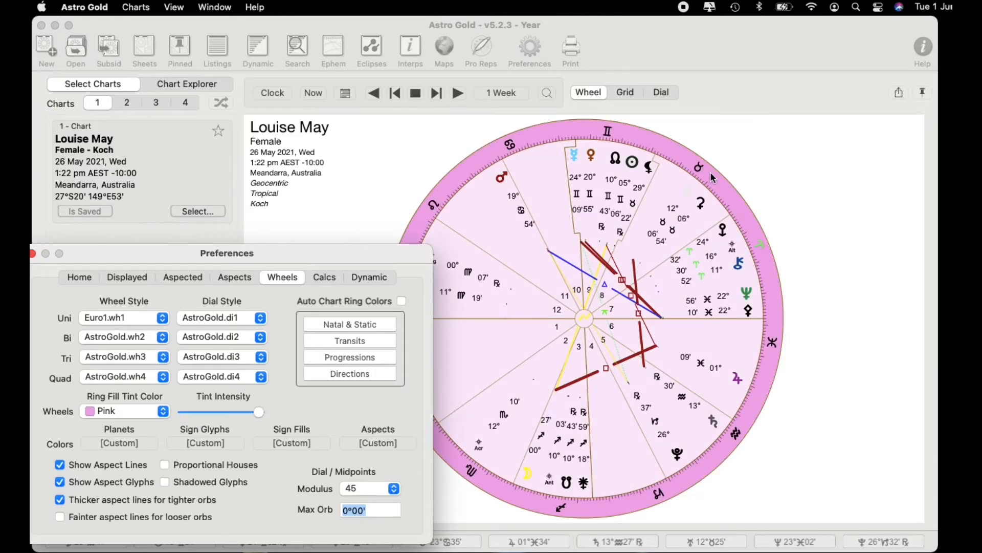
{"action": "mouse_move", "coordinate": [756, 381]}
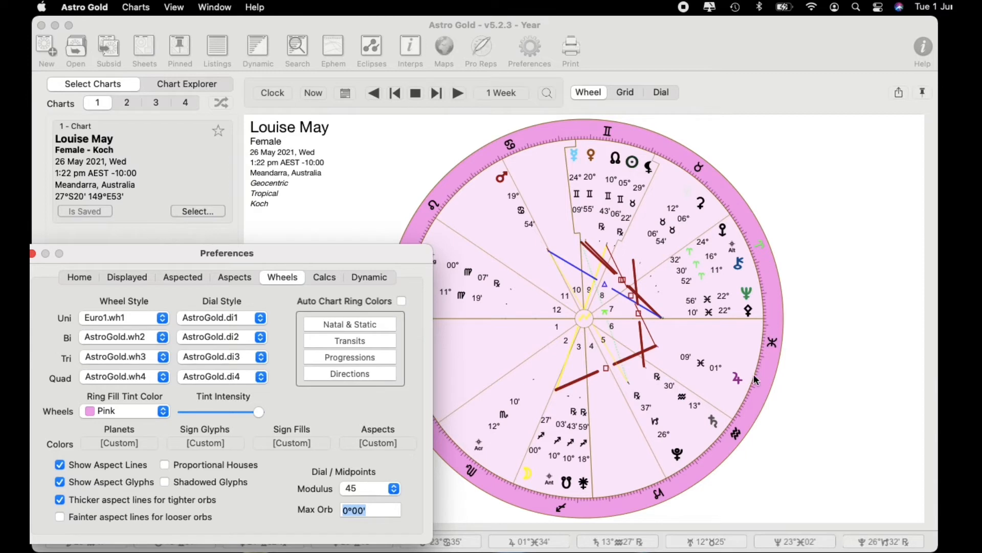
{"action": "mouse_move", "coordinate": [718, 337]}
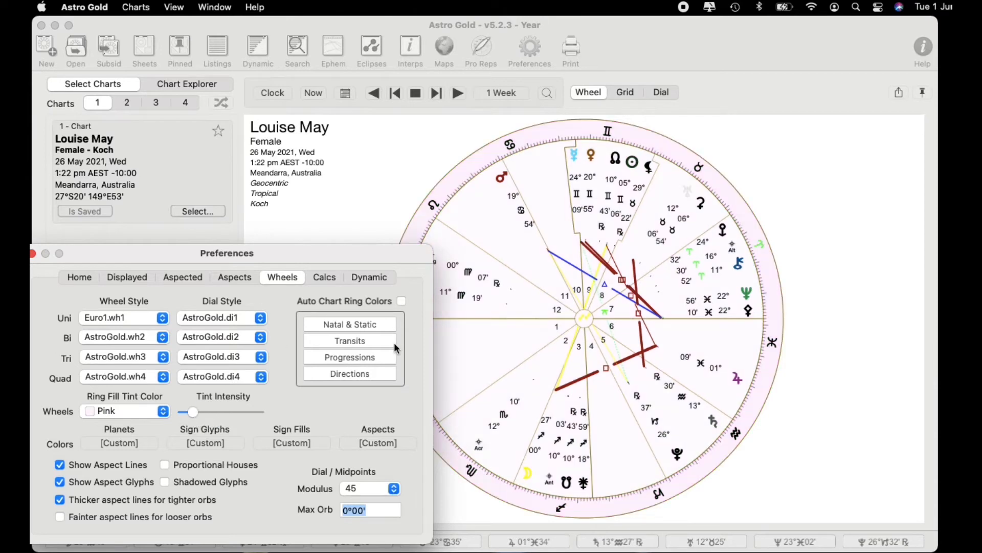
{"action": "mouse_move", "coordinate": [324, 311]}
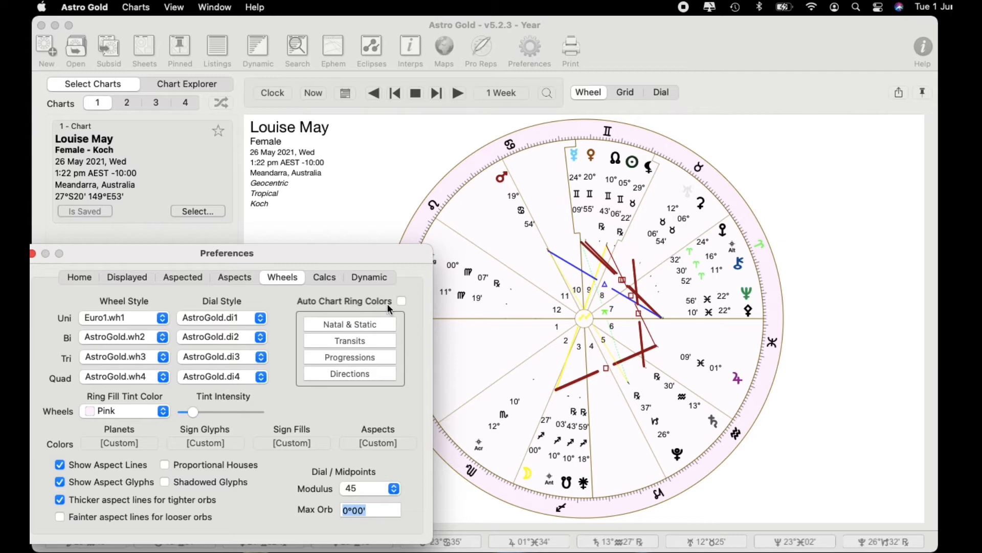
Toggle Auto Chart Ring Colors off and back on, leaving it enabled.
{"action": "left_click", "coordinate": [402, 301]}
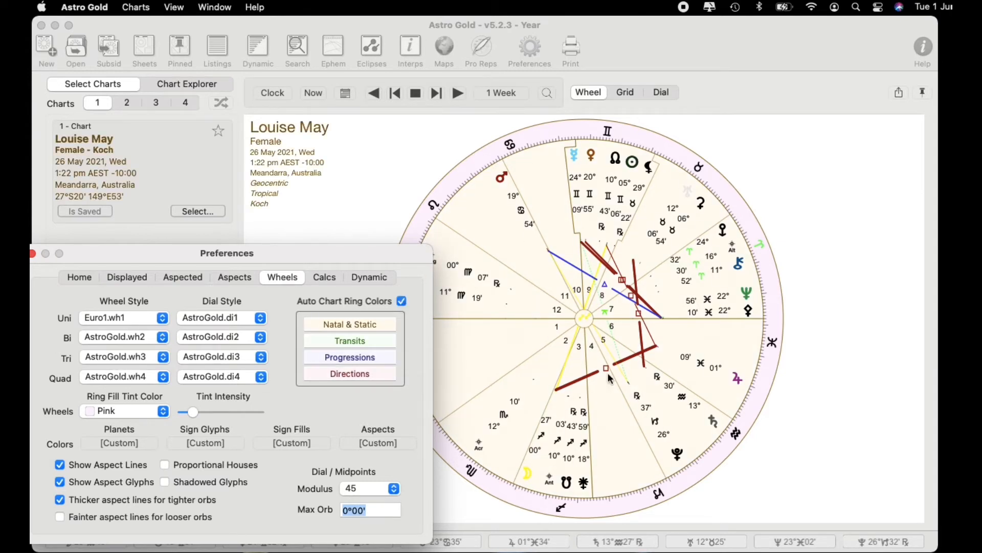
{"action": "left_click", "coordinate": [401, 301]}
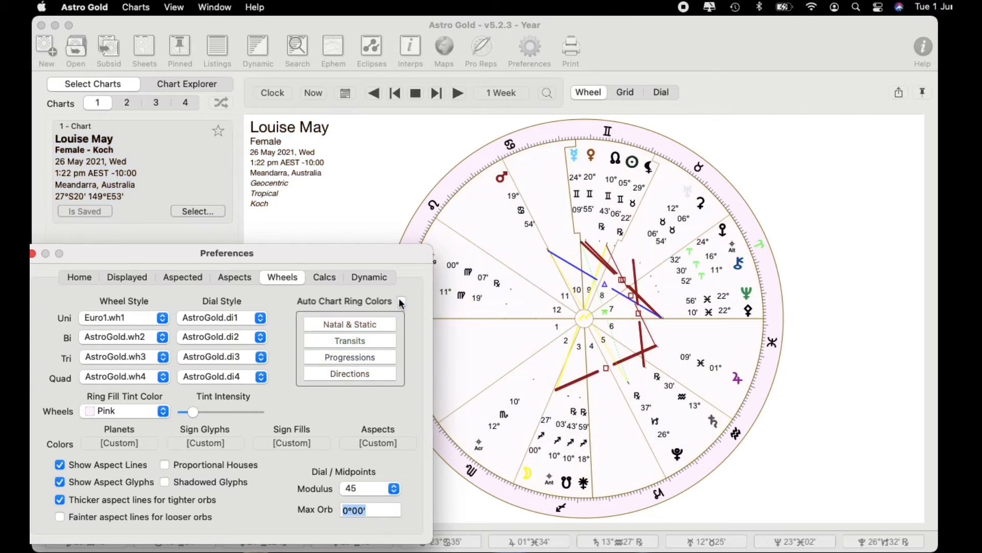
{"action": "left_click", "coordinate": [401, 301]}
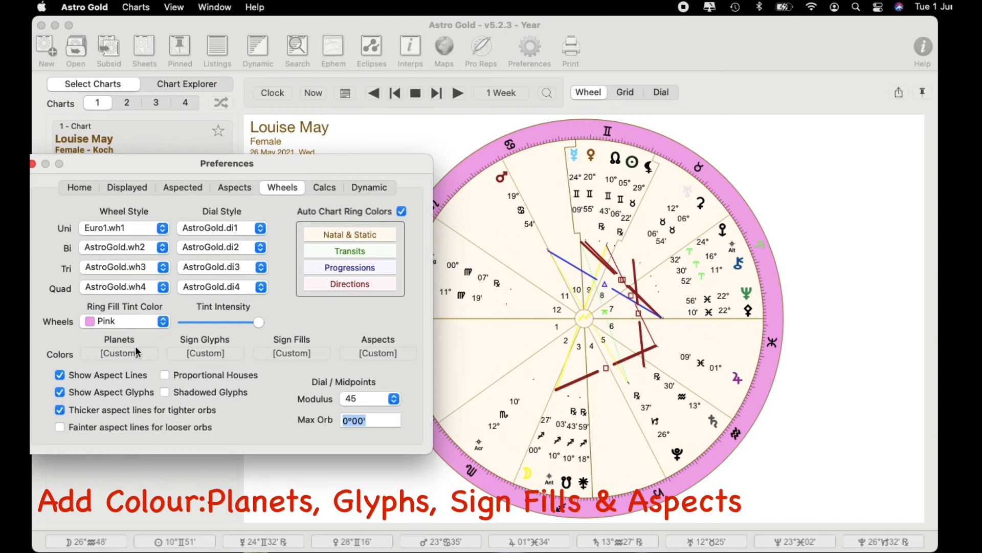
Try the Allblack and then King planet colour schemes on the wheel's planet glyphs.
{"action": "left_click", "coordinate": [119, 353]}
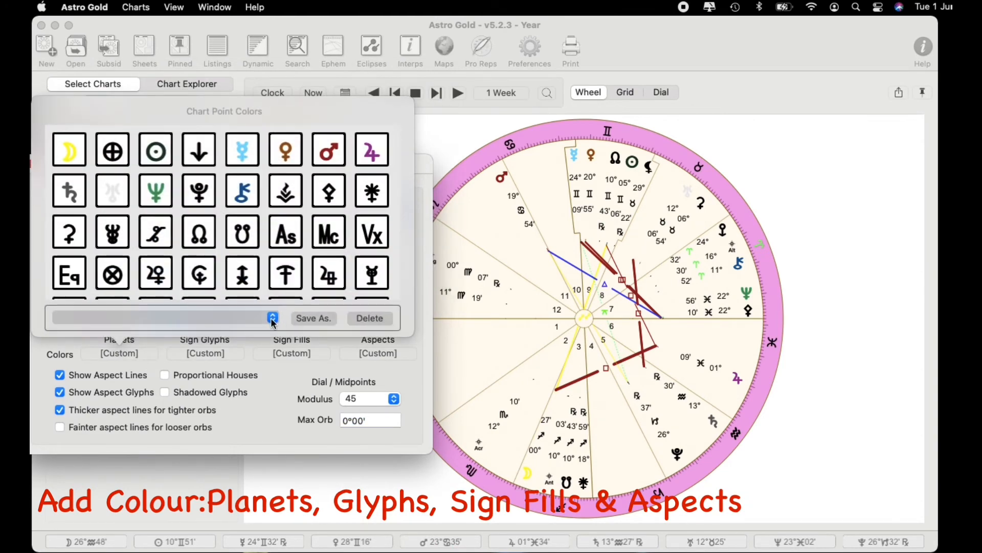
{"action": "left_click", "coordinate": [272, 318]}
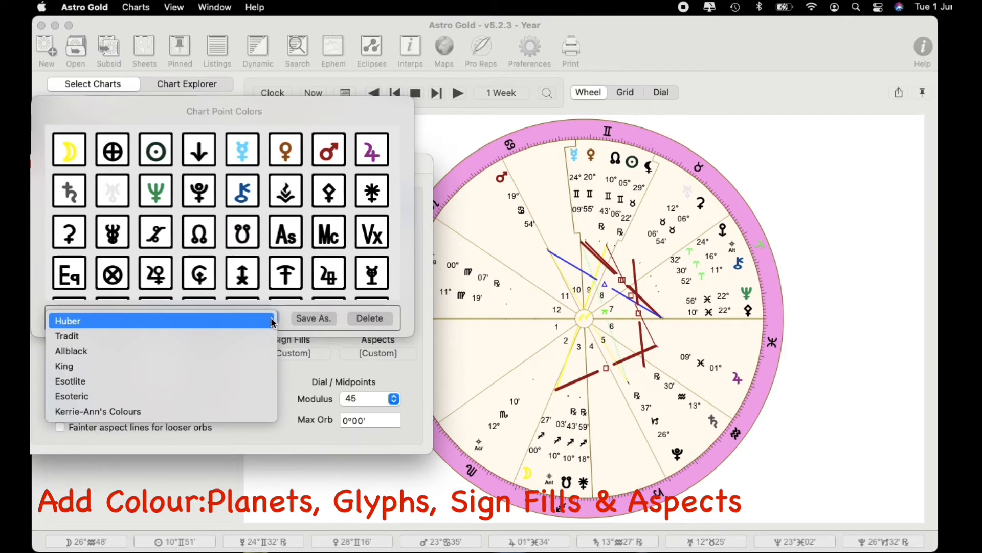
{"action": "left_click", "coordinate": [71, 350]}
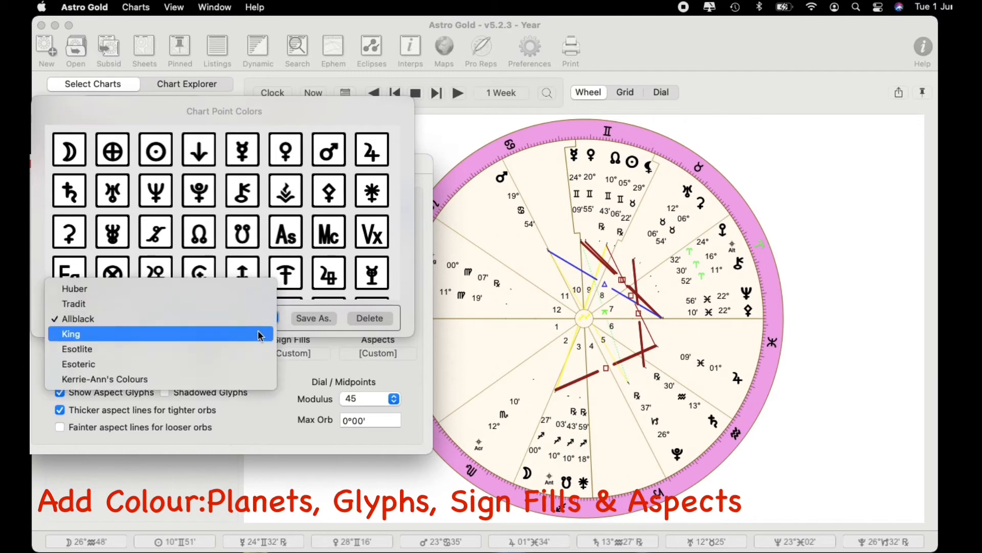
{"action": "left_click", "coordinate": [71, 333]}
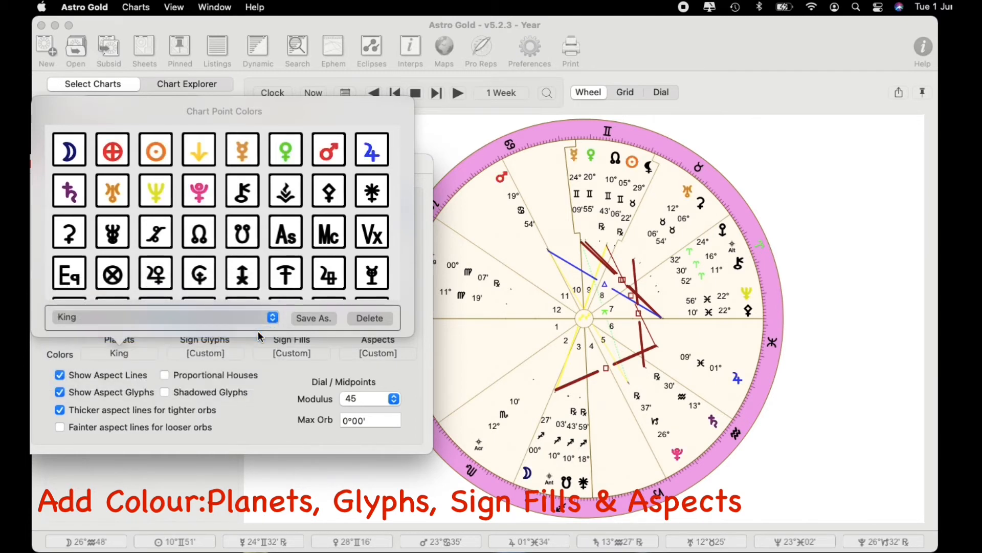
Apply the custom Kerrie-Ann's Colours scheme to the planet glyphs and keep it.
{"action": "left_click", "coordinate": [273, 318]}
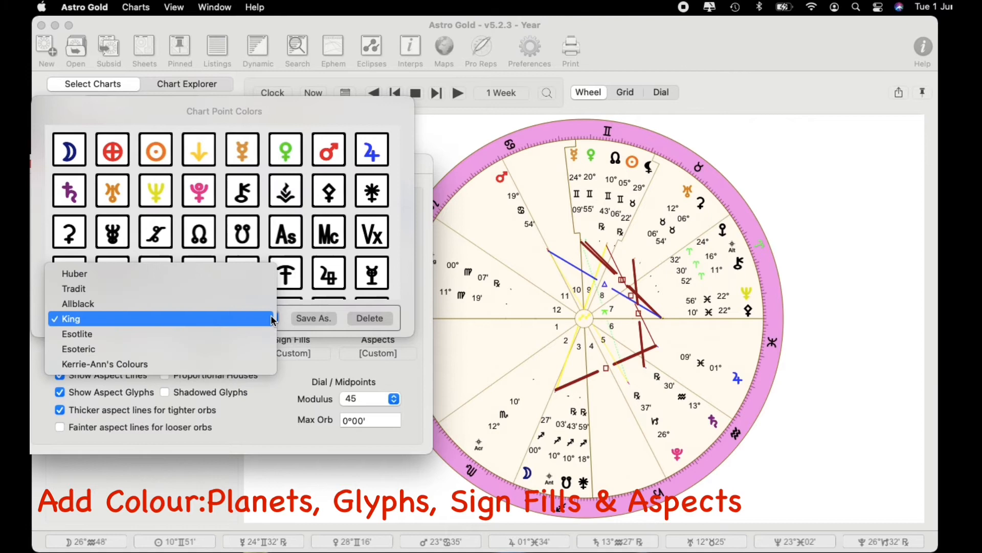
{"action": "mouse_move", "coordinate": [105, 364]}
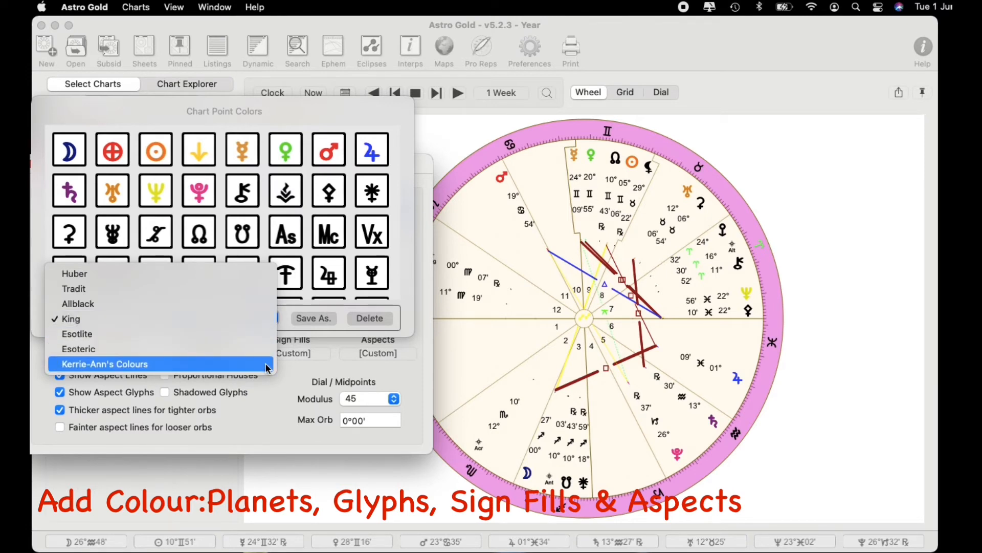
{"action": "left_click", "coordinate": [105, 364]}
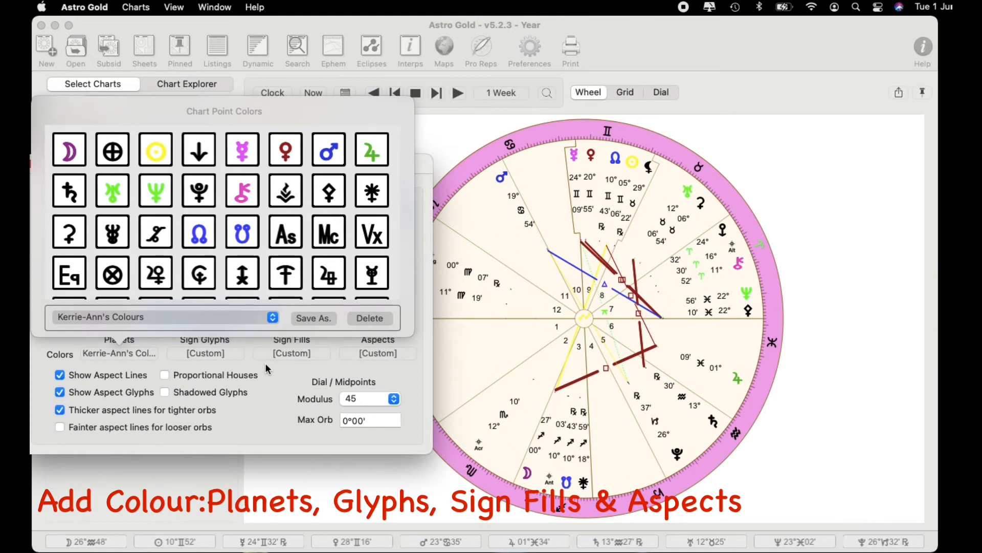
{"action": "left_click", "coordinate": [272, 317]}
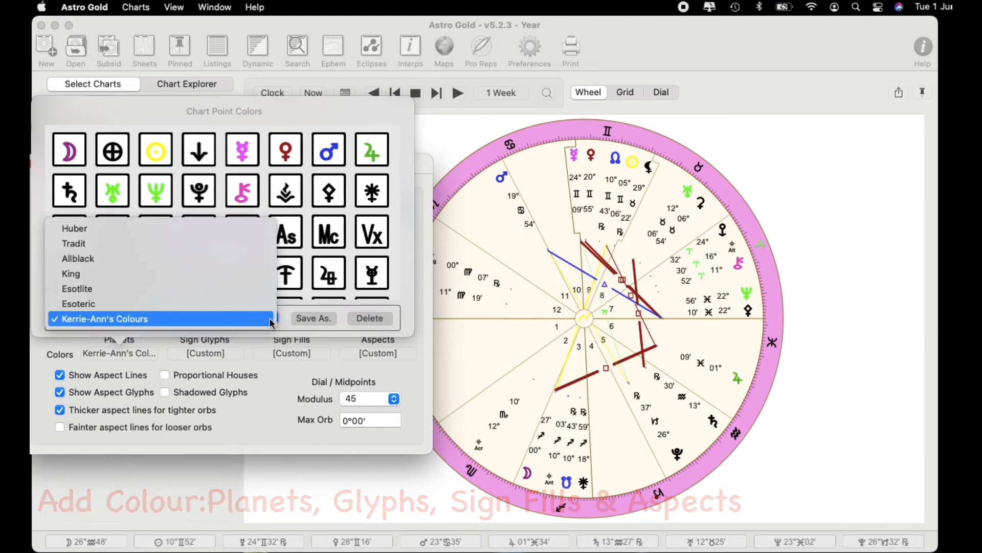
{"action": "left_click", "coordinate": [104, 318]}
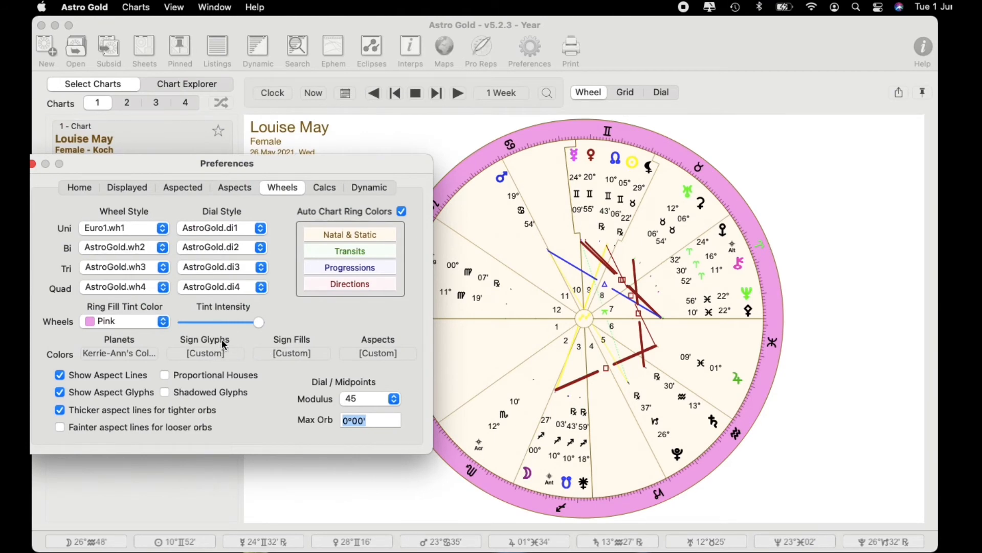
Colour both the sign glyphs and the sign fills by the Elements scheme.
{"action": "left_click", "coordinate": [204, 353]}
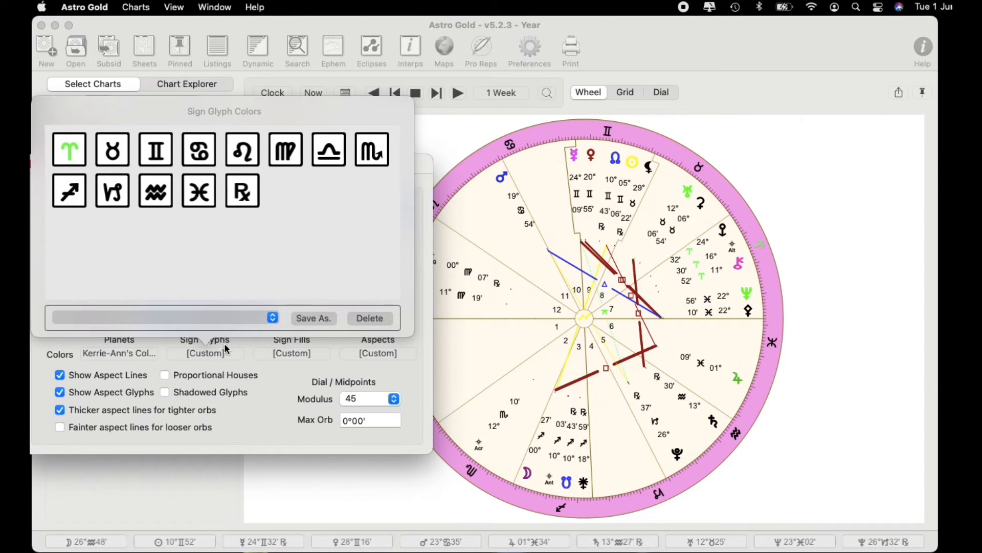
{"action": "left_click", "coordinate": [529, 47]}
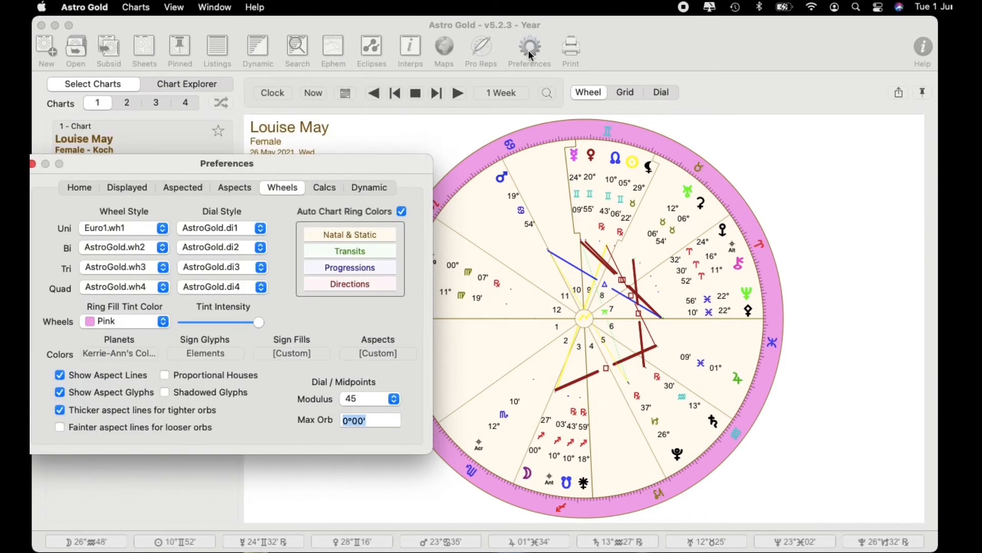
{"action": "mouse_move", "coordinate": [529, 47]}
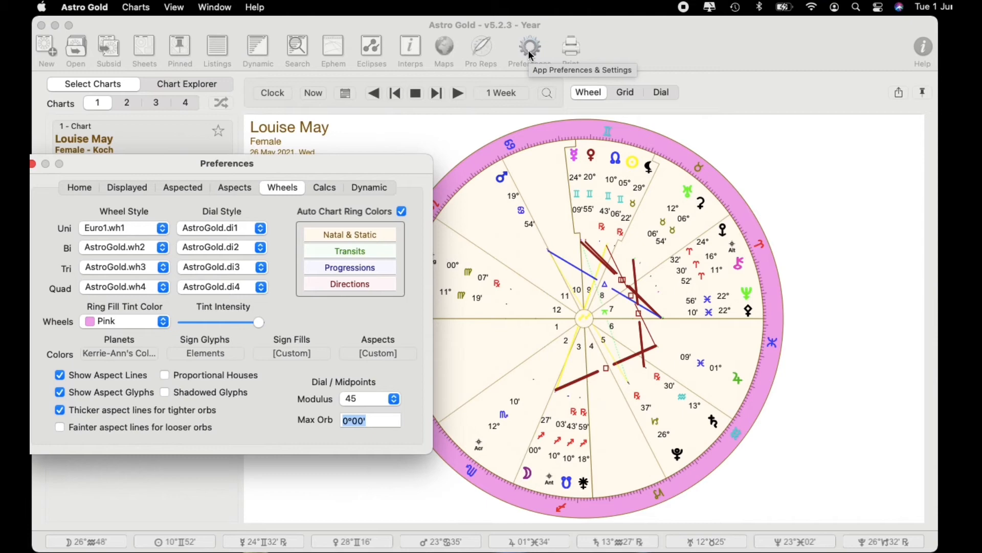
{"action": "mouse_move", "coordinate": [319, 236]}
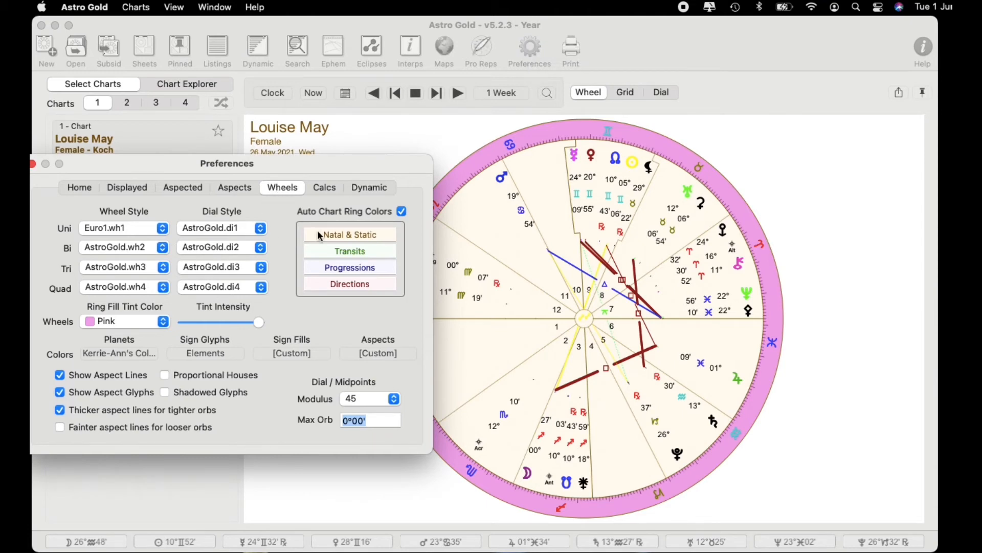
{"action": "left_click", "coordinate": [291, 353]}
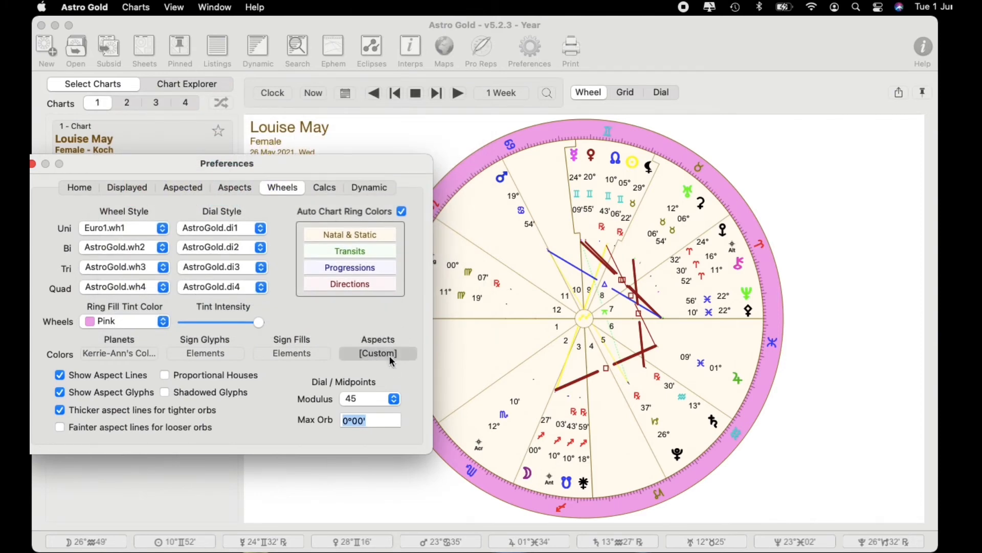
Try Allblack for aspects, then apply the custom Kerrie-Ann's Colours aspect scheme.
{"action": "left_click", "coordinate": [378, 353]}
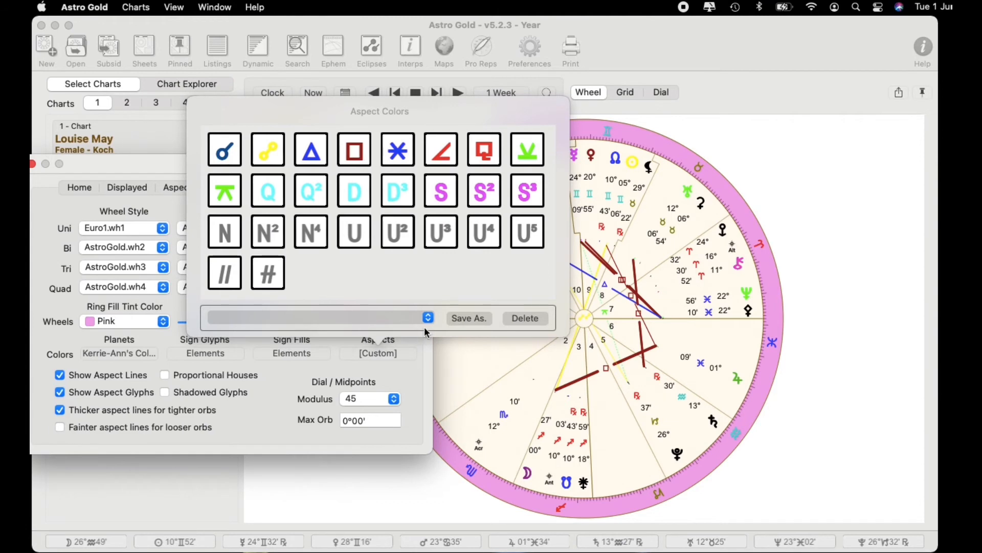
{"action": "mouse_move", "coordinate": [428, 318]}
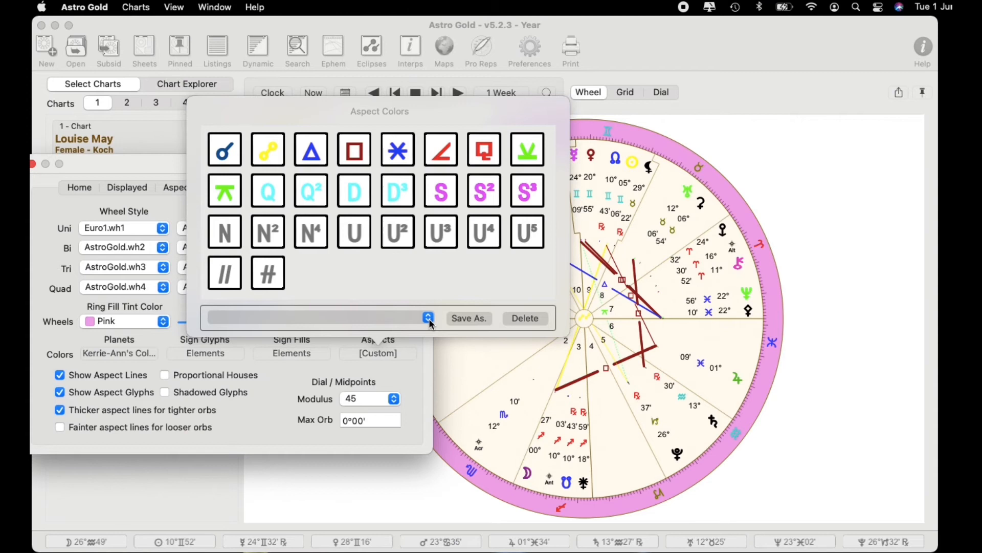
{"action": "left_click", "coordinate": [429, 317]}
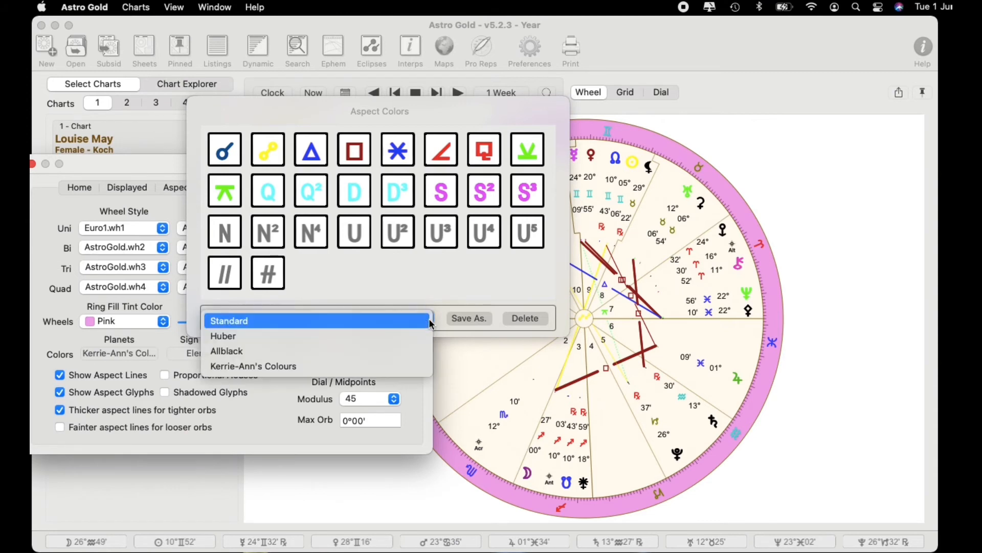
{"action": "mouse_move", "coordinate": [413, 348]}
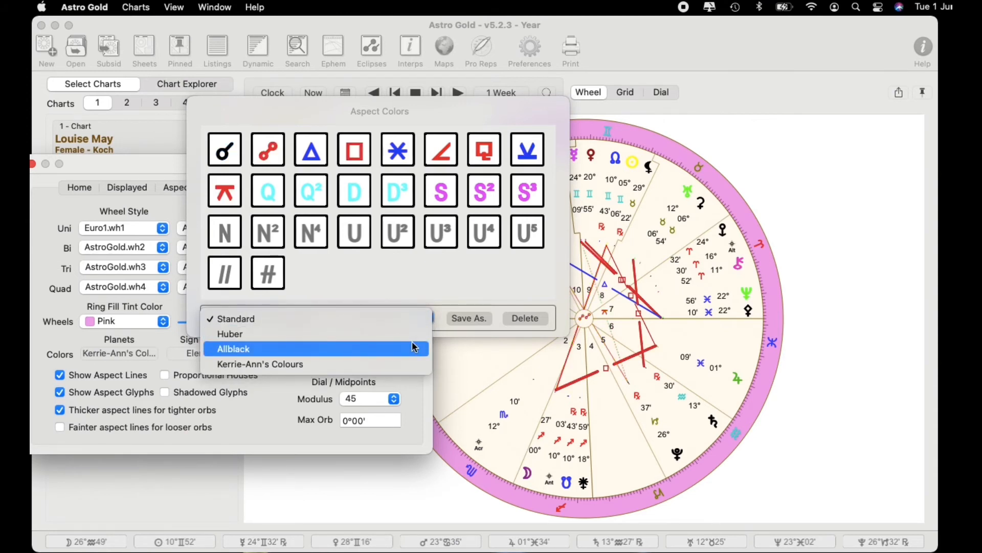
{"action": "left_click", "coordinate": [232, 348]}
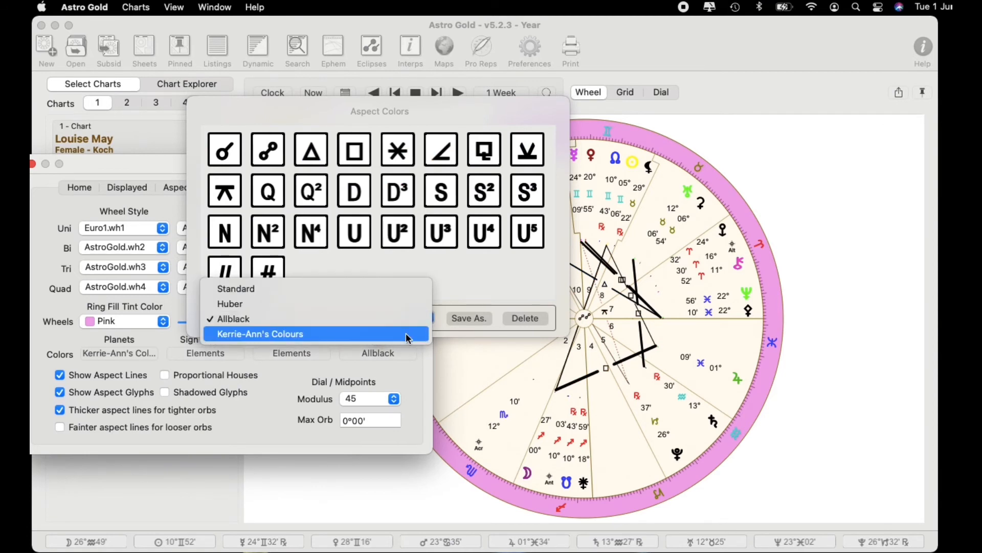
{"action": "left_click", "coordinate": [259, 334]}
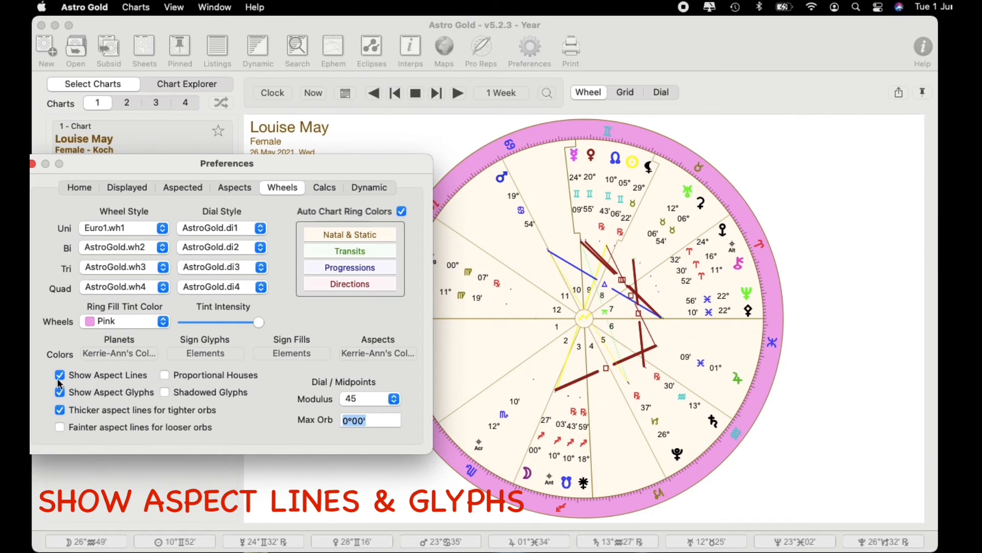
Toggle aspect lines and aspect glyphs on the wheel, leaving both shown.
{"action": "left_click", "coordinate": [60, 375]}
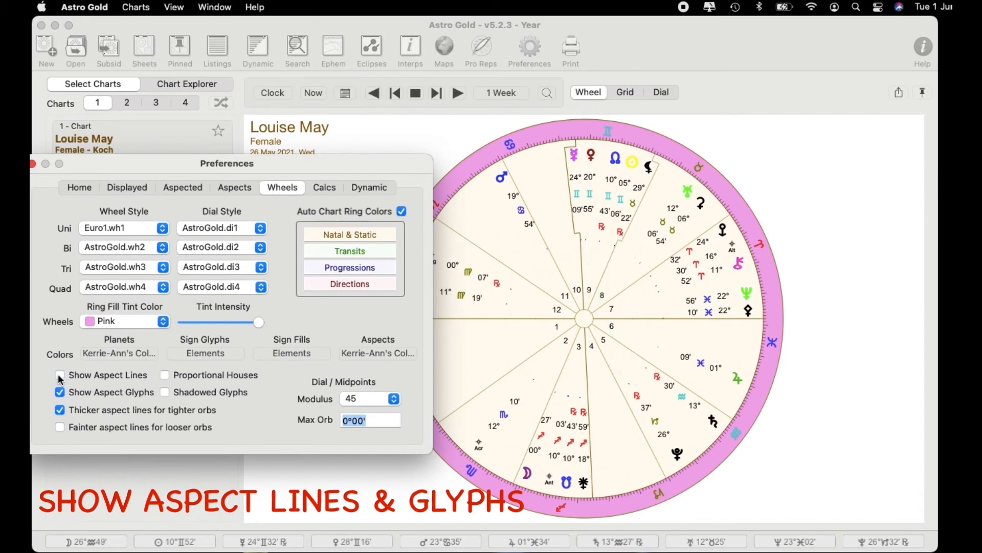
{"action": "left_click", "coordinate": [60, 375]}
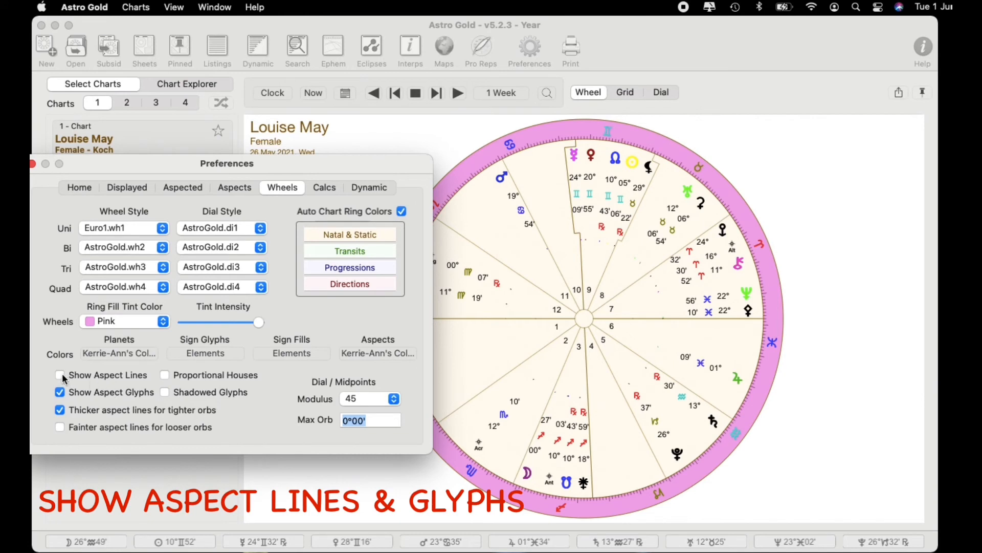
{"action": "left_click", "coordinate": [59, 375]}
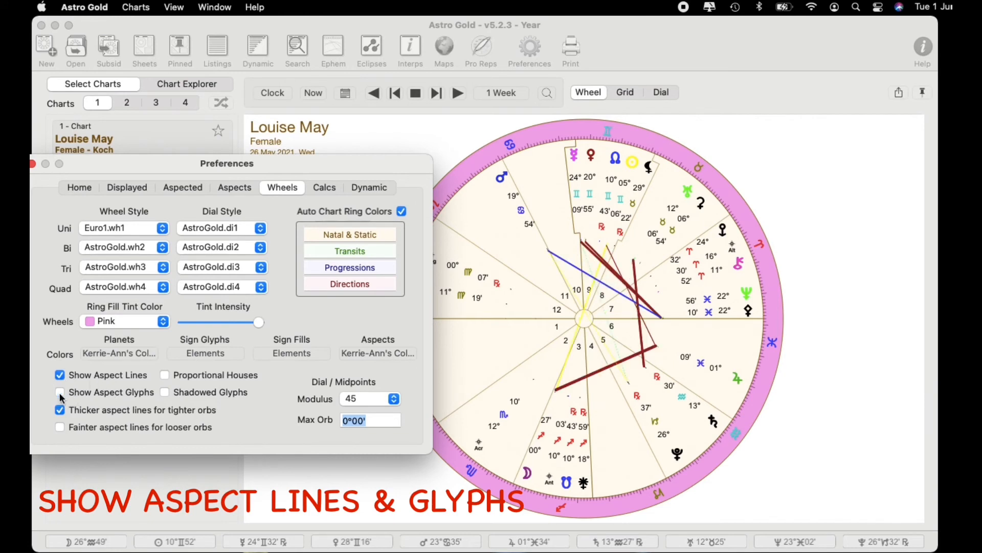
{"action": "left_click", "coordinate": [60, 392]}
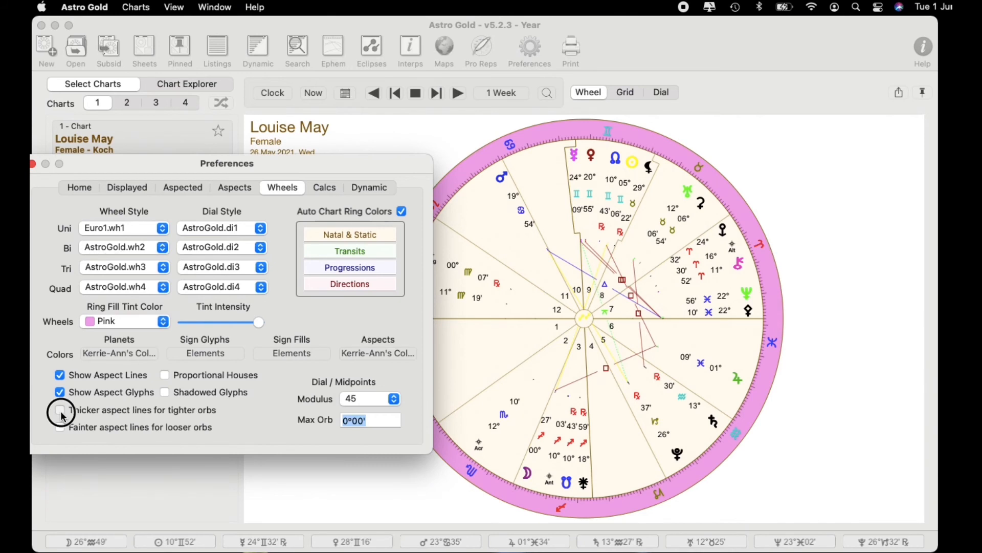
Leave thicker tight-orb lines on and enable fainter aspect lines for looser orbs.
{"action": "left_click", "coordinate": [60, 409]}
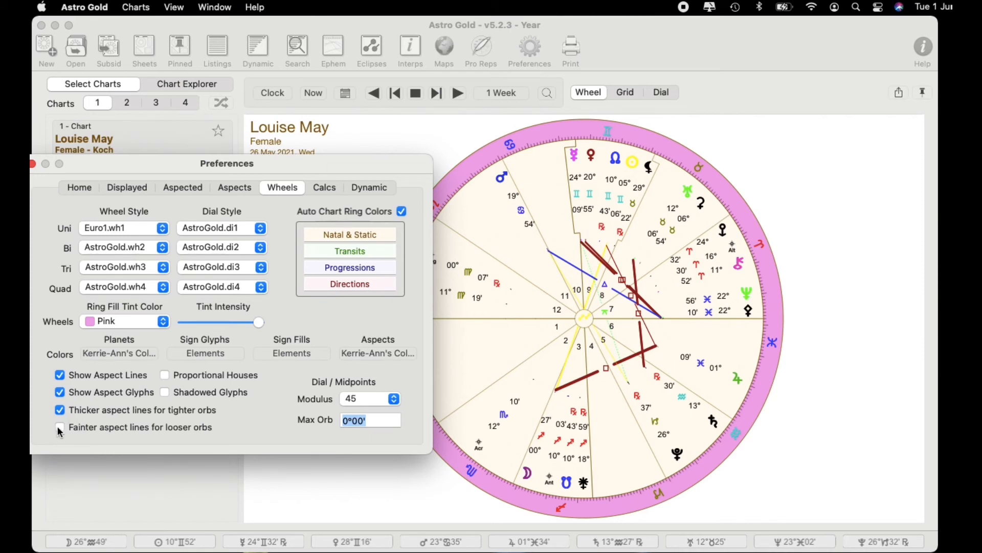
{"action": "left_click", "coordinate": [60, 428]}
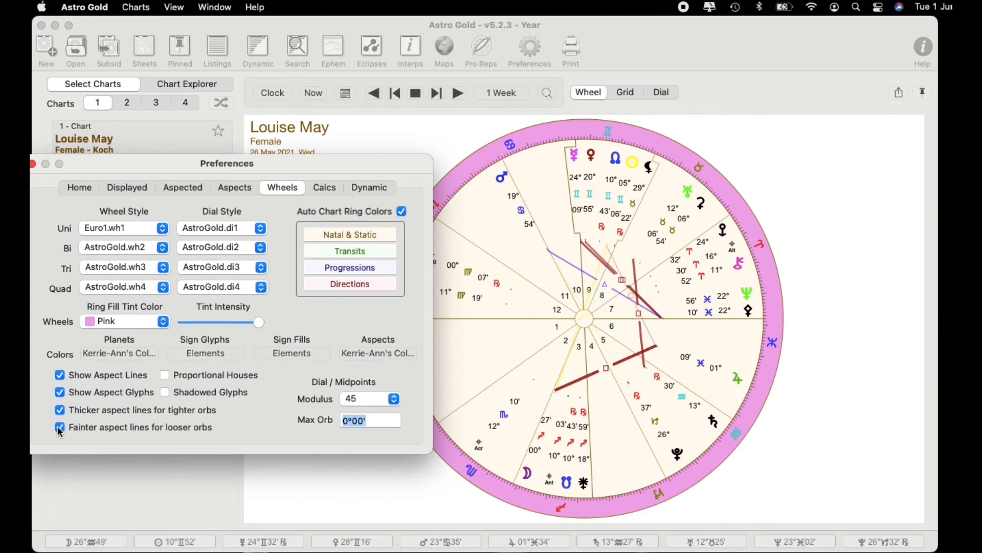
{"action": "left_click", "coordinate": [59, 427]}
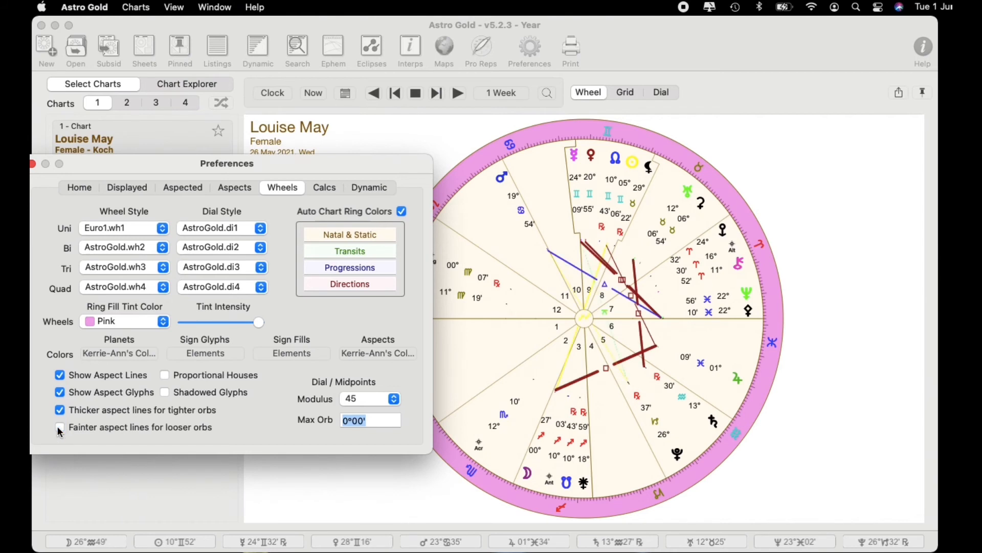
{"action": "left_click", "coordinate": [59, 426]}
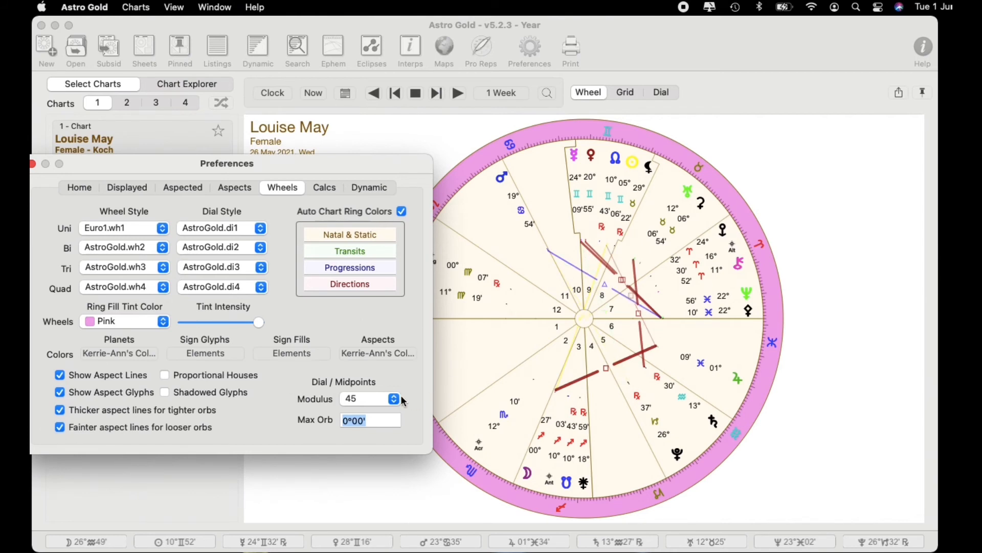
{"action": "mouse_move", "coordinate": [382, 390]}
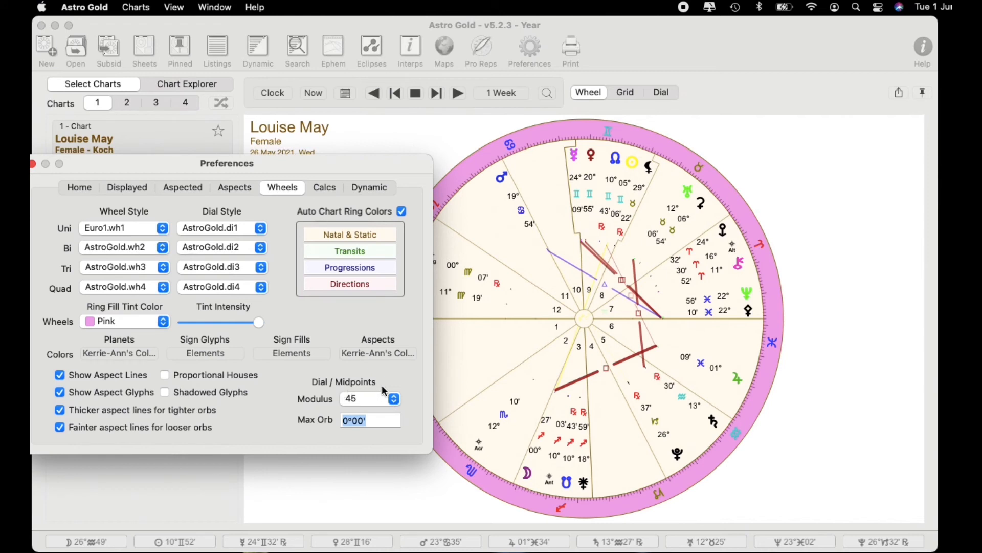
Keep the dial modulus at 45 and switch fainter loose-orb aspect lines off.
{"action": "left_click", "coordinate": [393, 398]}
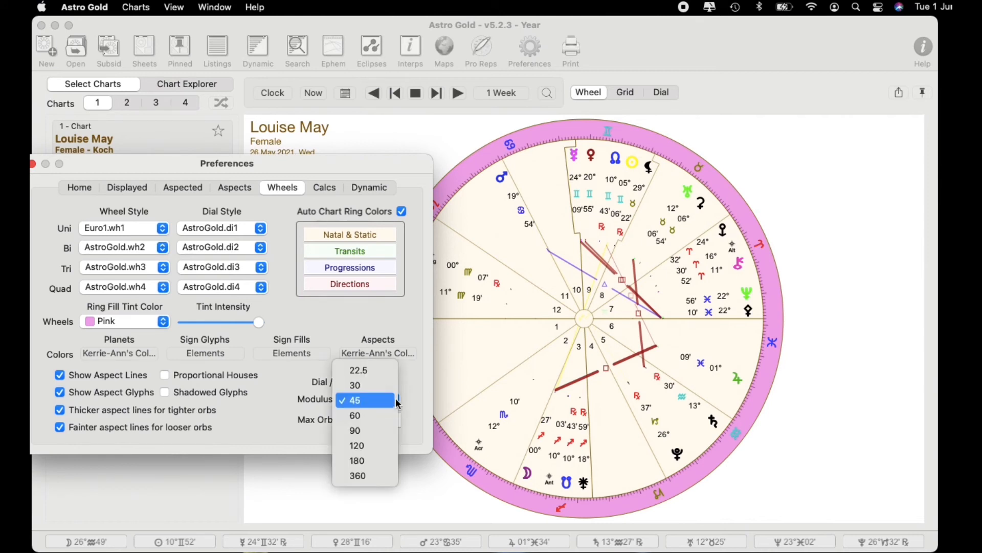
{"action": "left_click", "coordinate": [366, 400]}
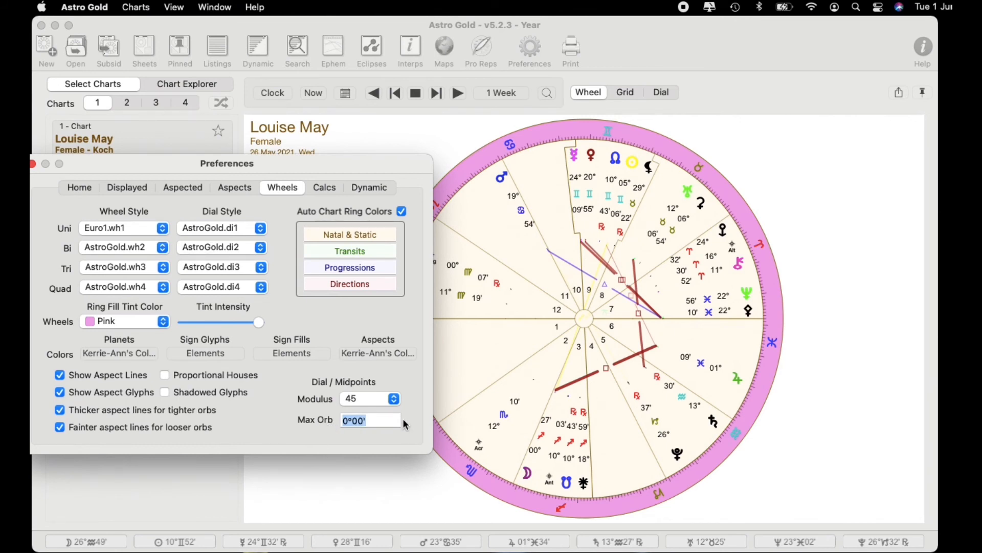
{"action": "left_click", "coordinate": [60, 426]}
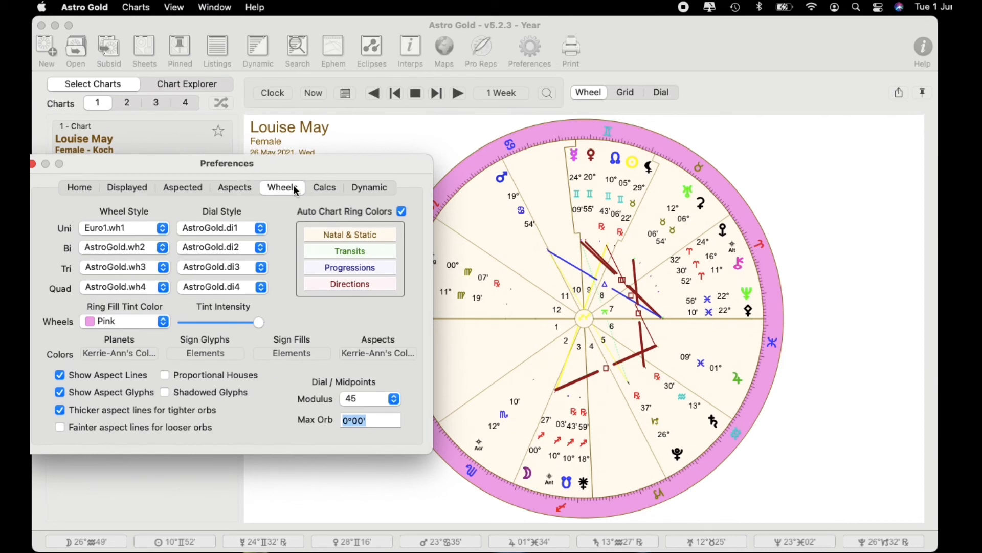
{"action": "mouse_move", "coordinate": [324, 191]}
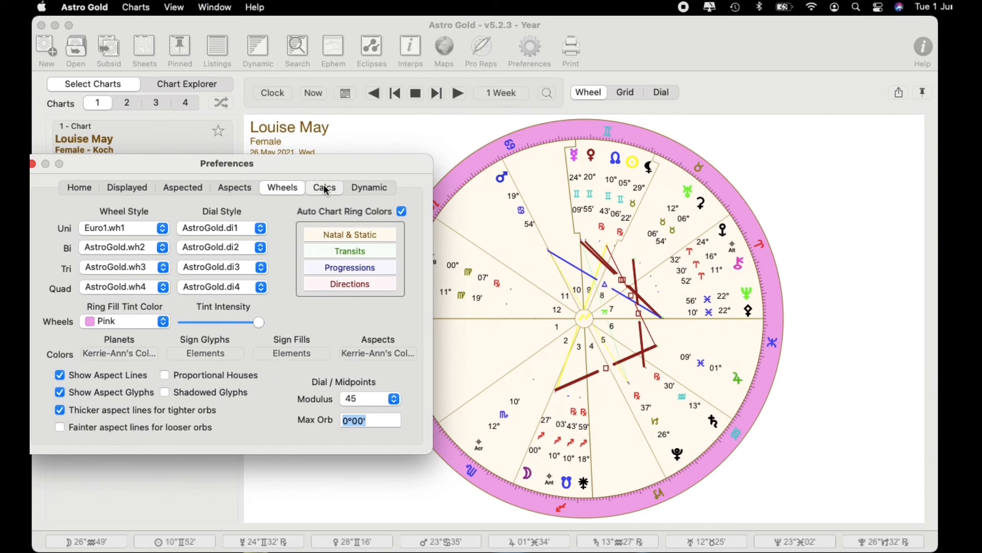
Confirm Placidus stays the house system in Calcs, then list the saved dynamic jobs.
{"action": "left_click", "coordinate": [324, 187]}
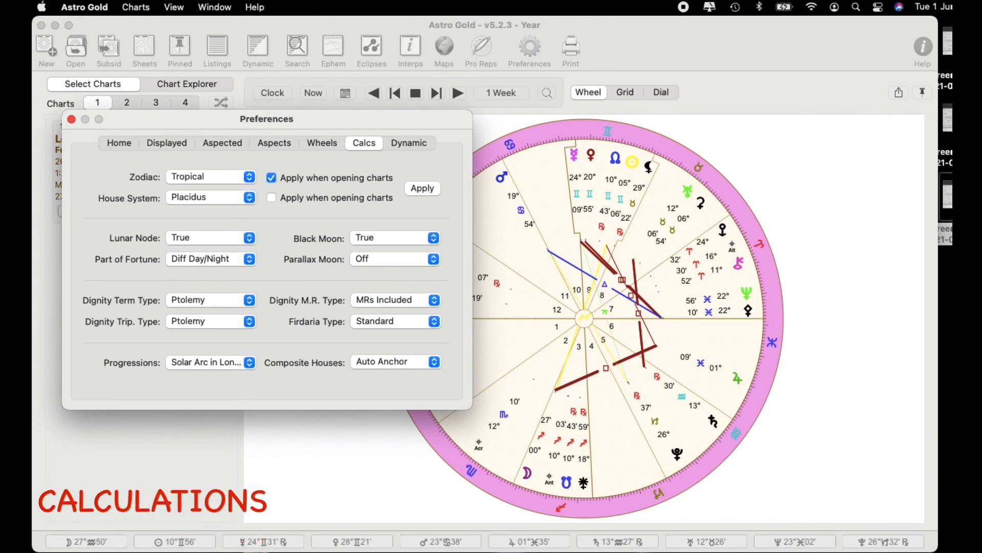
{"action": "mouse_move", "coordinate": [376, 153]}
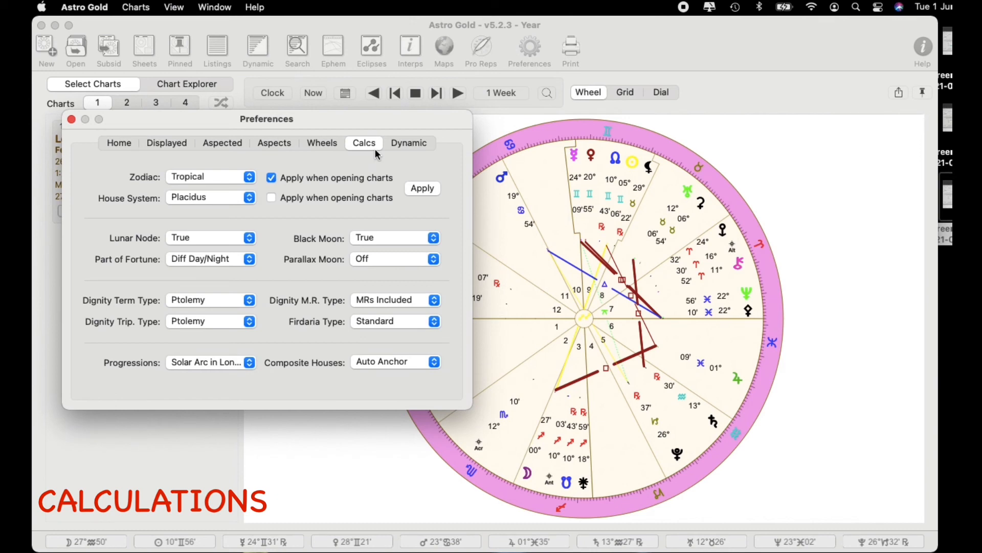
{"action": "mouse_move", "coordinate": [356, 155]}
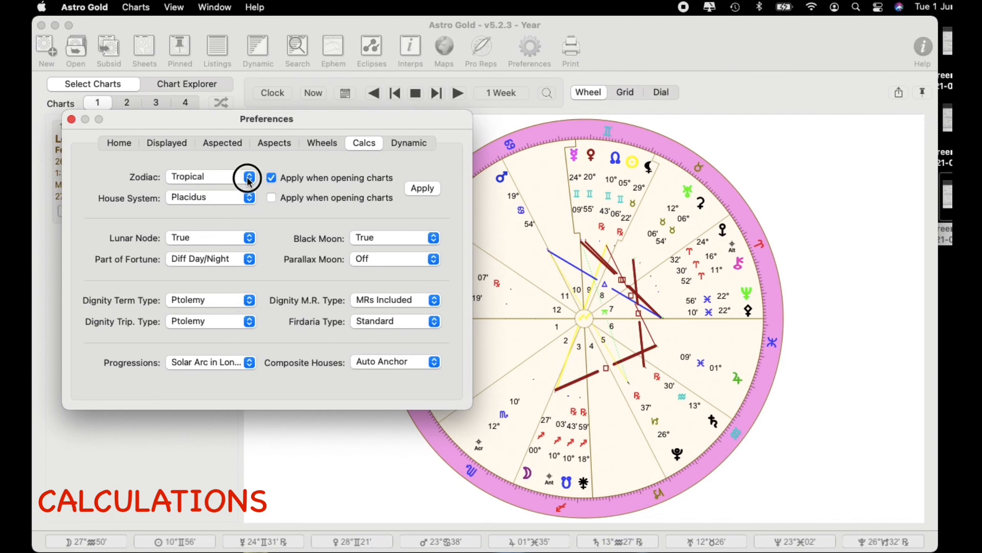
{"action": "left_click", "coordinate": [249, 197]}
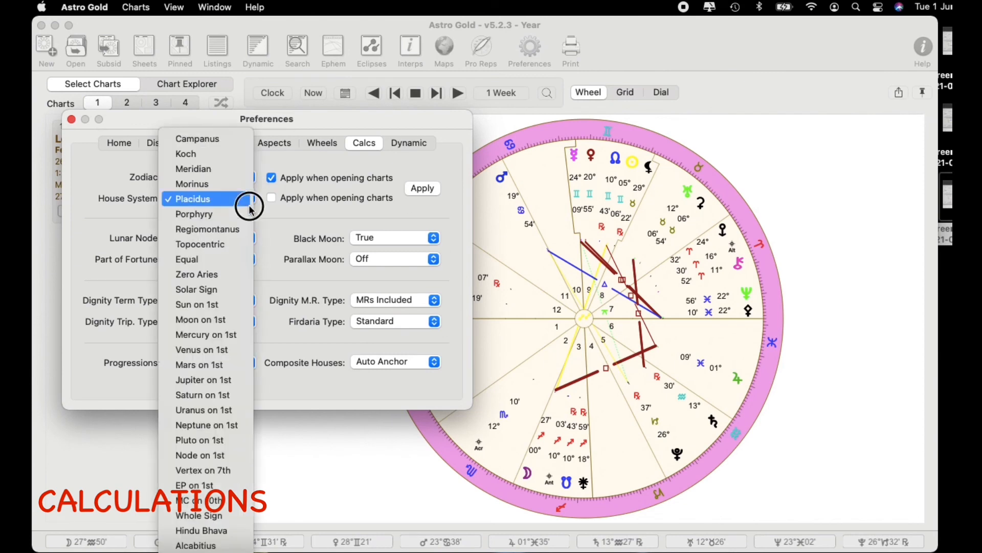
{"action": "left_click", "coordinate": [194, 198]}
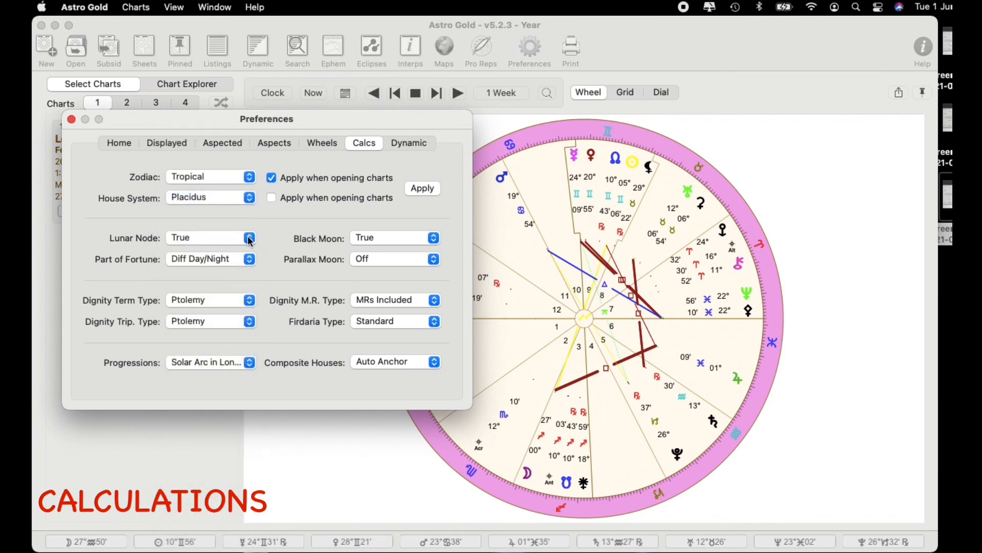
{"action": "mouse_move", "coordinate": [249, 369]}
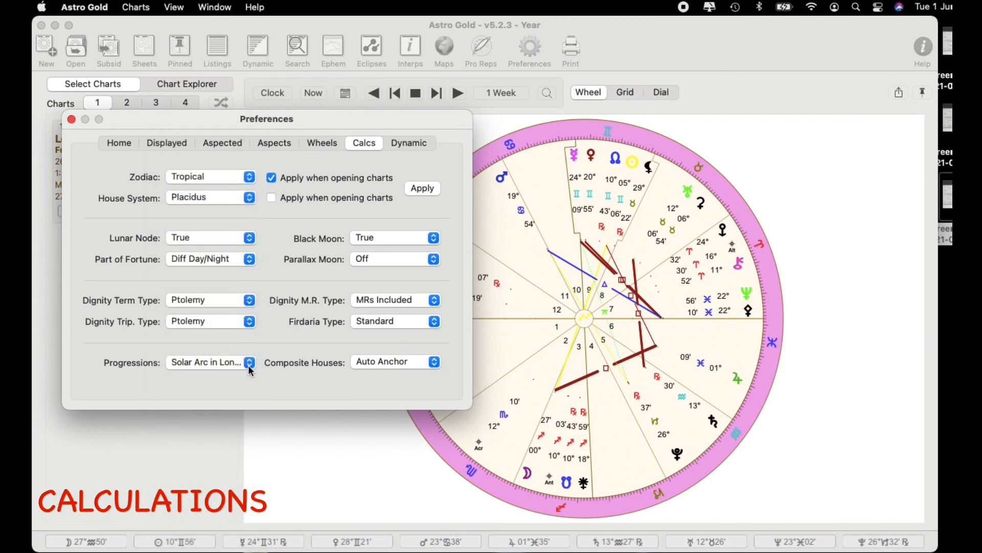
{"action": "mouse_move", "coordinate": [429, 300]}
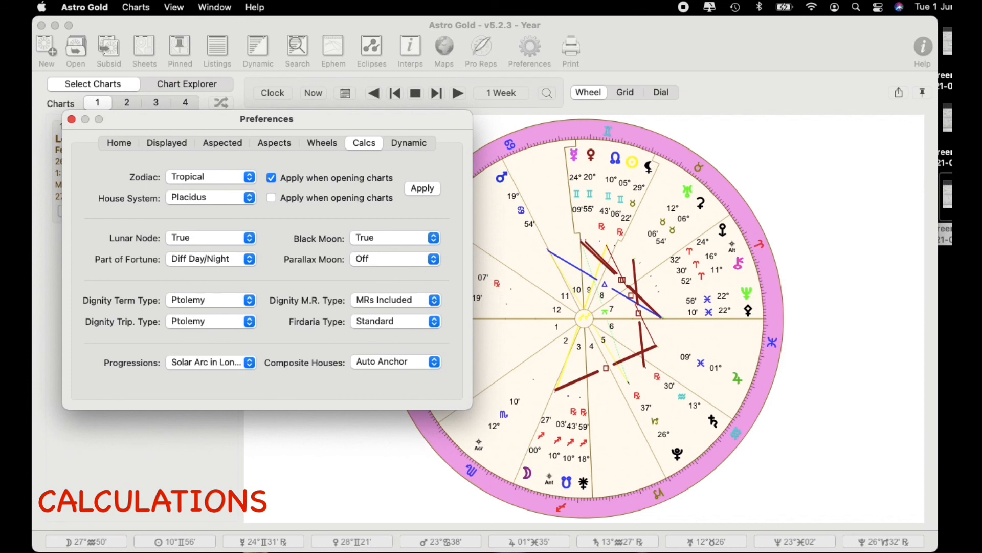
{"action": "left_click", "coordinate": [408, 144]}
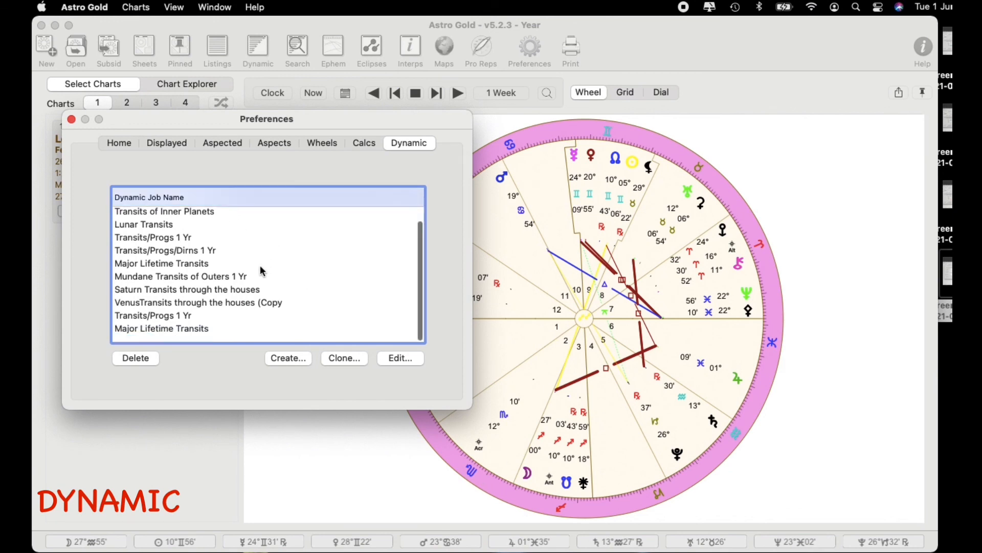
{"action": "scroll", "scroll_direction": "up", "scroll_amount": 3}
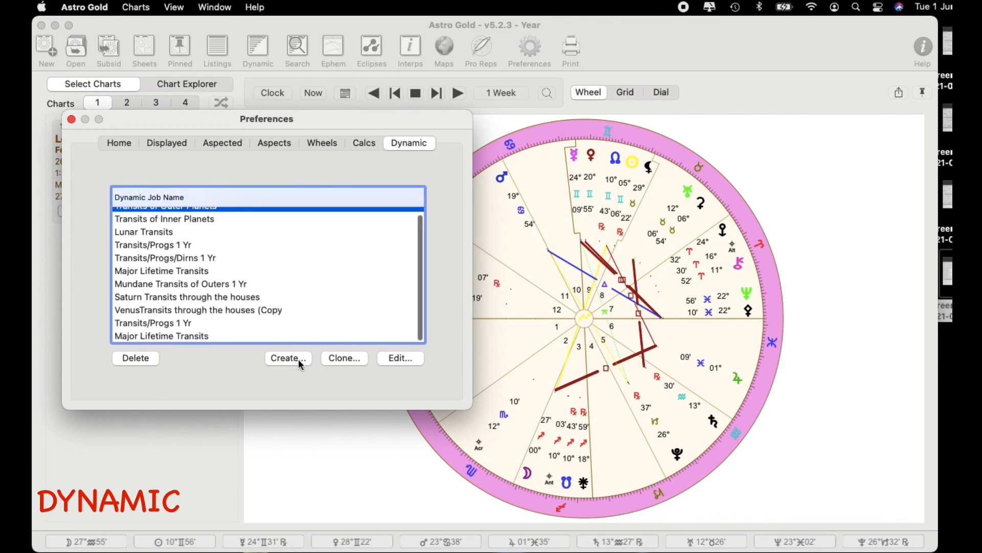
{"action": "mouse_move", "coordinate": [278, 271]}
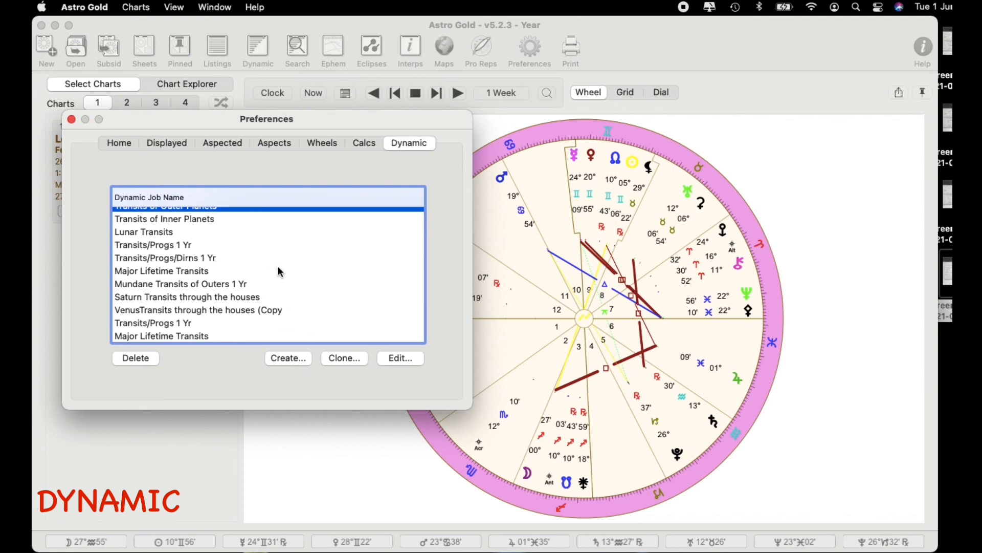
{"action": "left_click", "coordinate": [166, 214]}
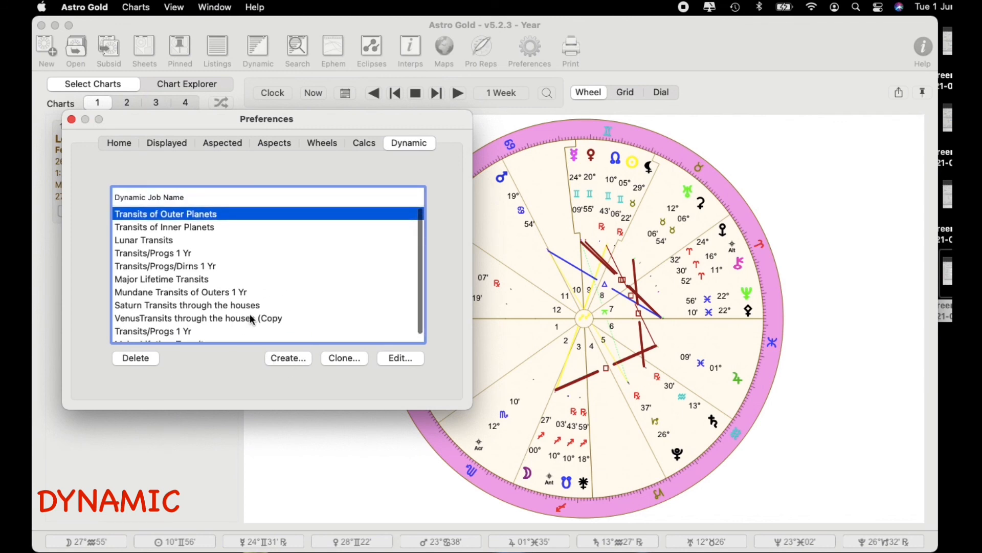
{"action": "left_click", "coordinate": [186, 305]}
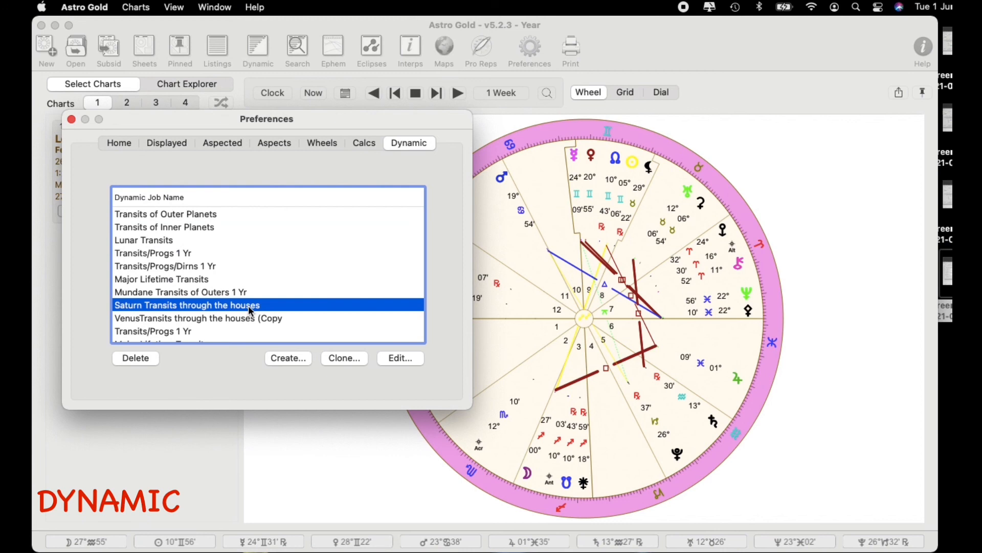
{"action": "left_click", "coordinate": [180, 291]}
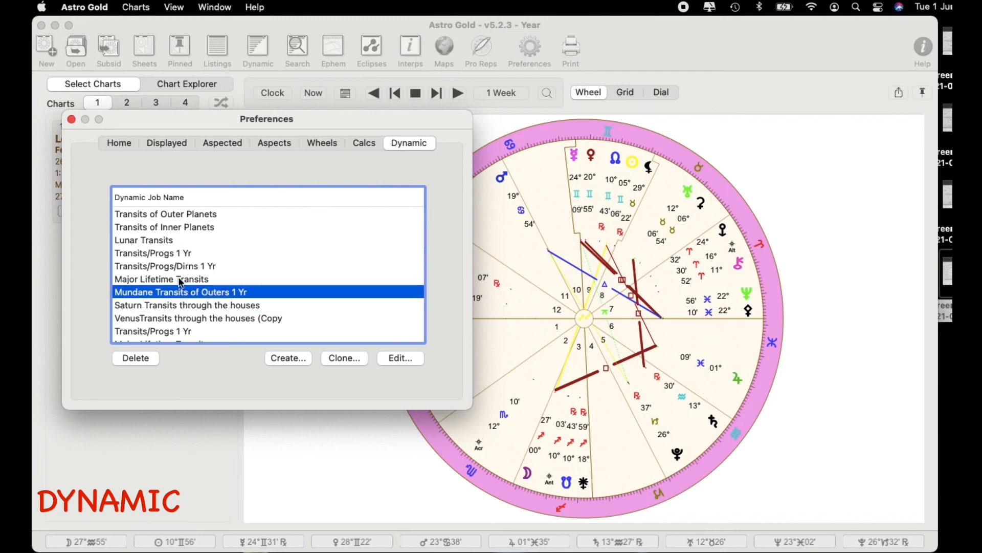
{"action": "mouse_move", "coordinate": [168, 254]}
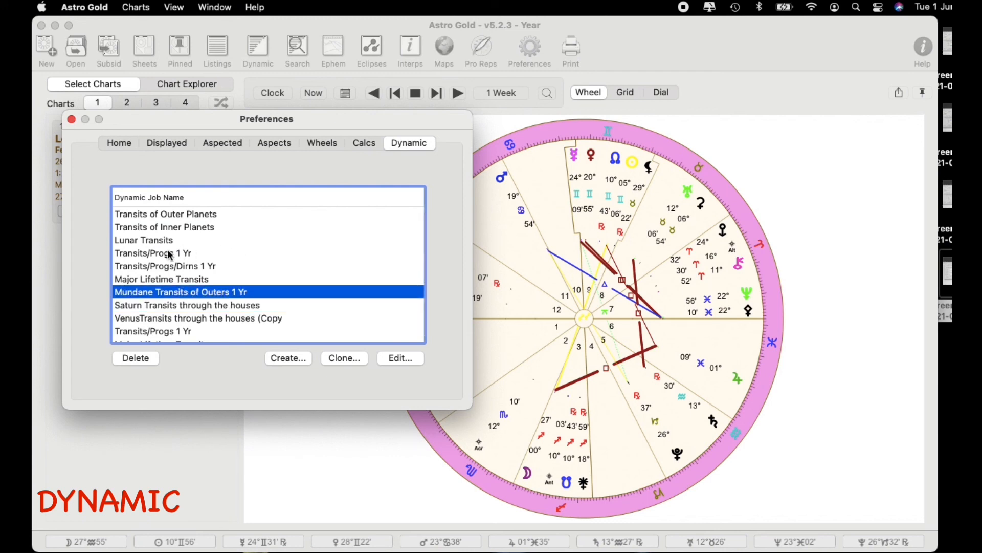
{"action": "left_click", "coordinate": [152, 253]}
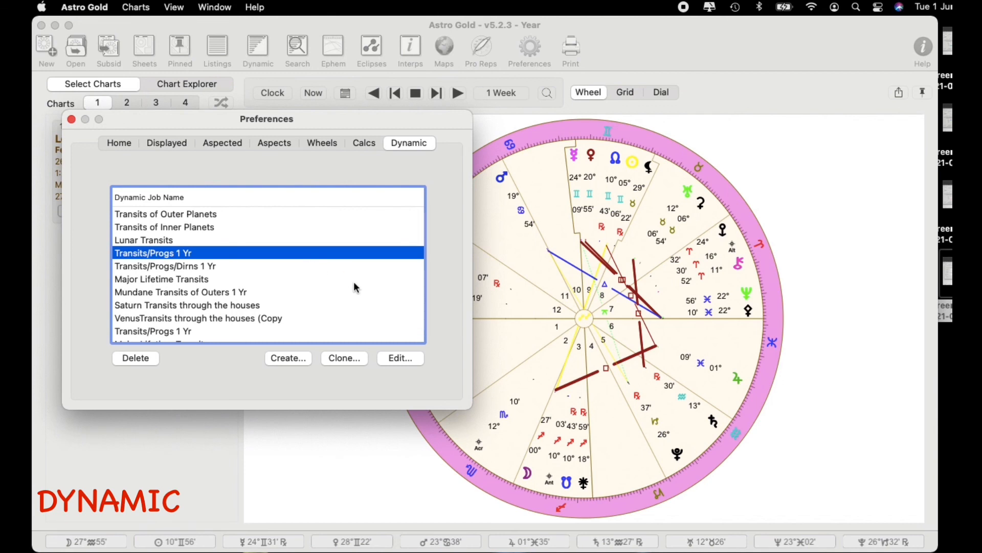
{"action": "mouse_move", "coordinate": [352, 292]}
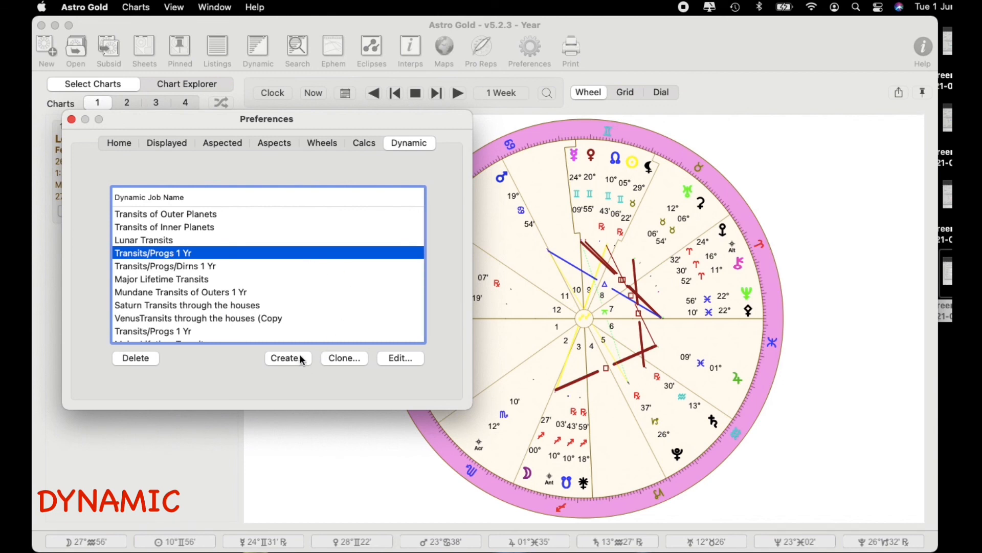
{"action": "mouse_move", "coordinate": [410, 368]}
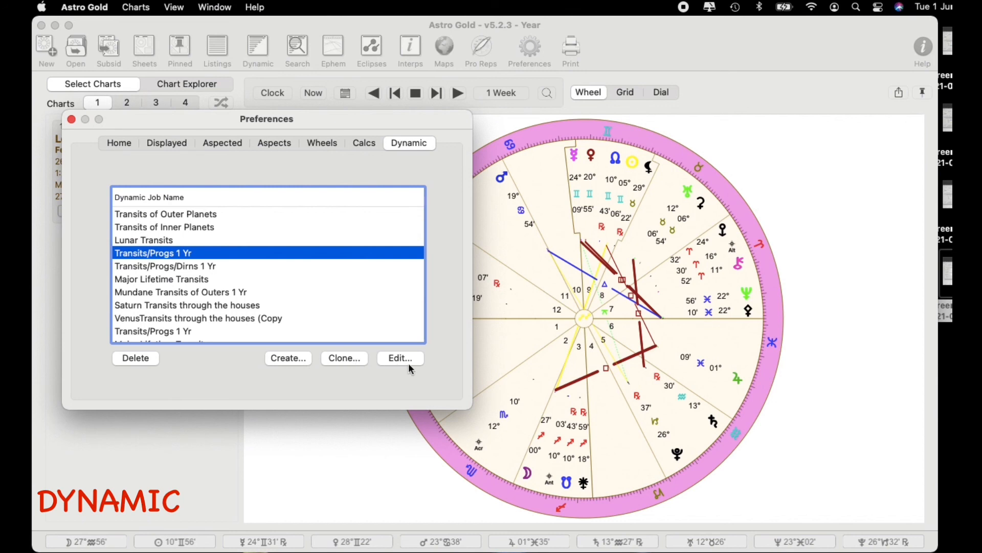